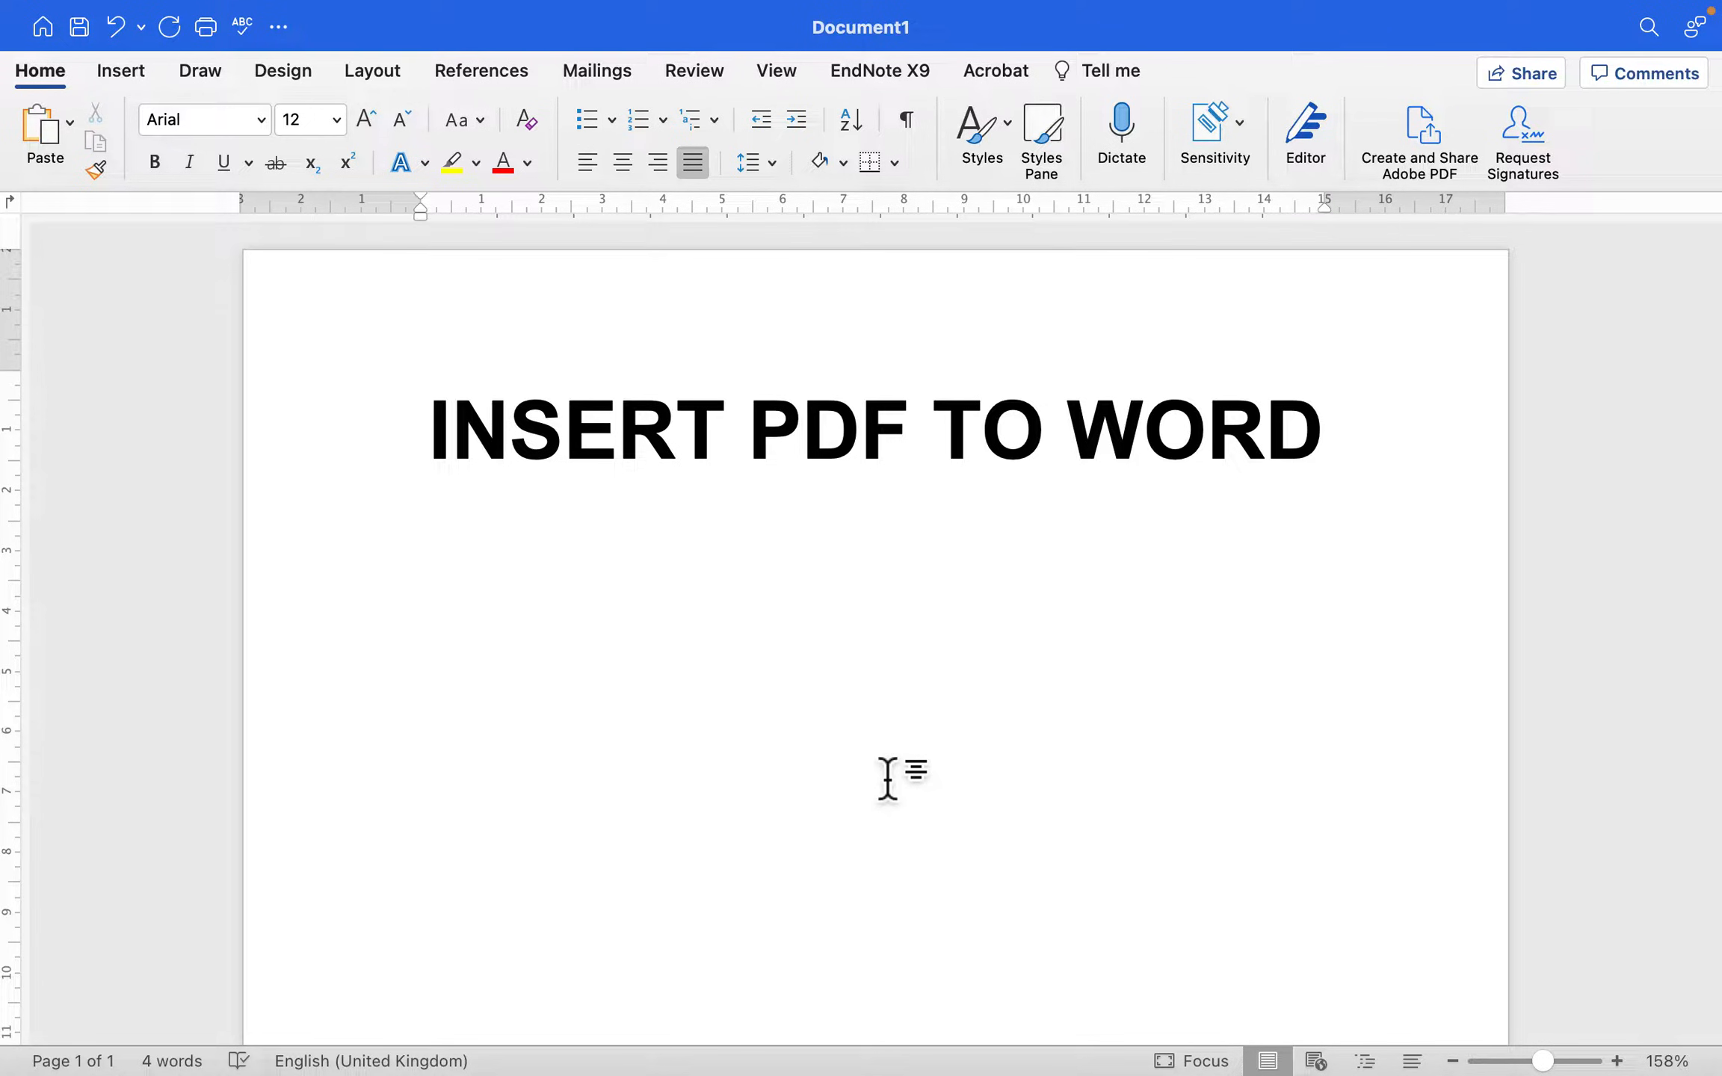
# - Switch to Adobe Acrobat and scroll through page 1 of the From appressorium to transpressorium PDF
pyautogui.click(425, 597)
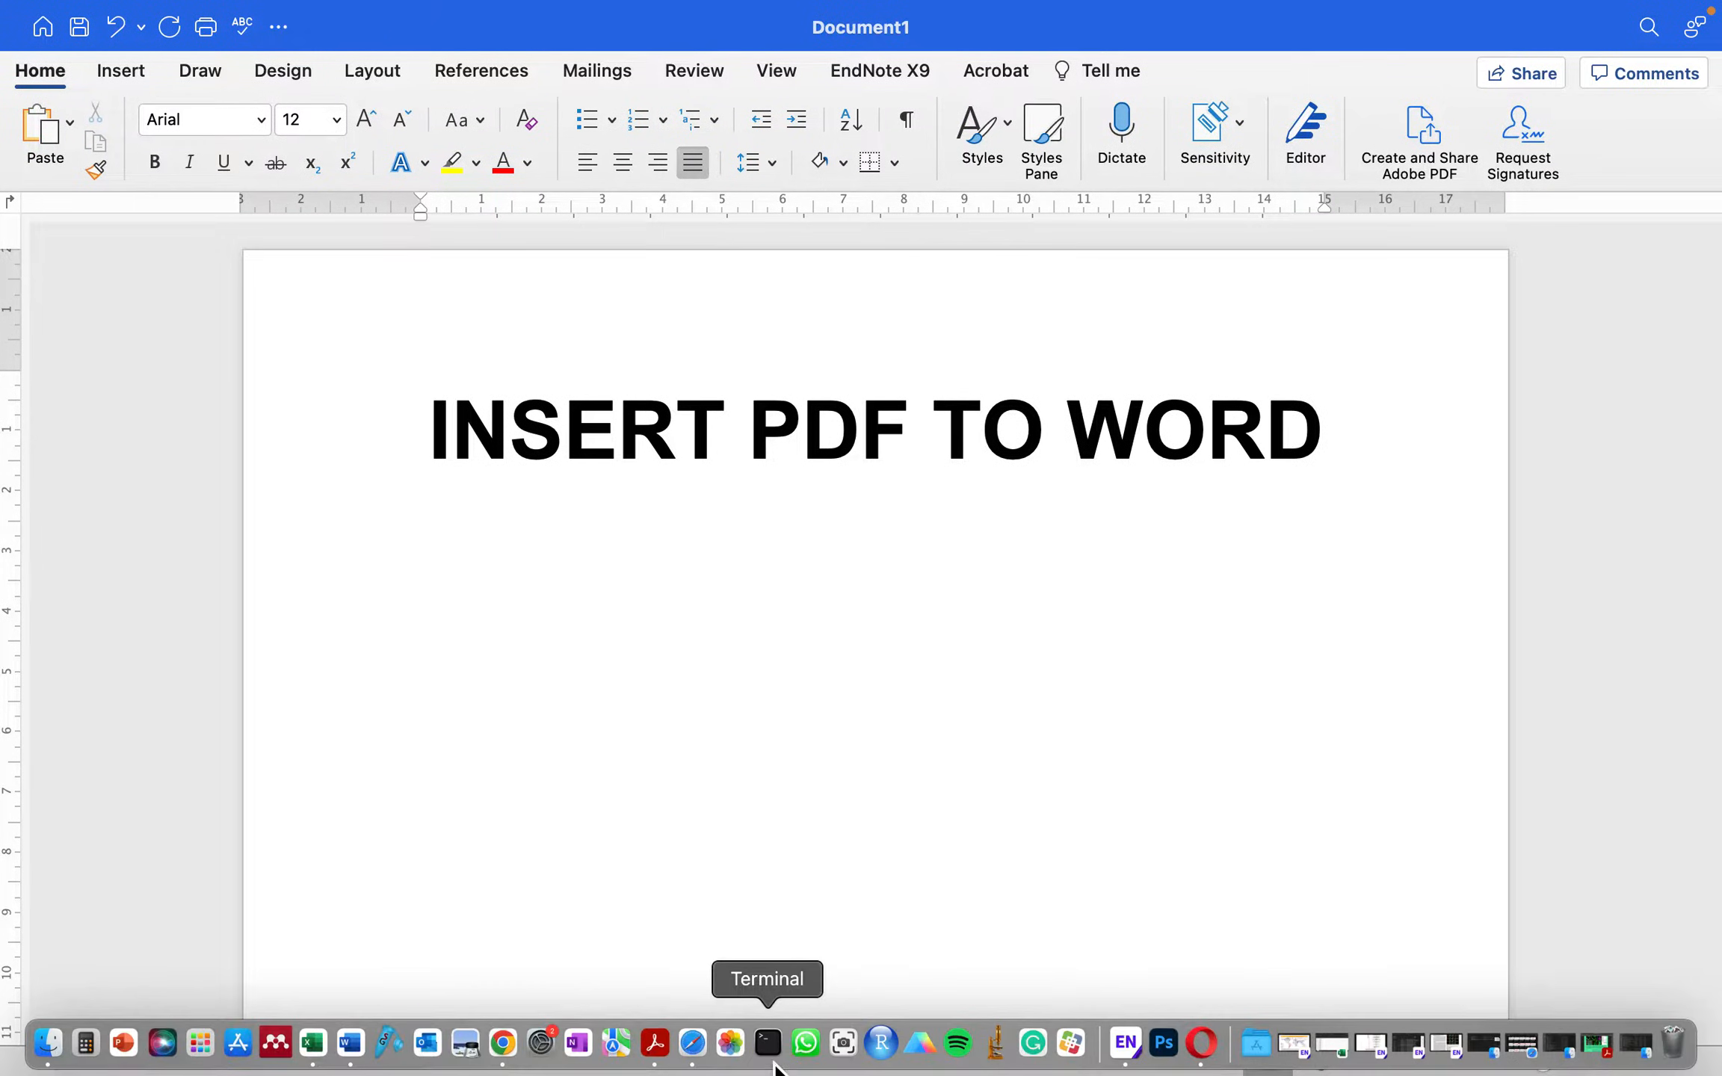
pyautogui.click(668, 1041)
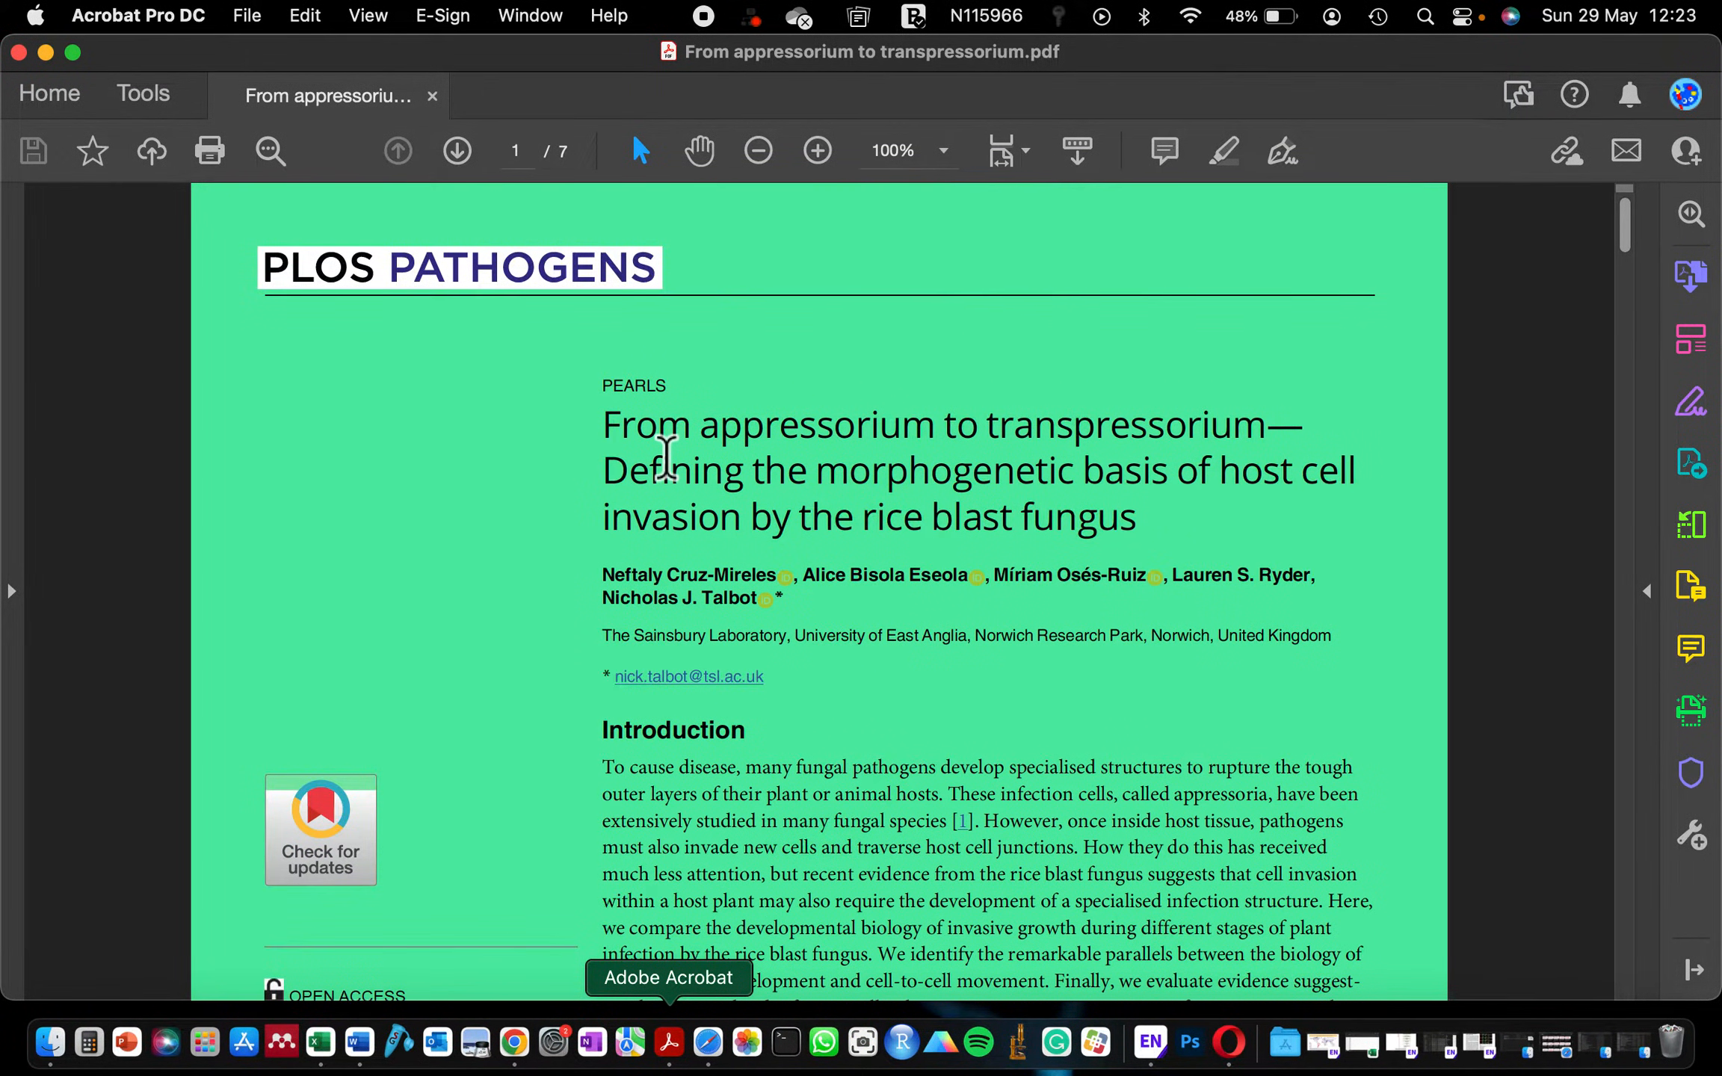
pyautogui.scroll(-3)
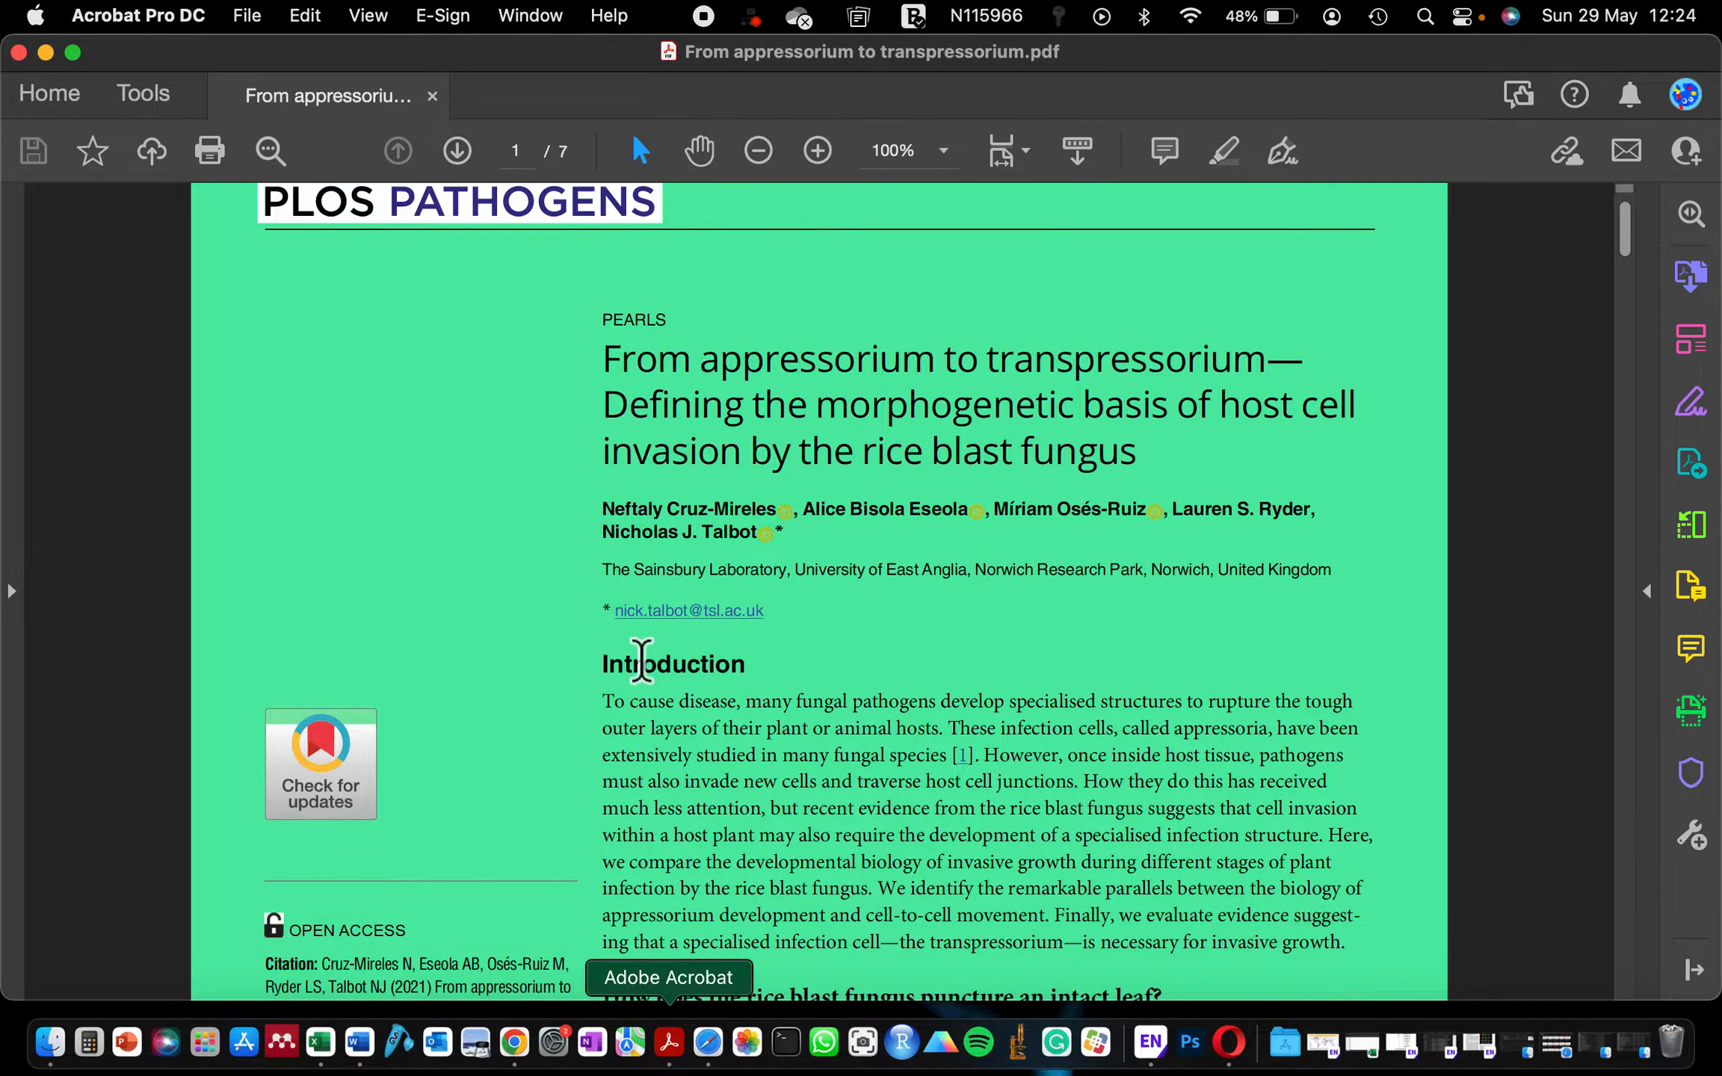
pyautogui.moveTo(571, 505)
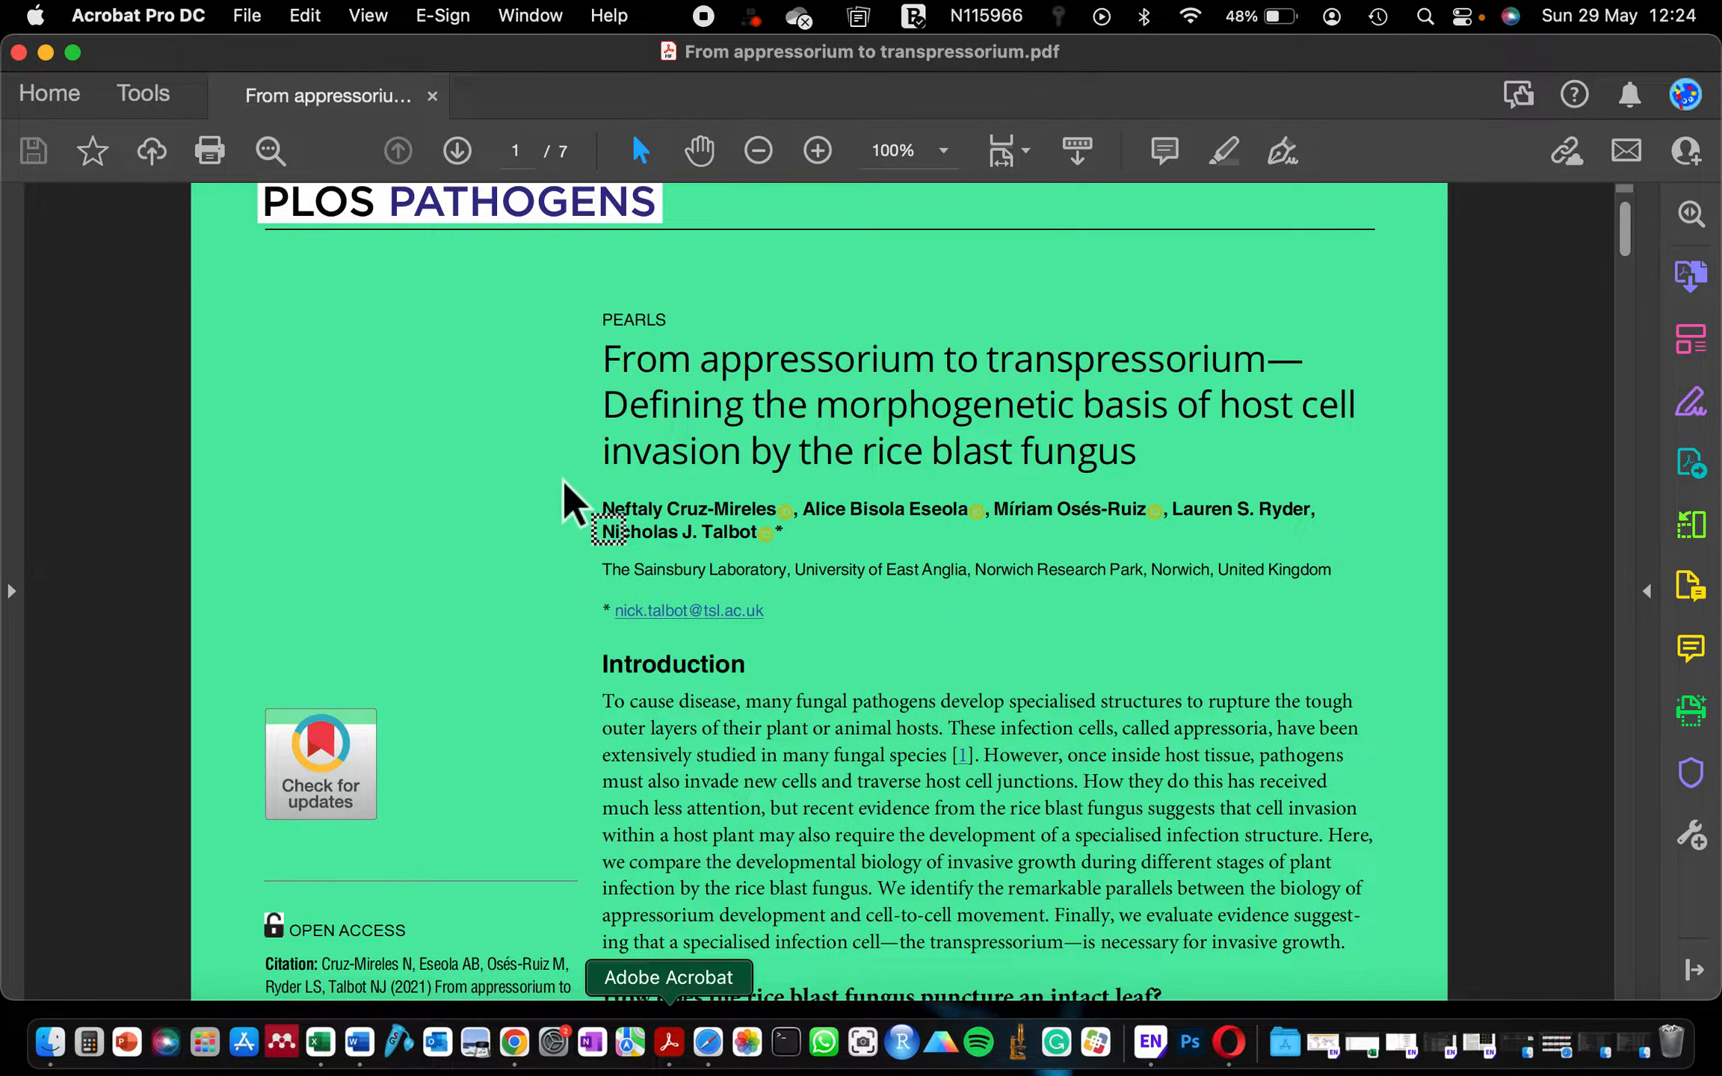
pyautogui.moveTo(577, 879)
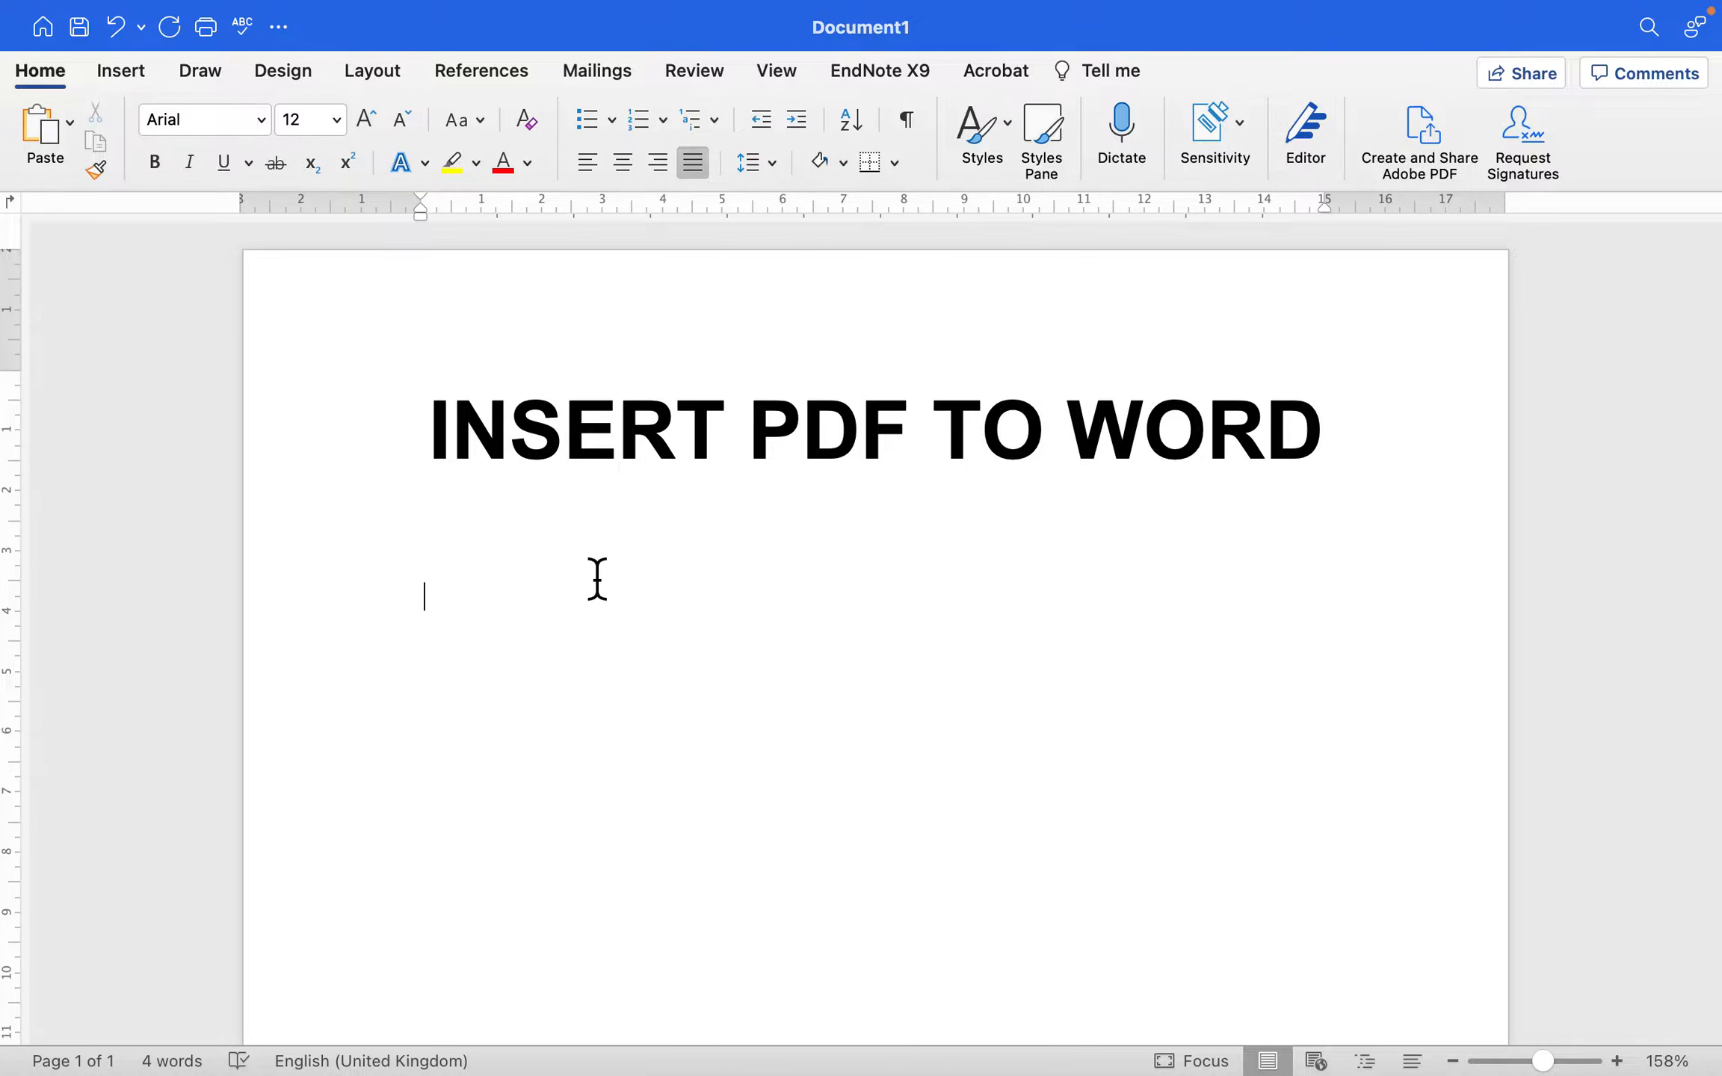
pyautogui.moveTo(594, 631)
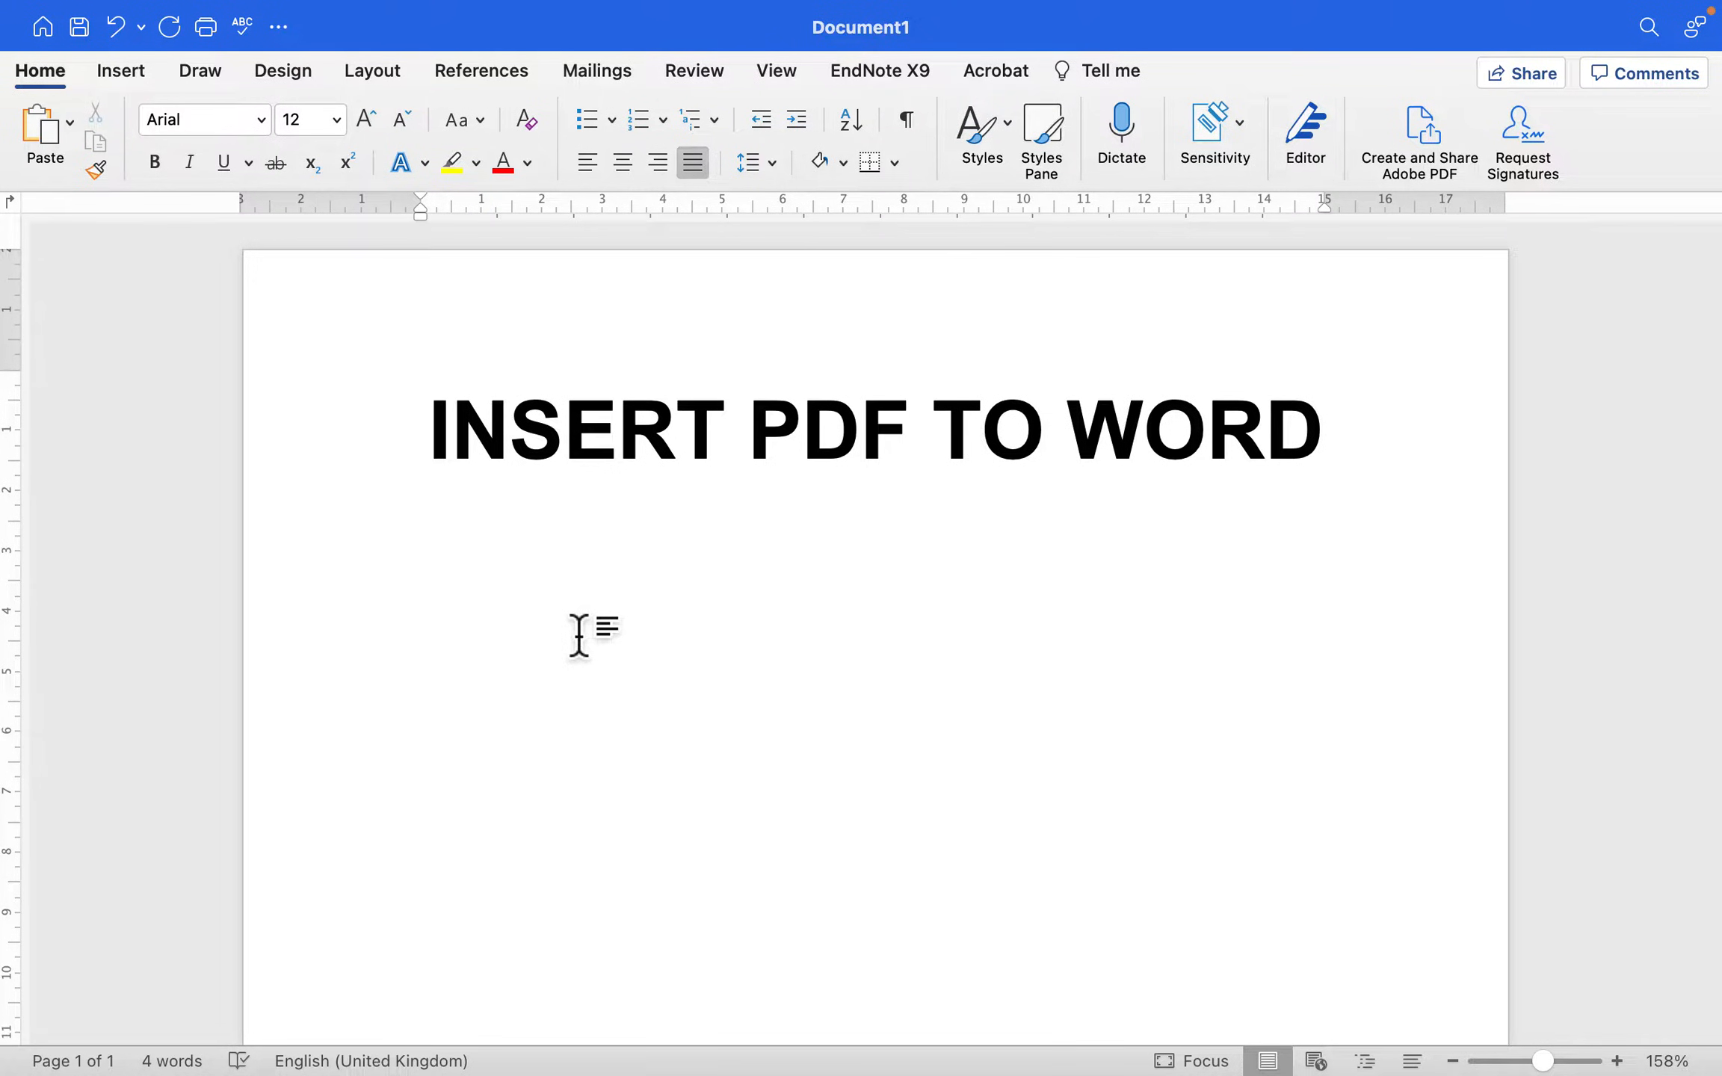
pyautogui.moveTo(513, 1041)
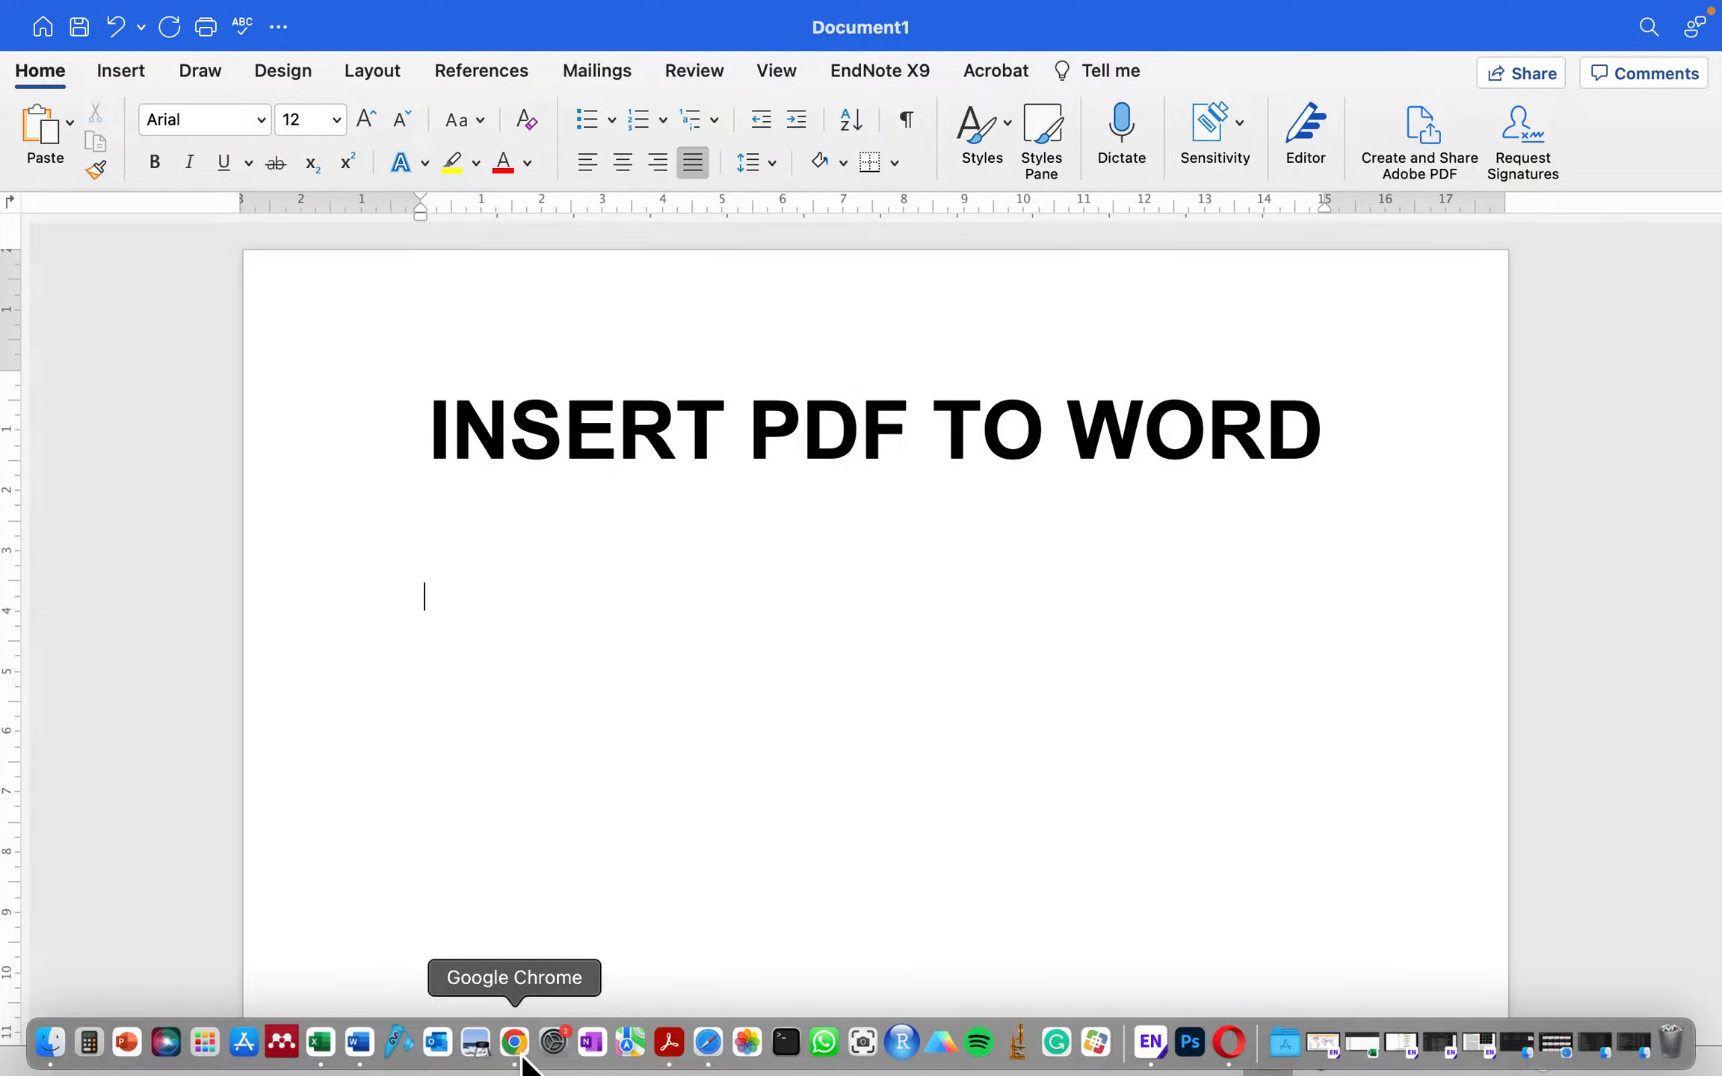
# - Go to pdf2go.com in Chrome and choose the Split PDF tool
pyautogui.click(513, 1042)
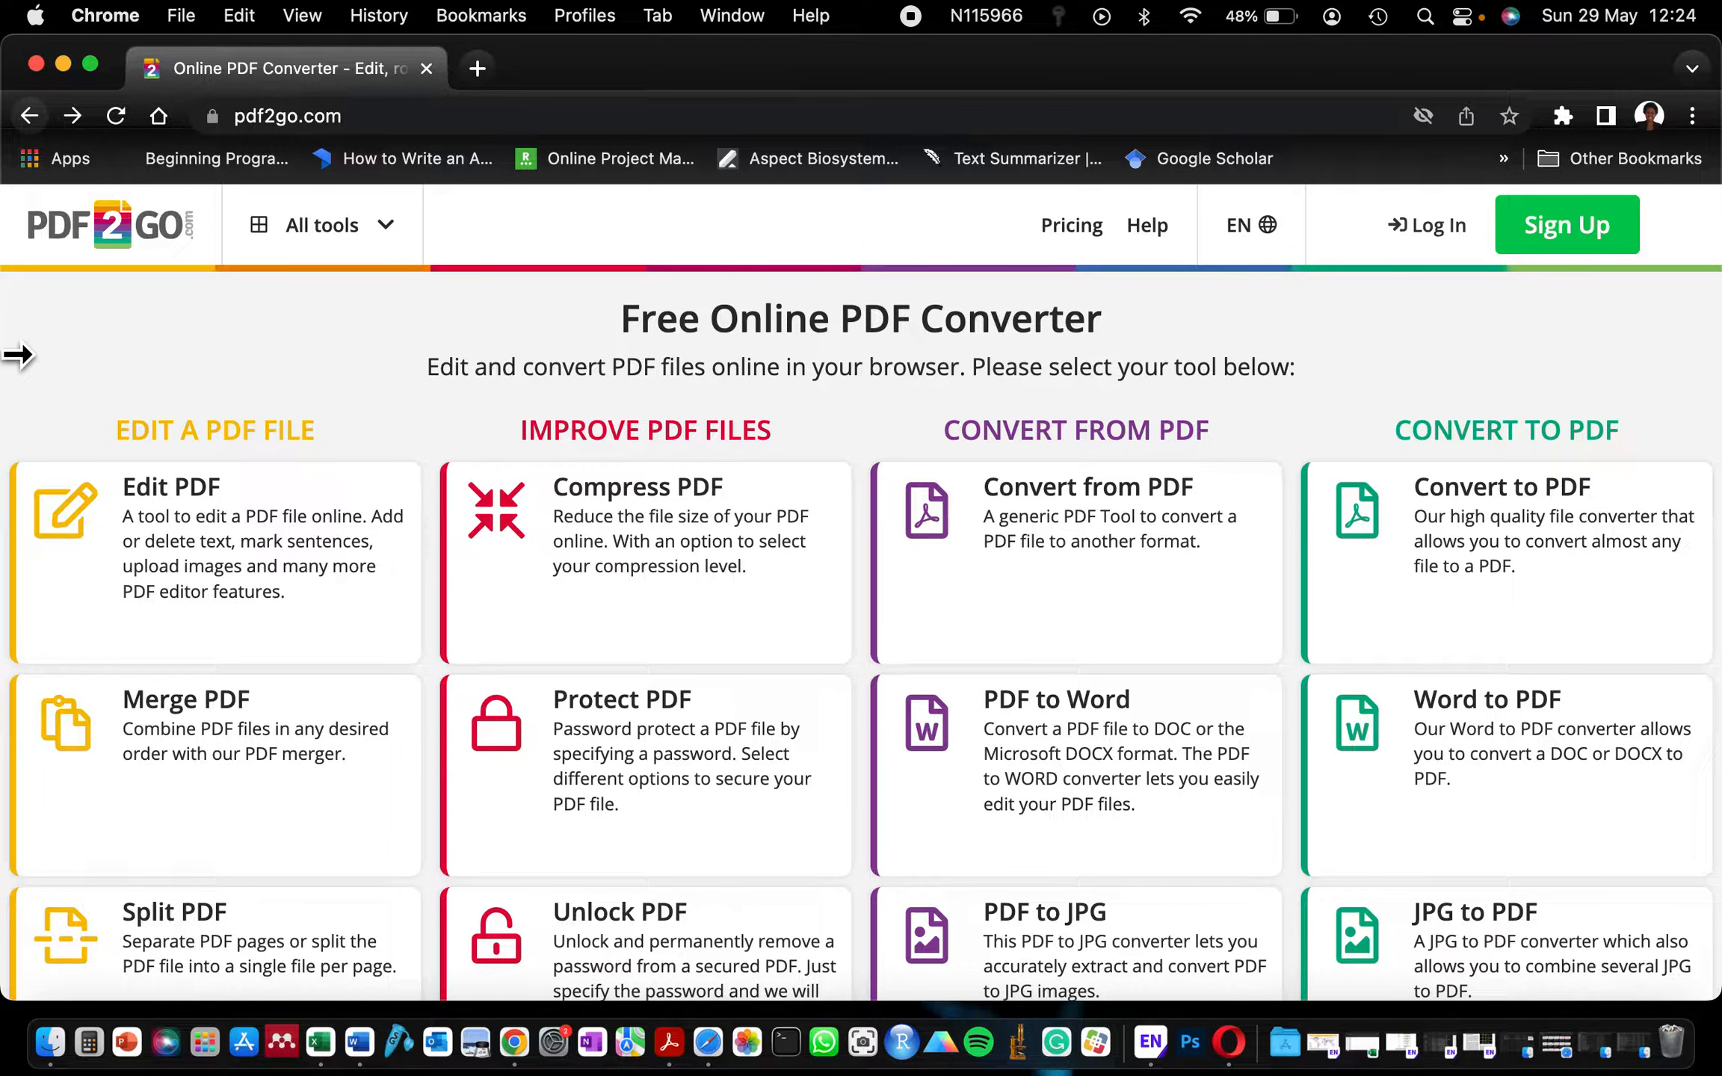
pyautogui.moveTo(118, 294)
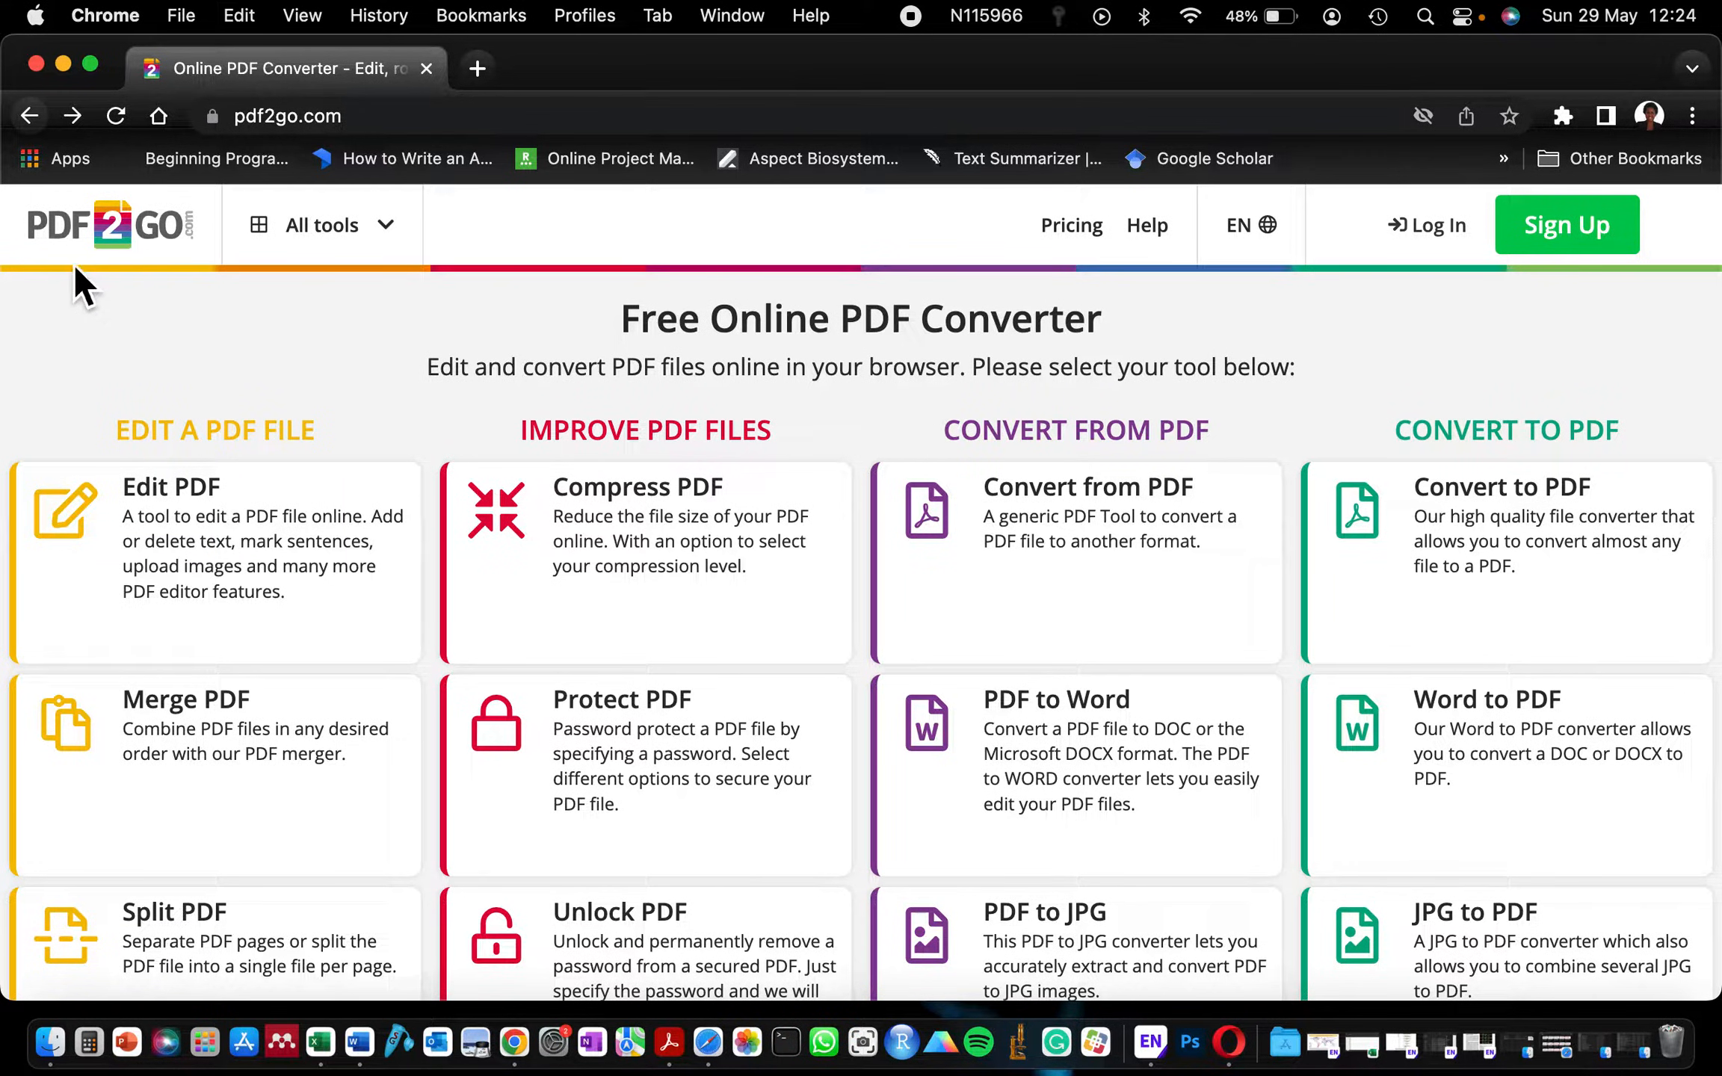
pyautogui.moveTo(161, 354)
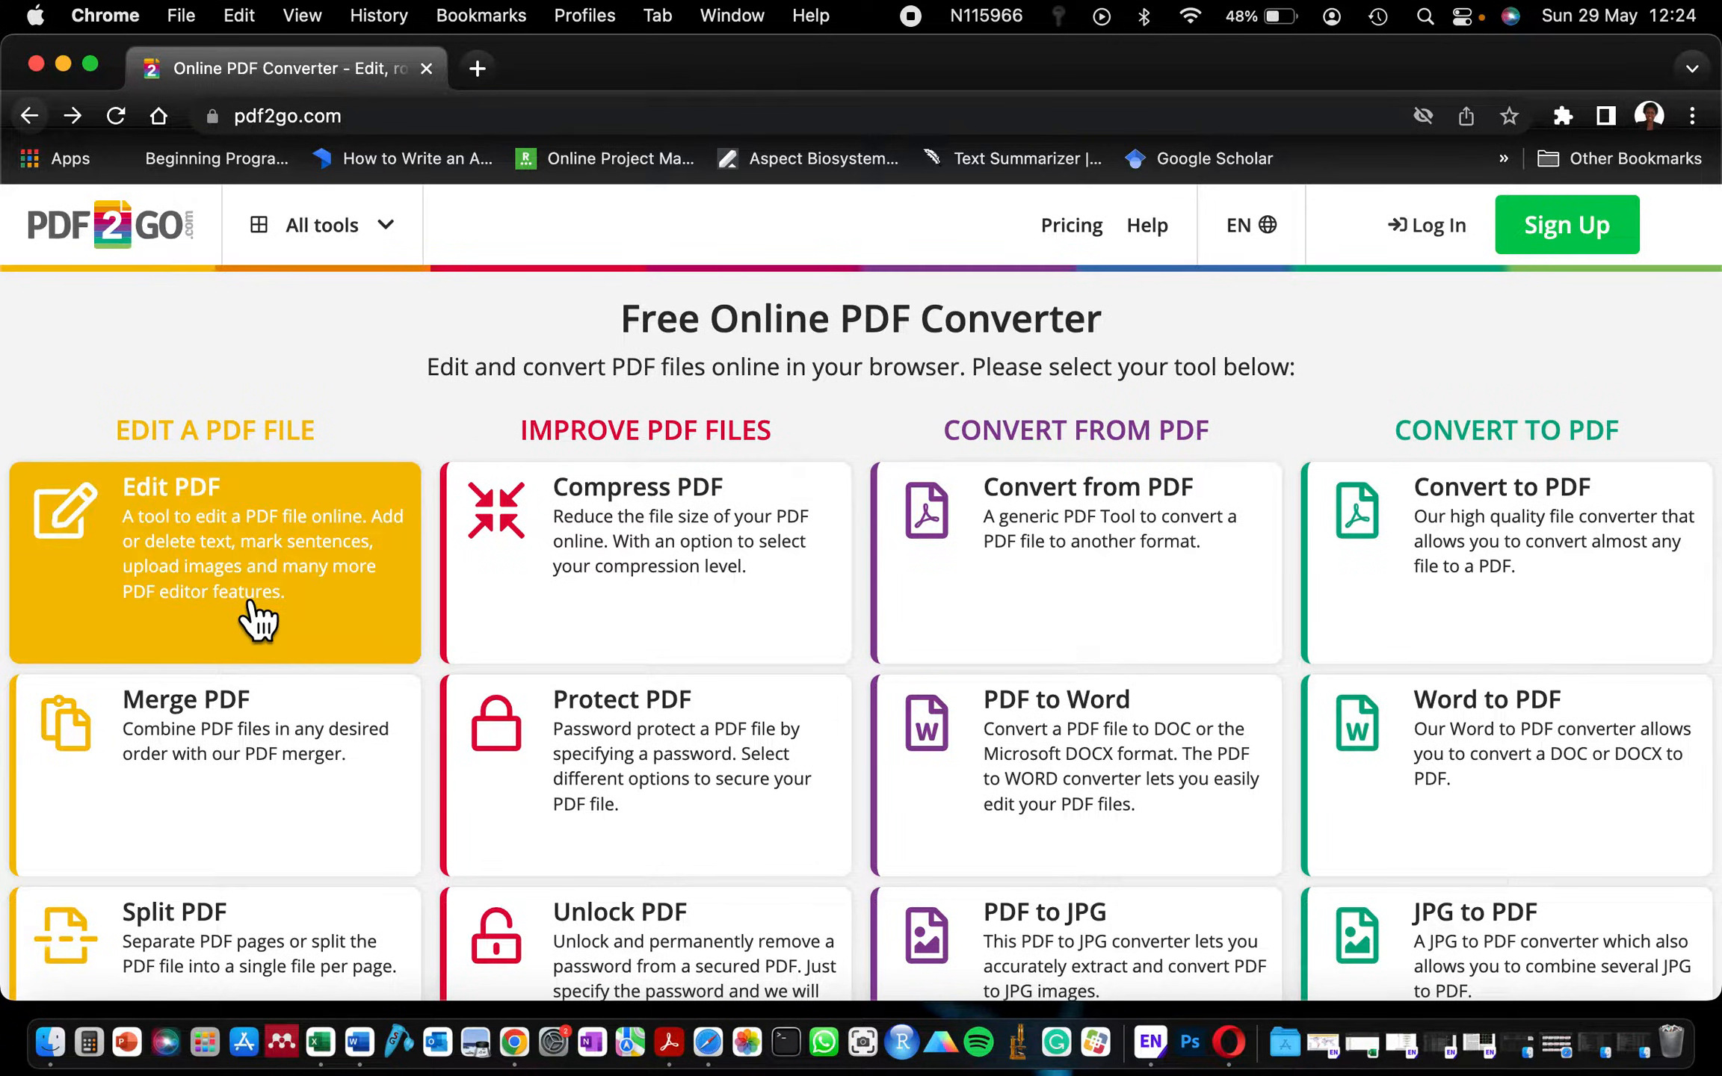
pyautogui.moveTo(118, 294)
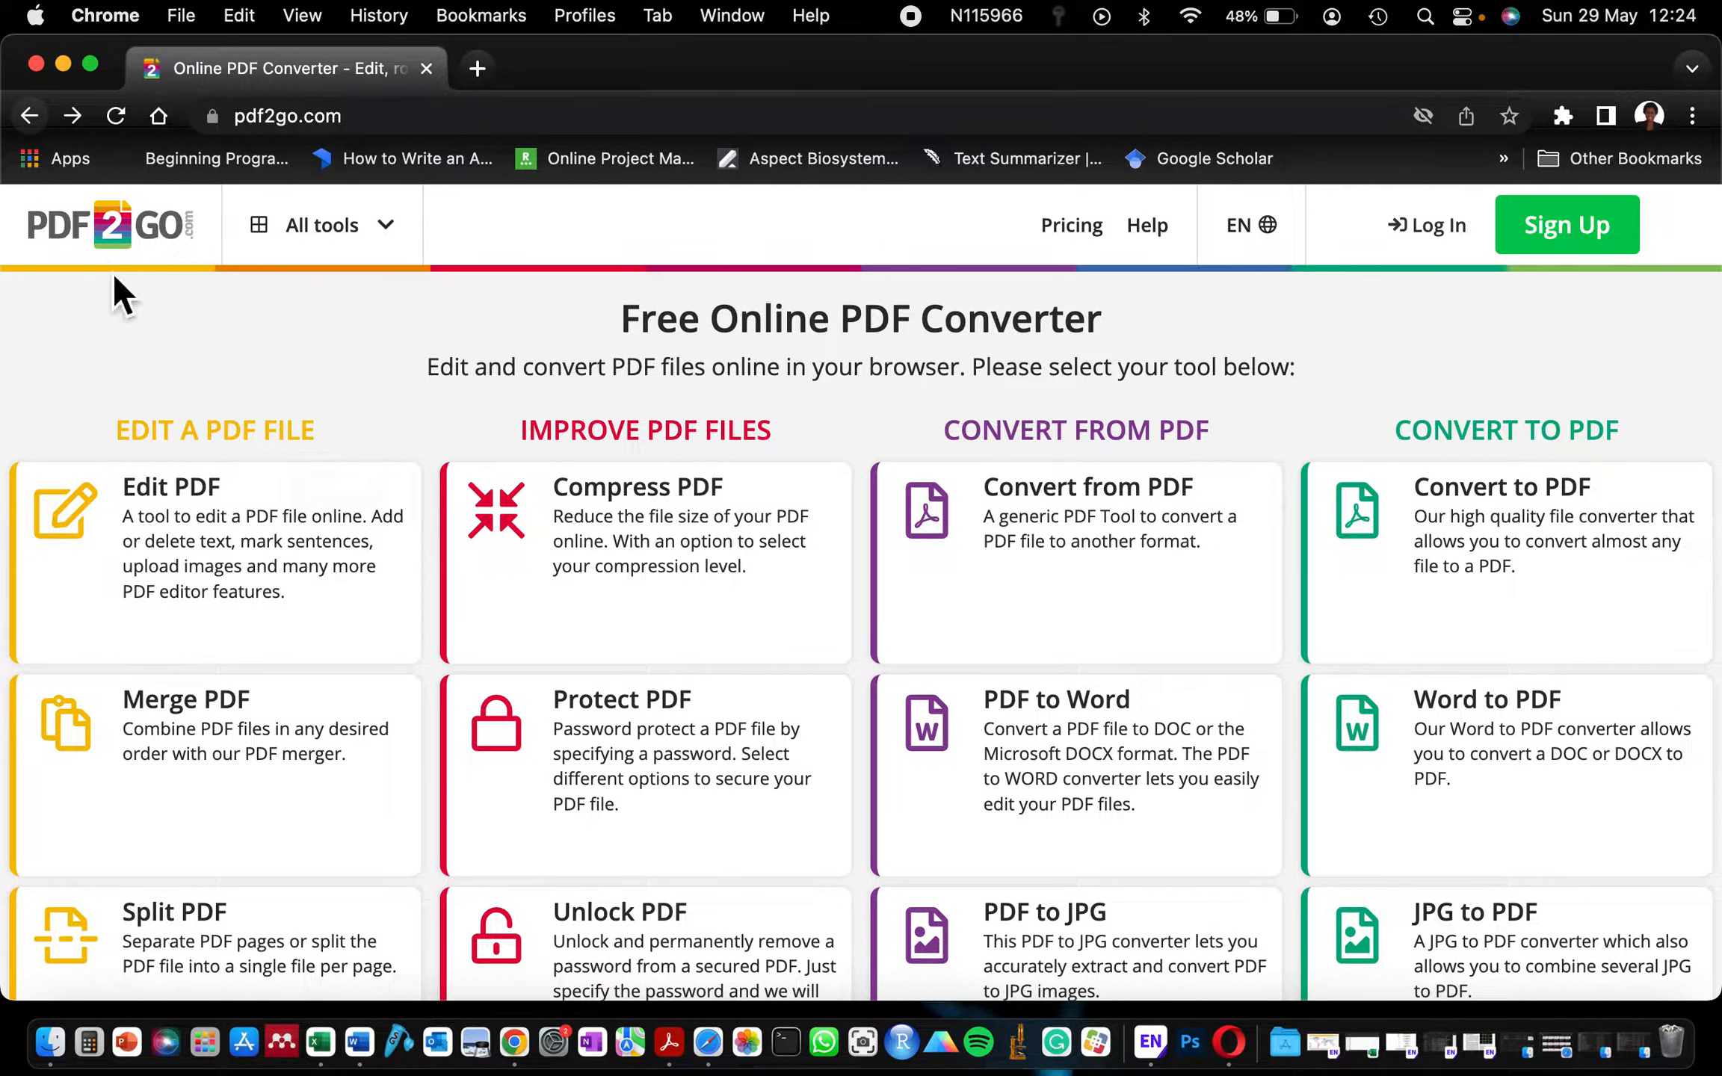
pyautogui.click(286, 115)
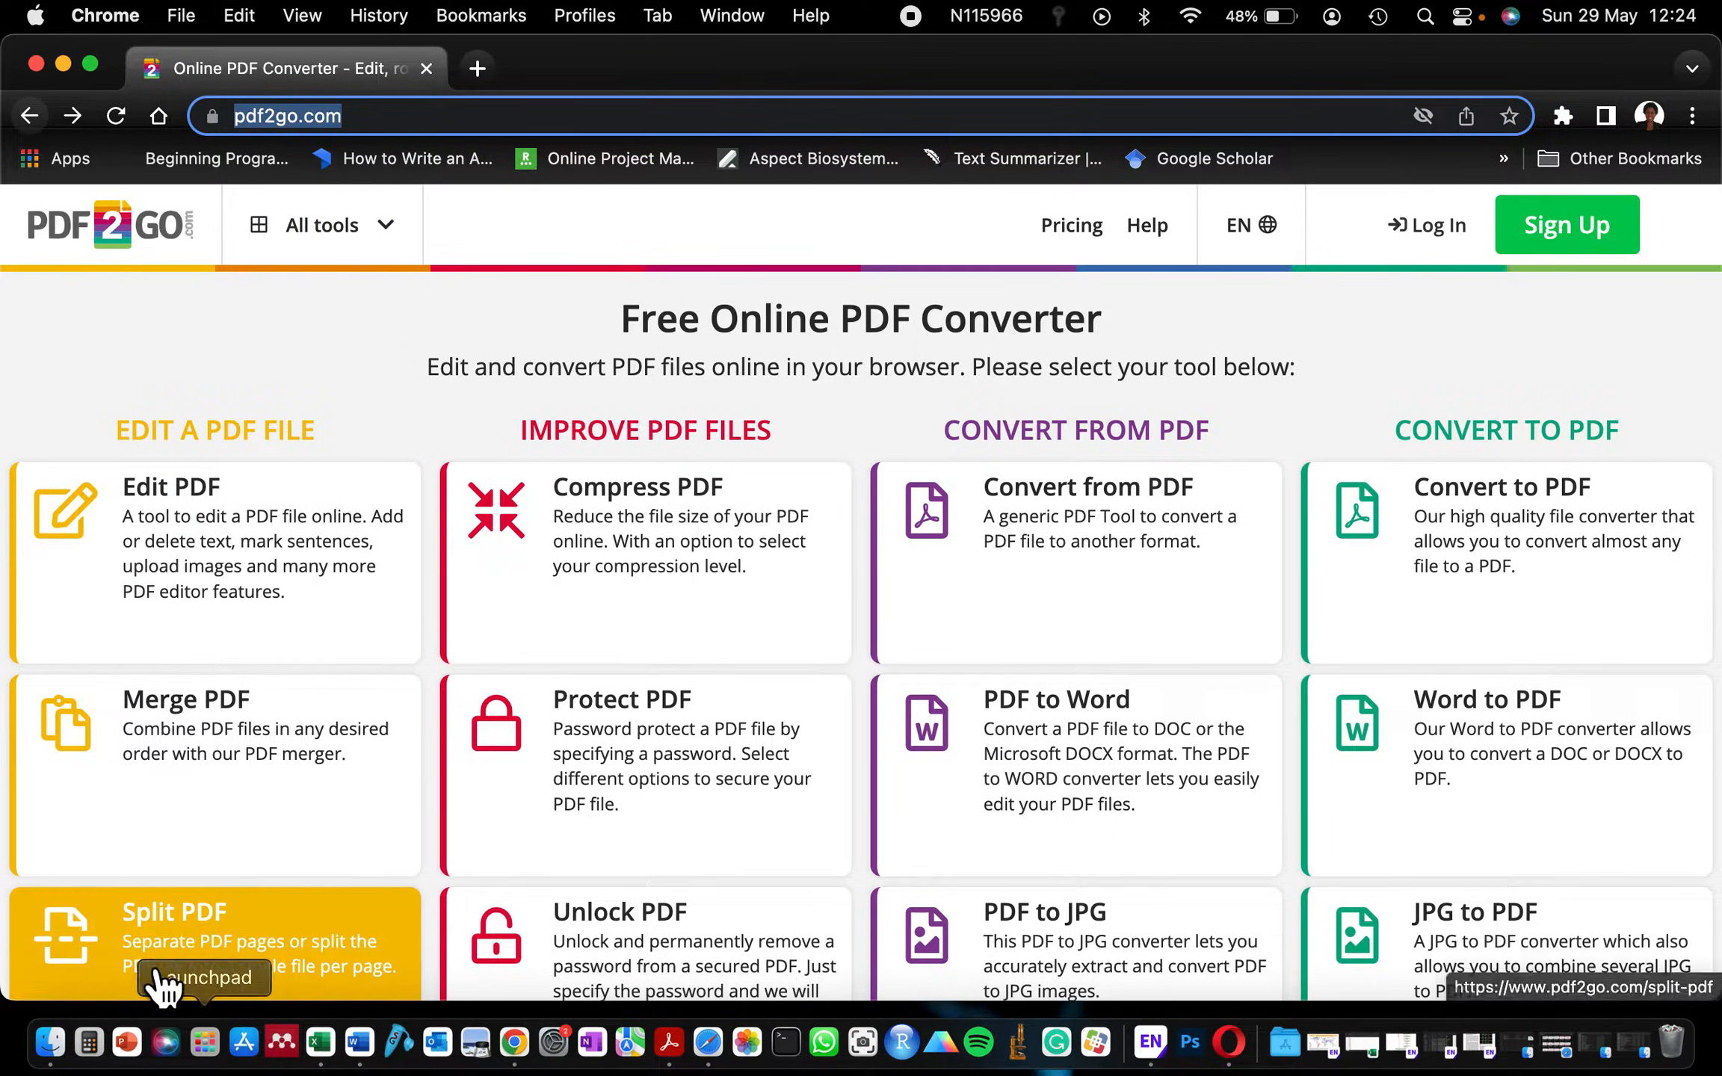
pyautogui.click(173, 912)
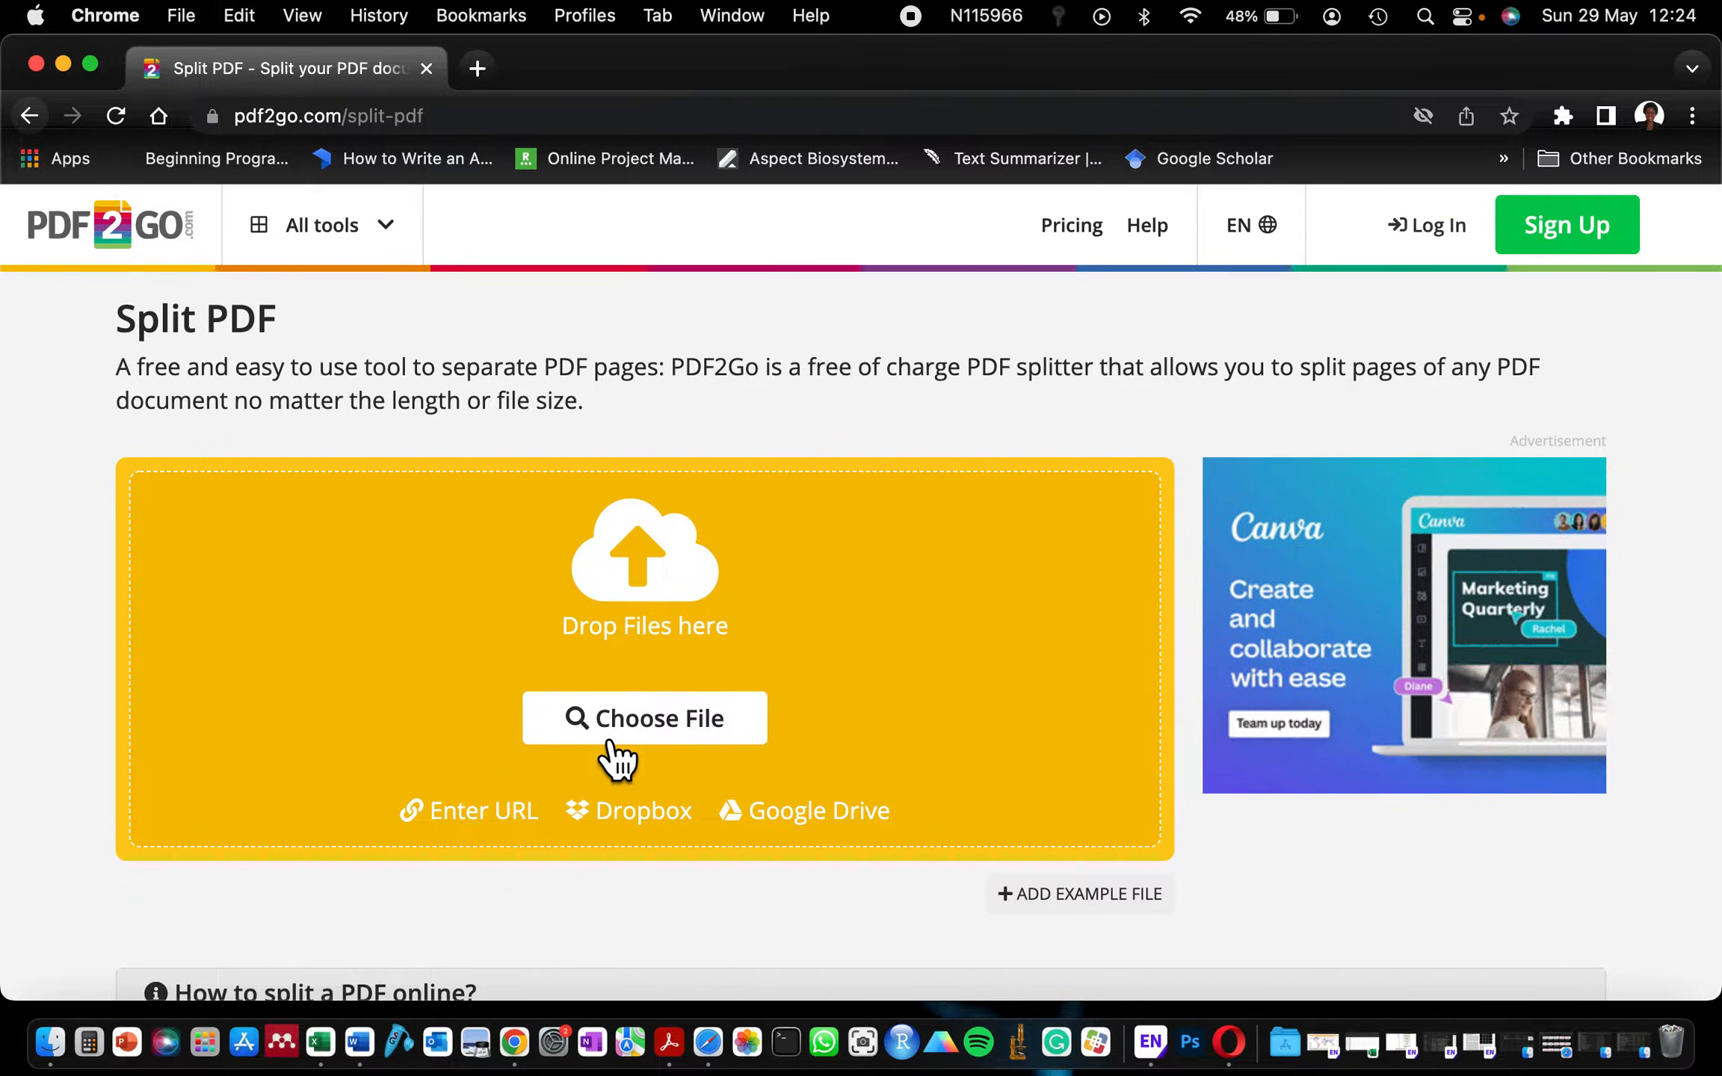
# - Choose From appressorium to transpressorium.pdf from Downloads and upload it to the splitter
pyautogui.click(644, 717)
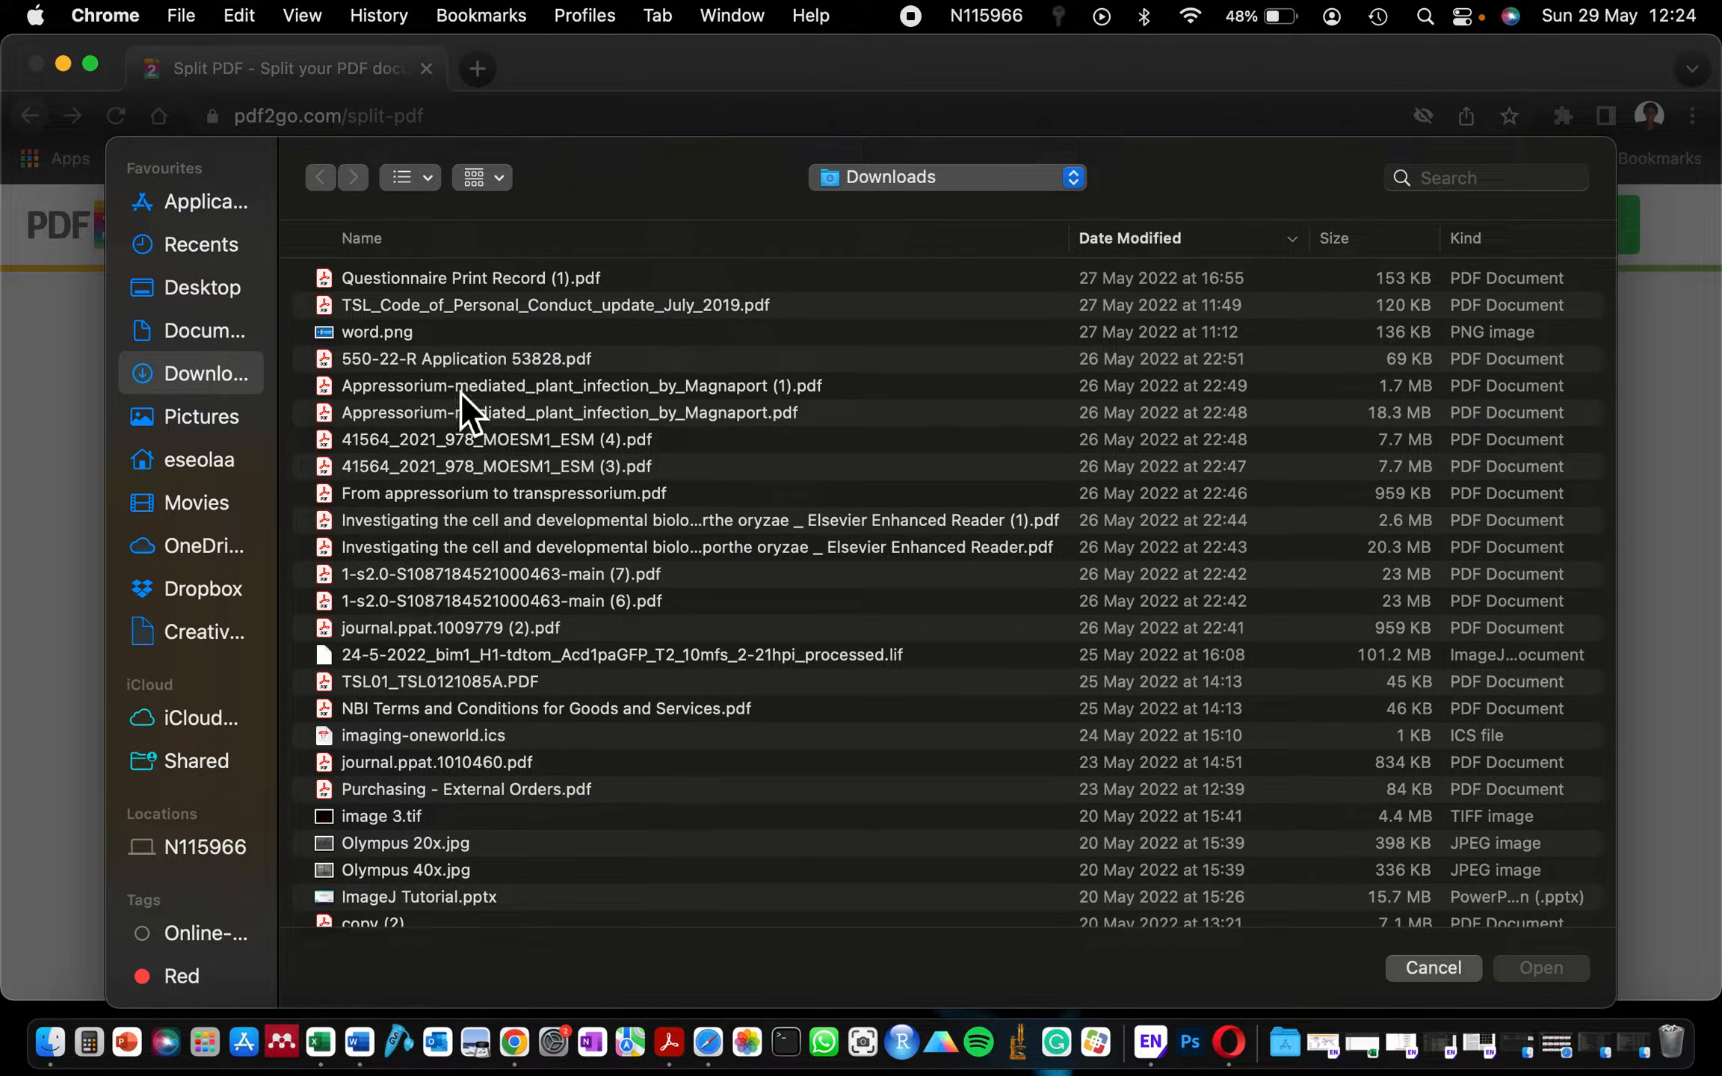
pyautogui.click(502, 493)
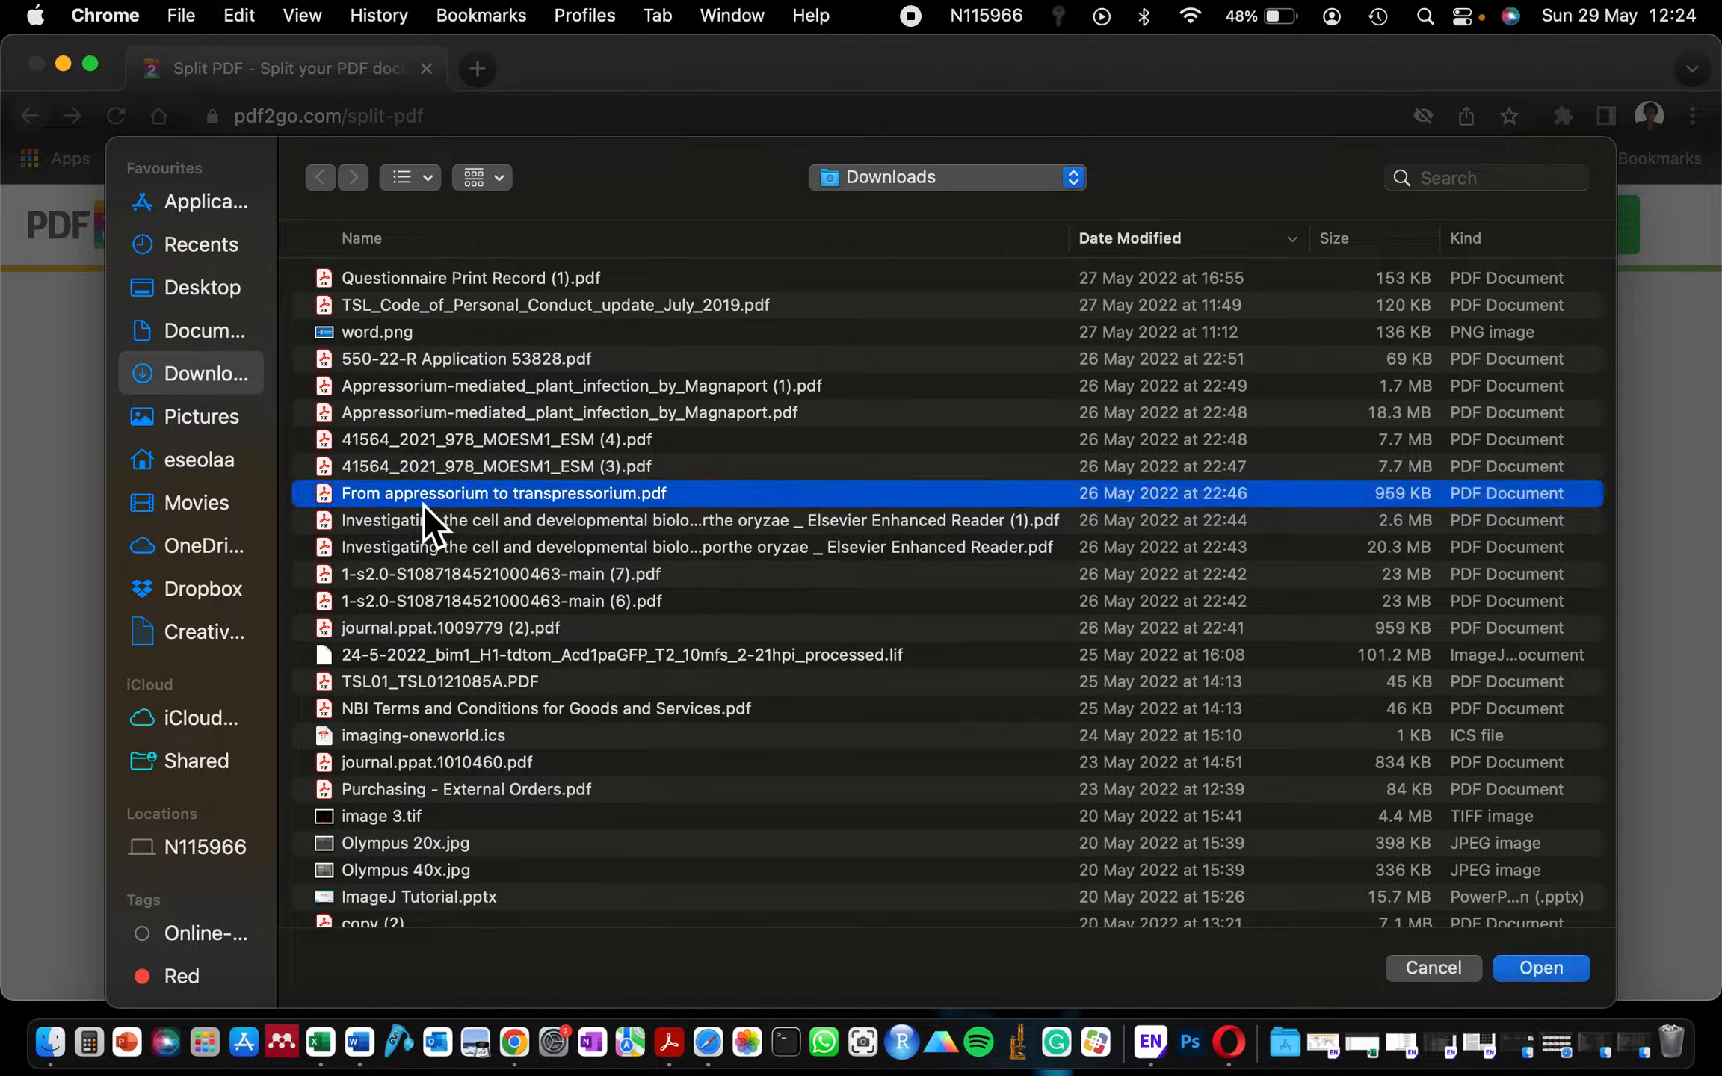
pyautogui.click(1539, 967)
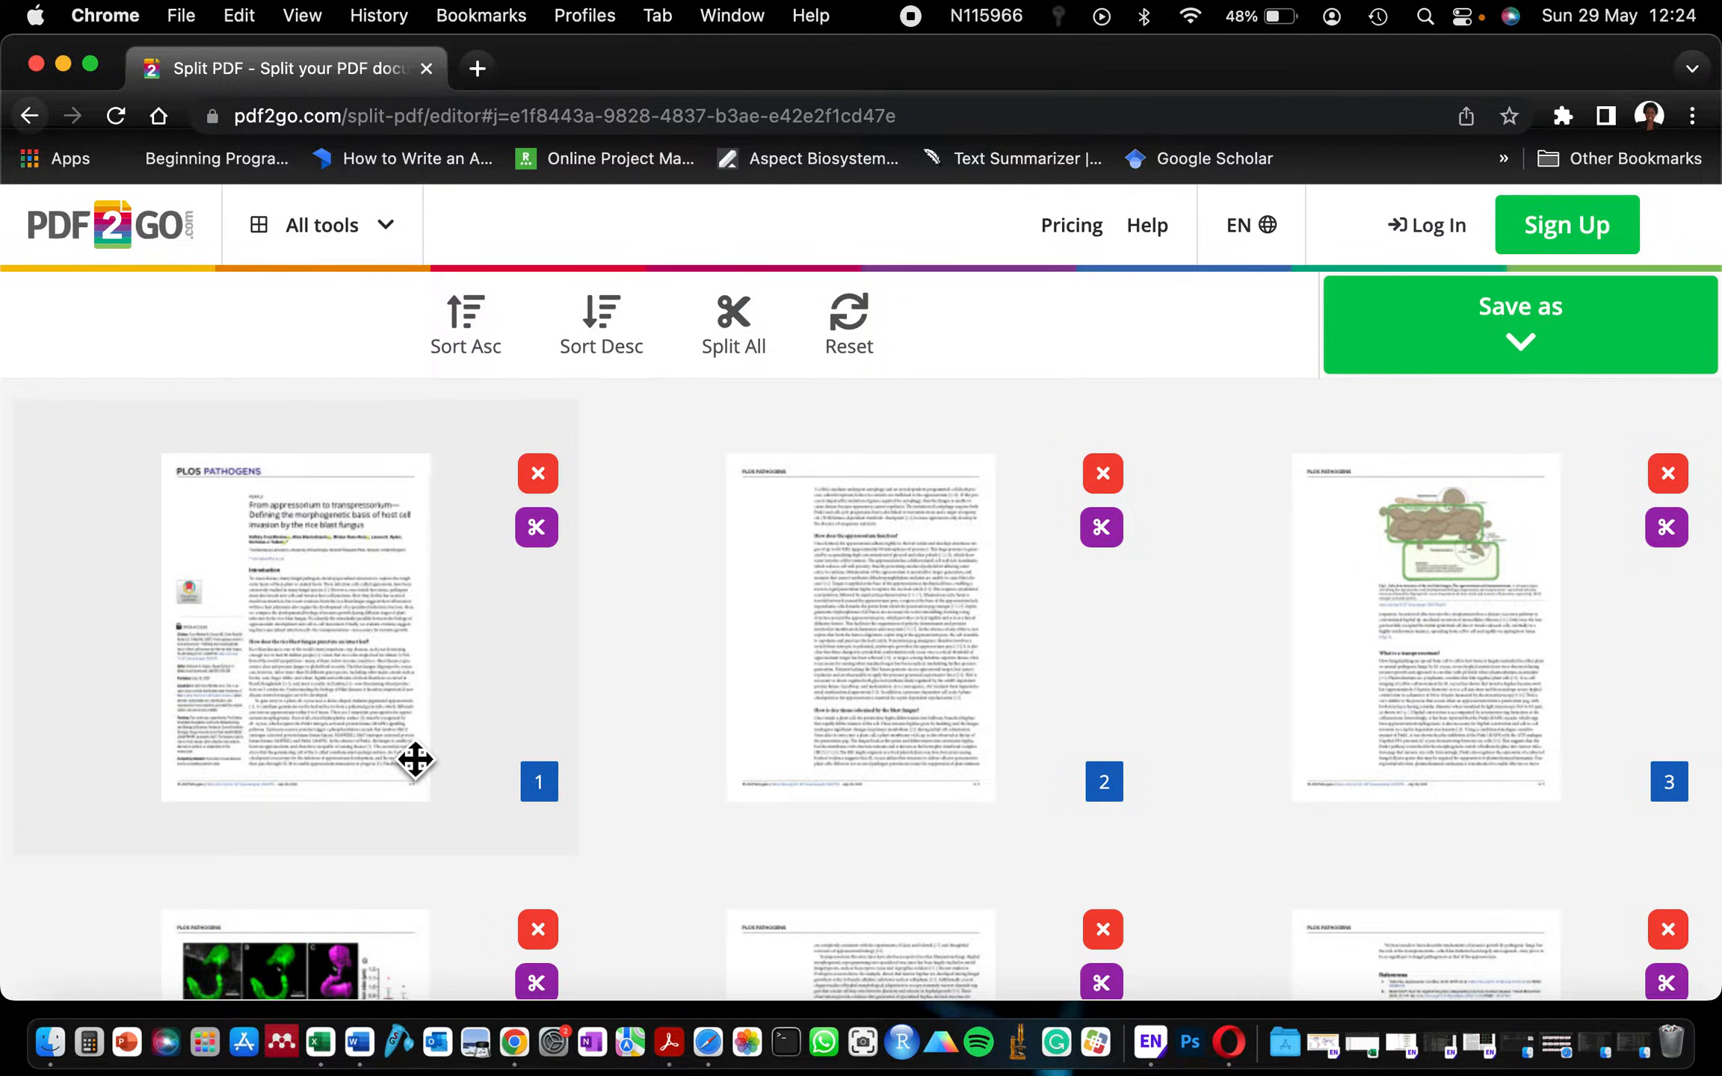
# - In the Save as options, set splitting to every few pages with one page per split
pyautogui.scroll(-3)
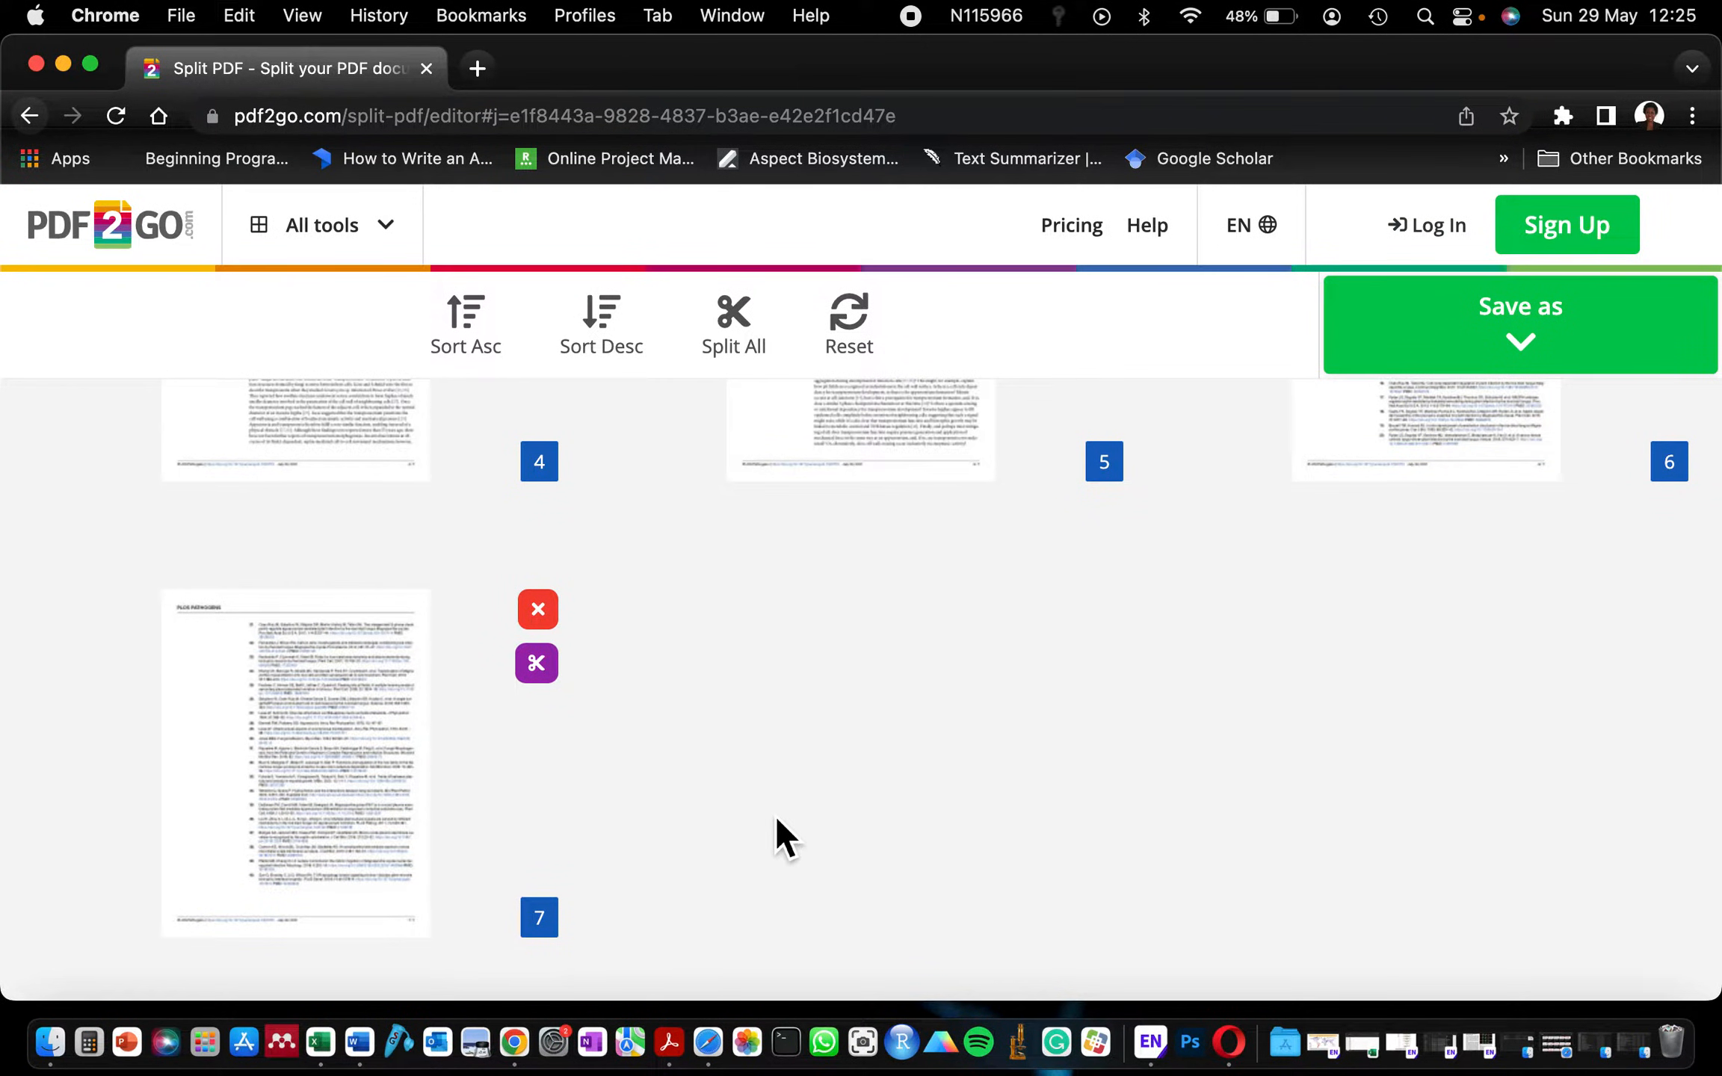
pyautogui.scroll(3)
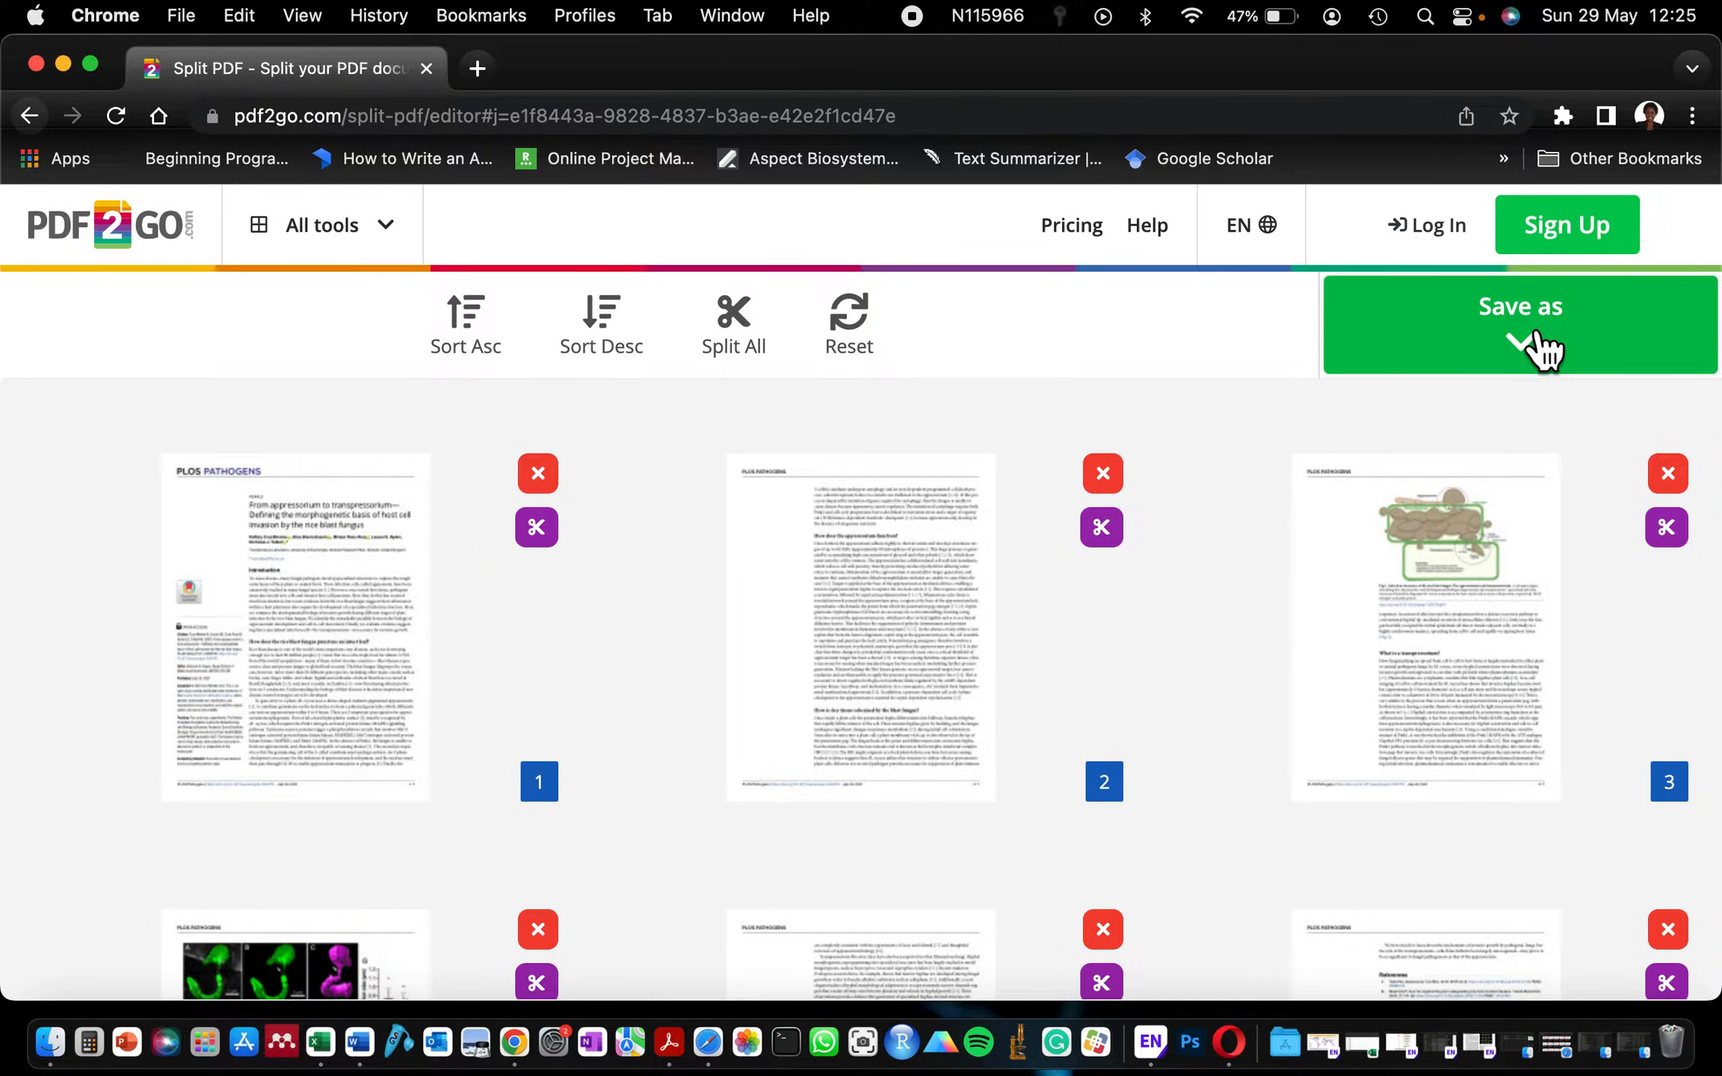
pyautogui.click(1520, 325)
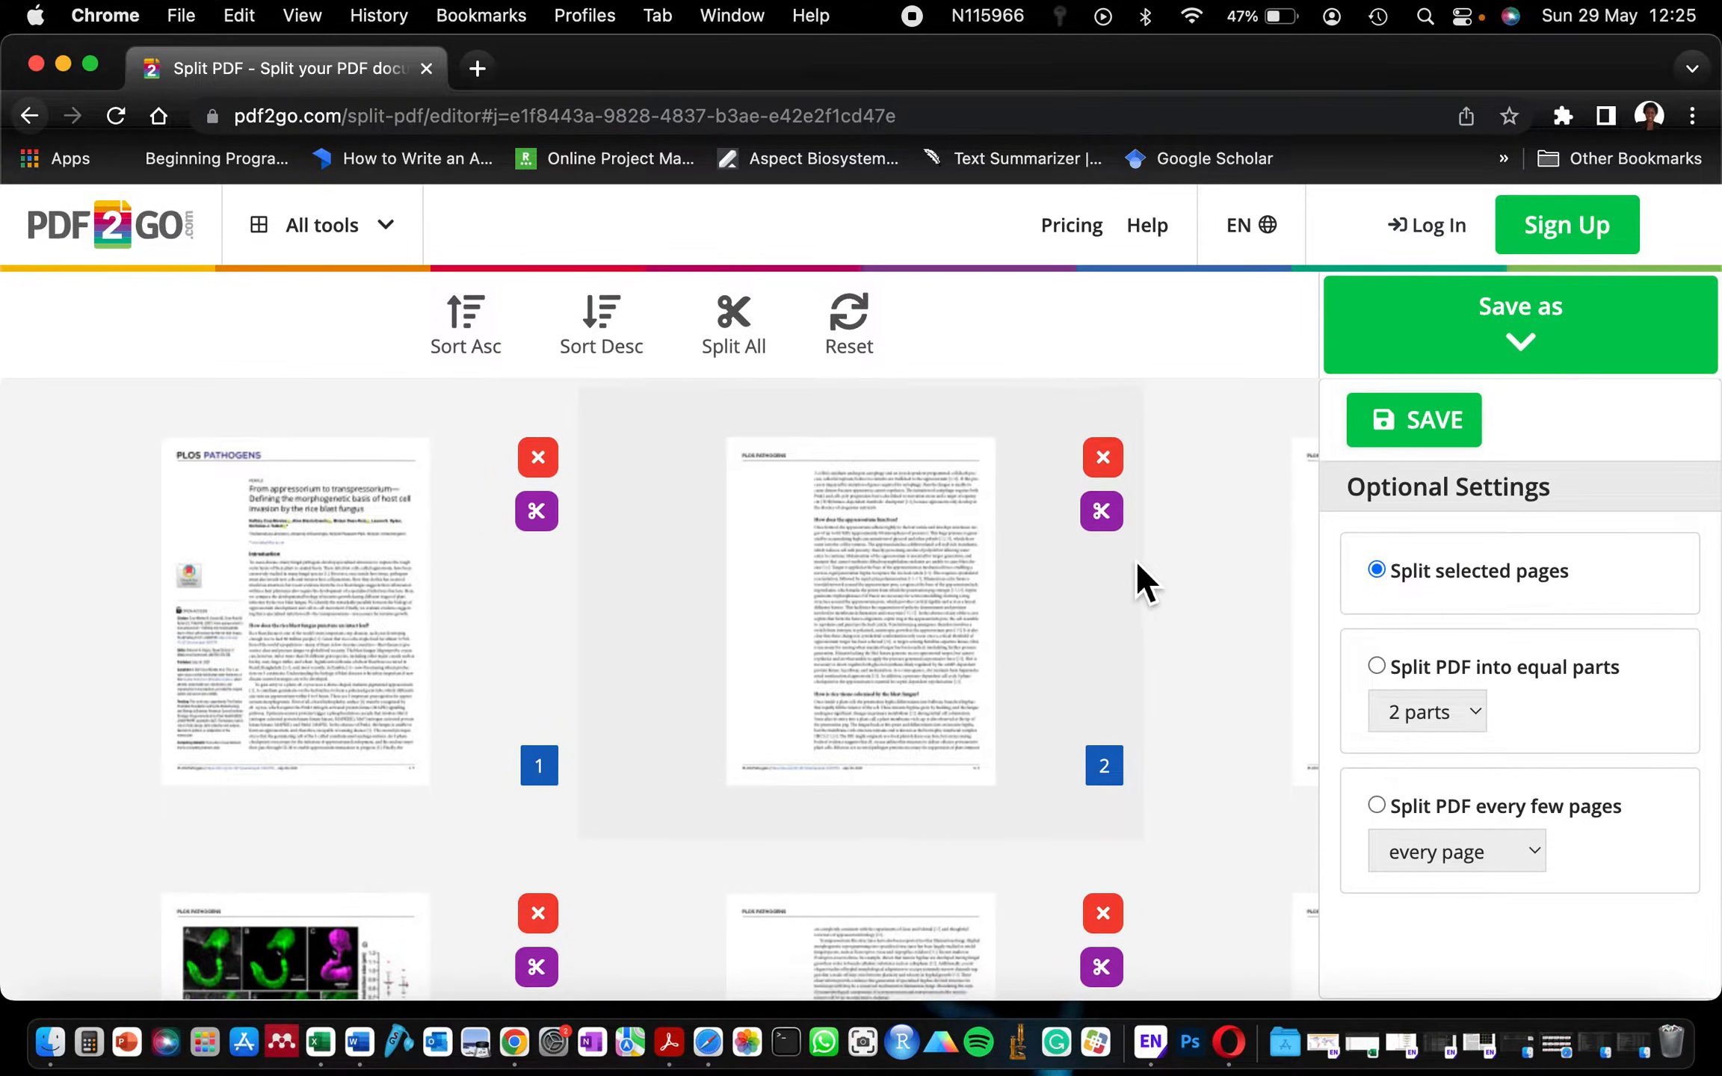
pyautogui.scroll(-3)
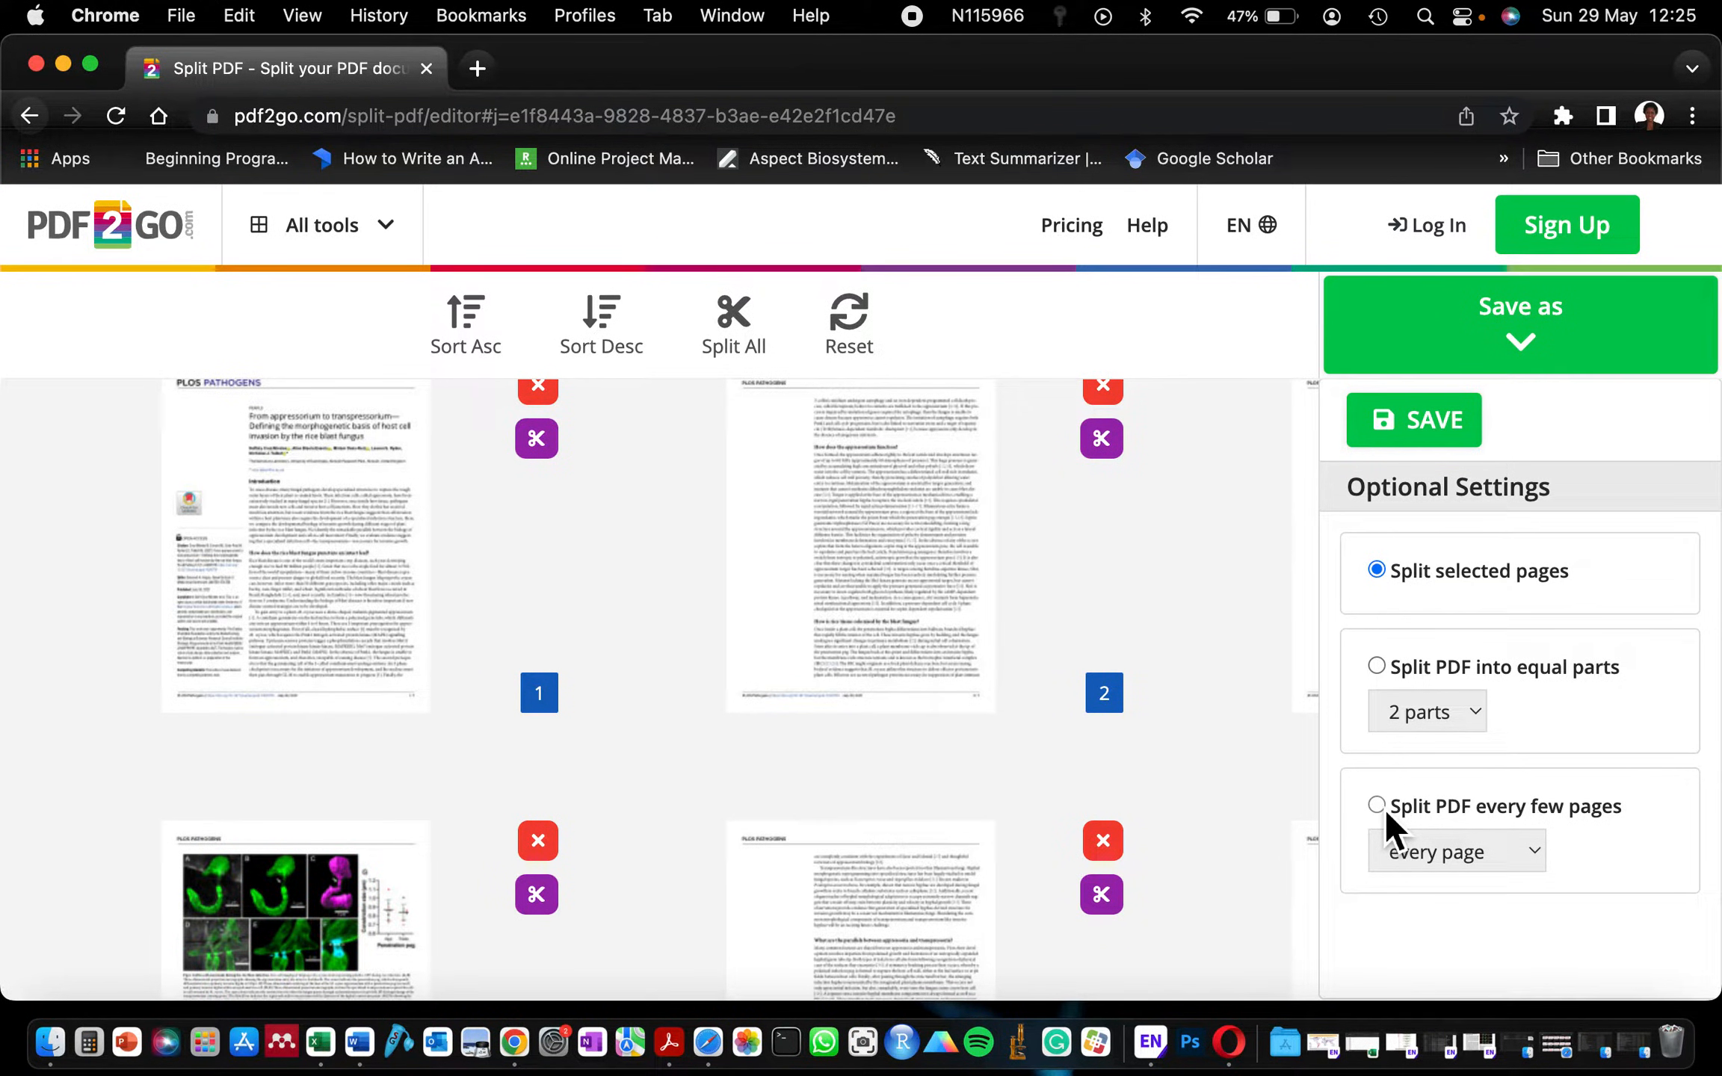
pyautogui.click(1376, 806)
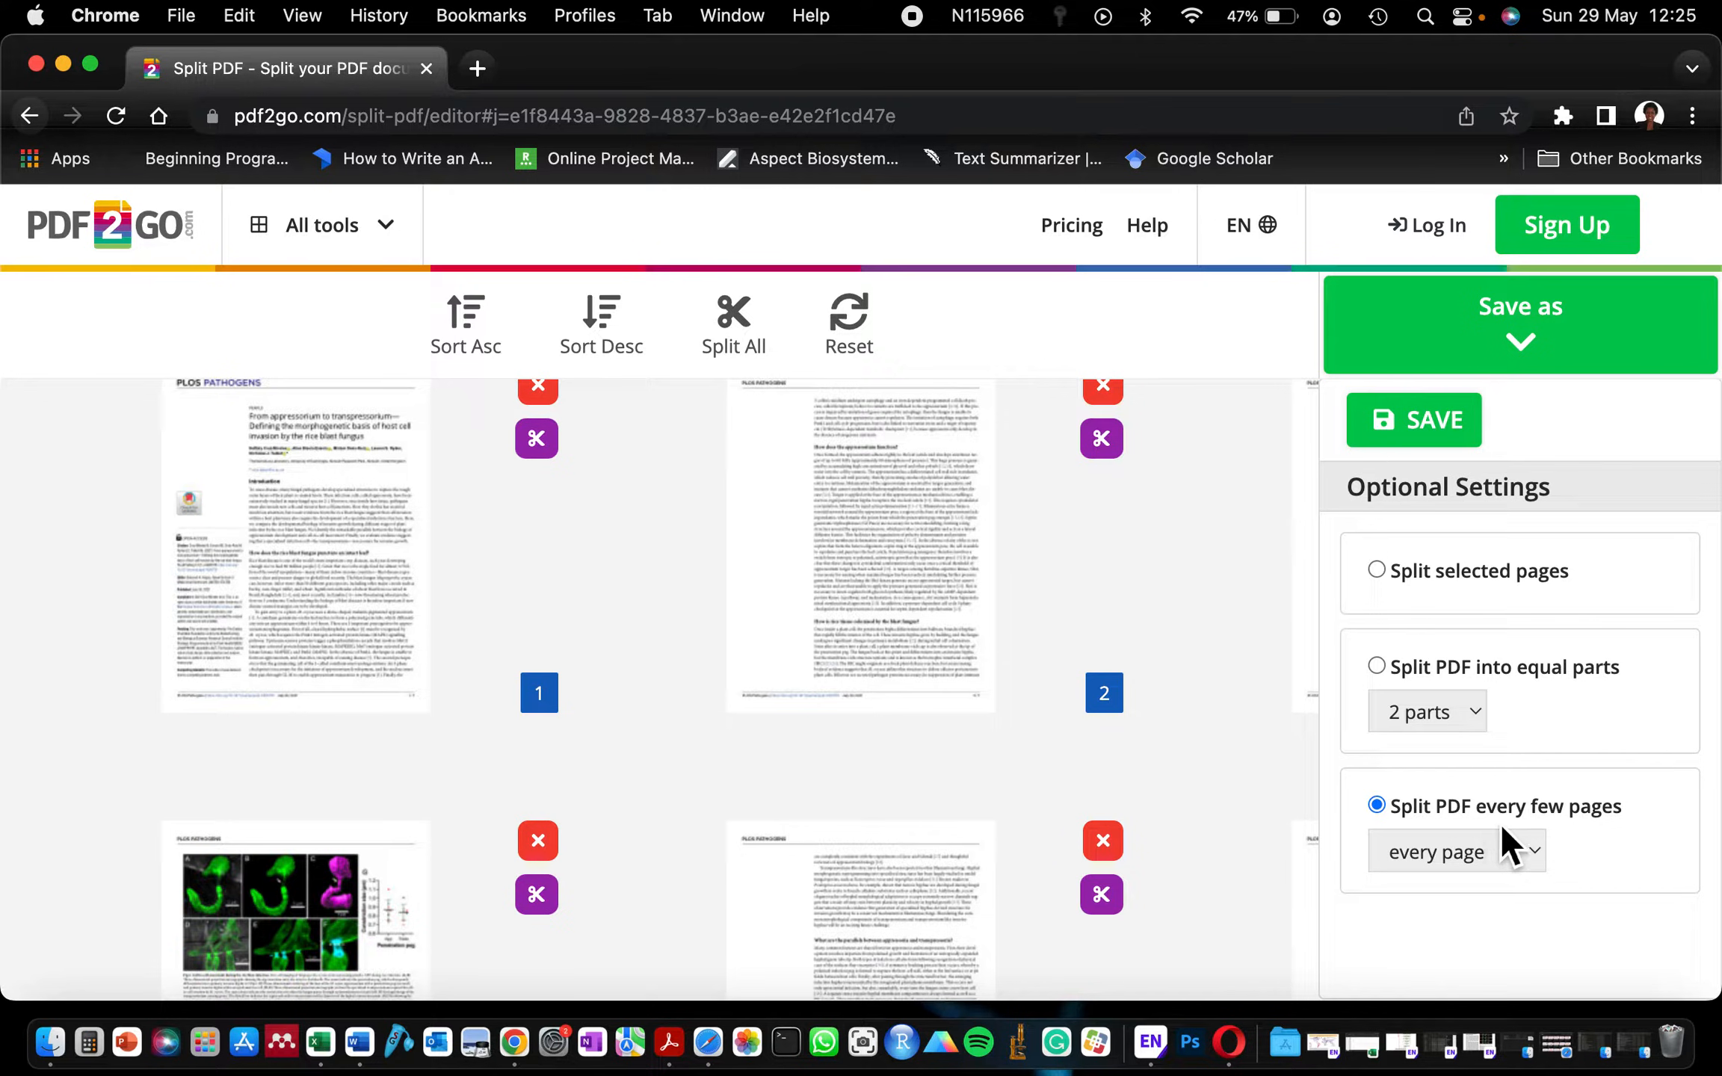
pyautogui.click(1455, 850)
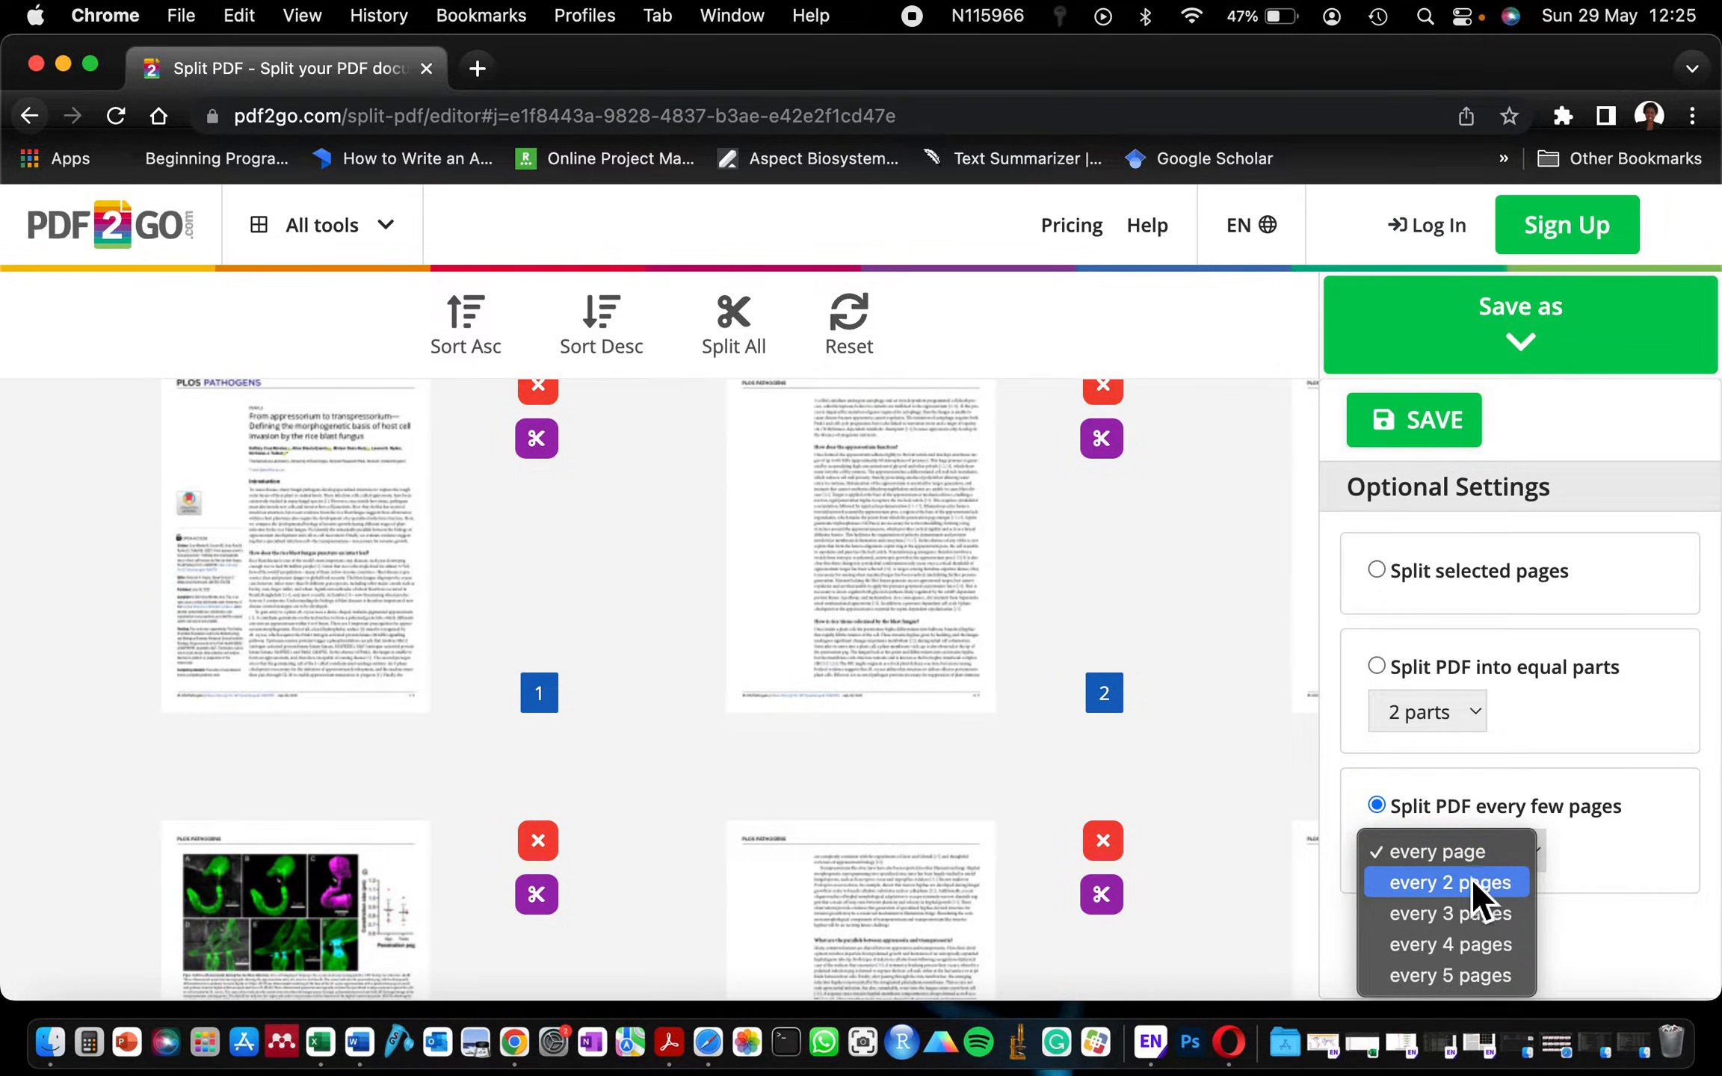
pyautogui.moveTo(1450, 944)
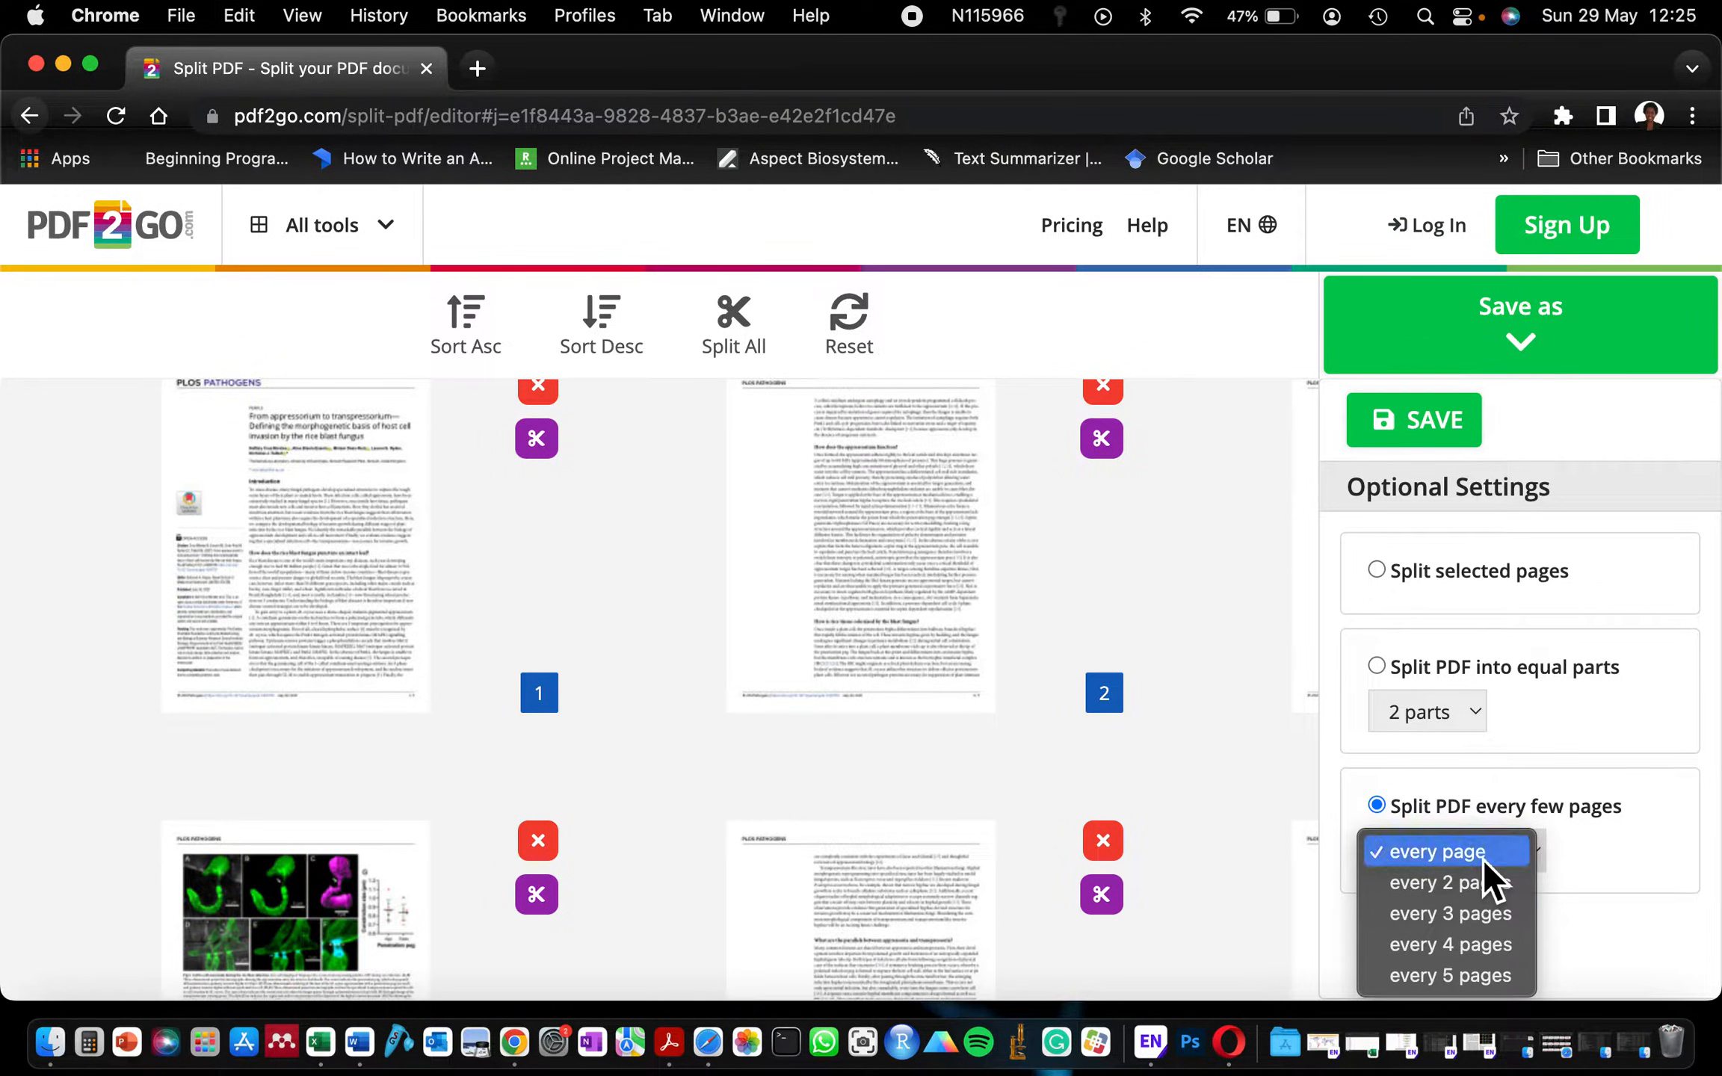
pyautogui.click(1430, 851)
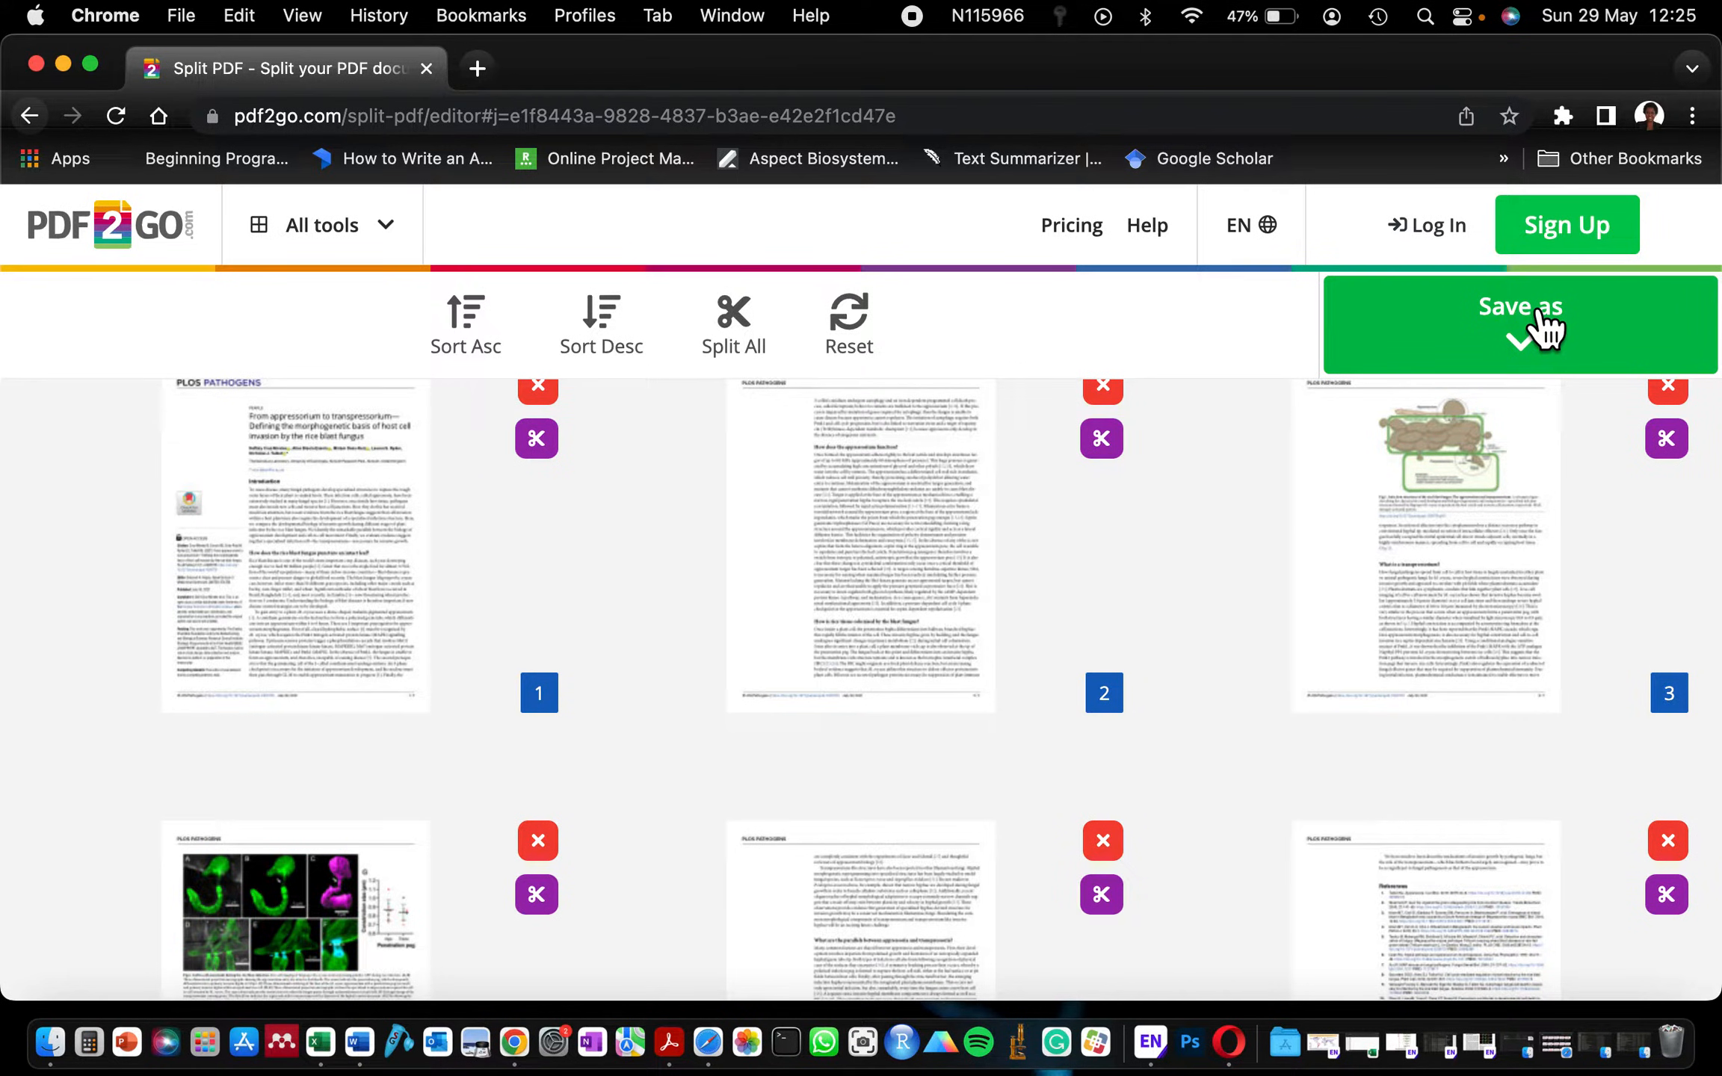
# - Save the split so PDF2Go produces one file per page of the article
pyautogui.click(1519, 324)
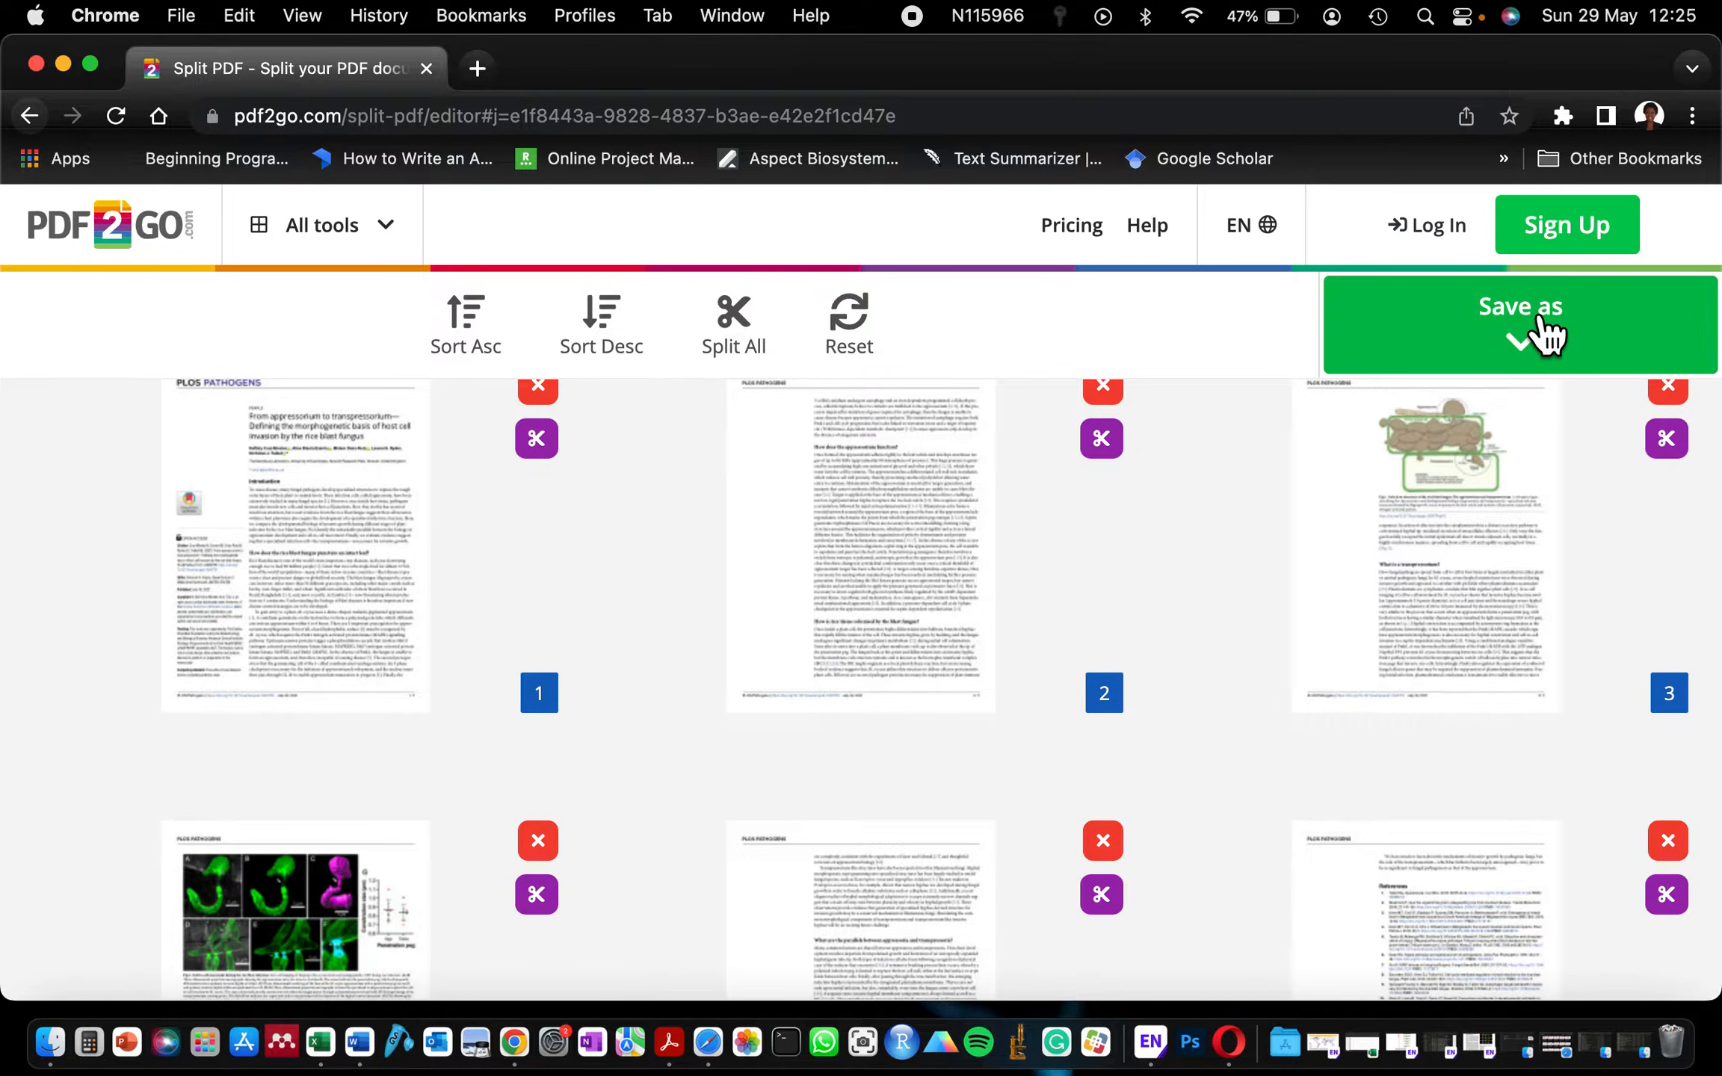
pyautogui.click(1519, 325)
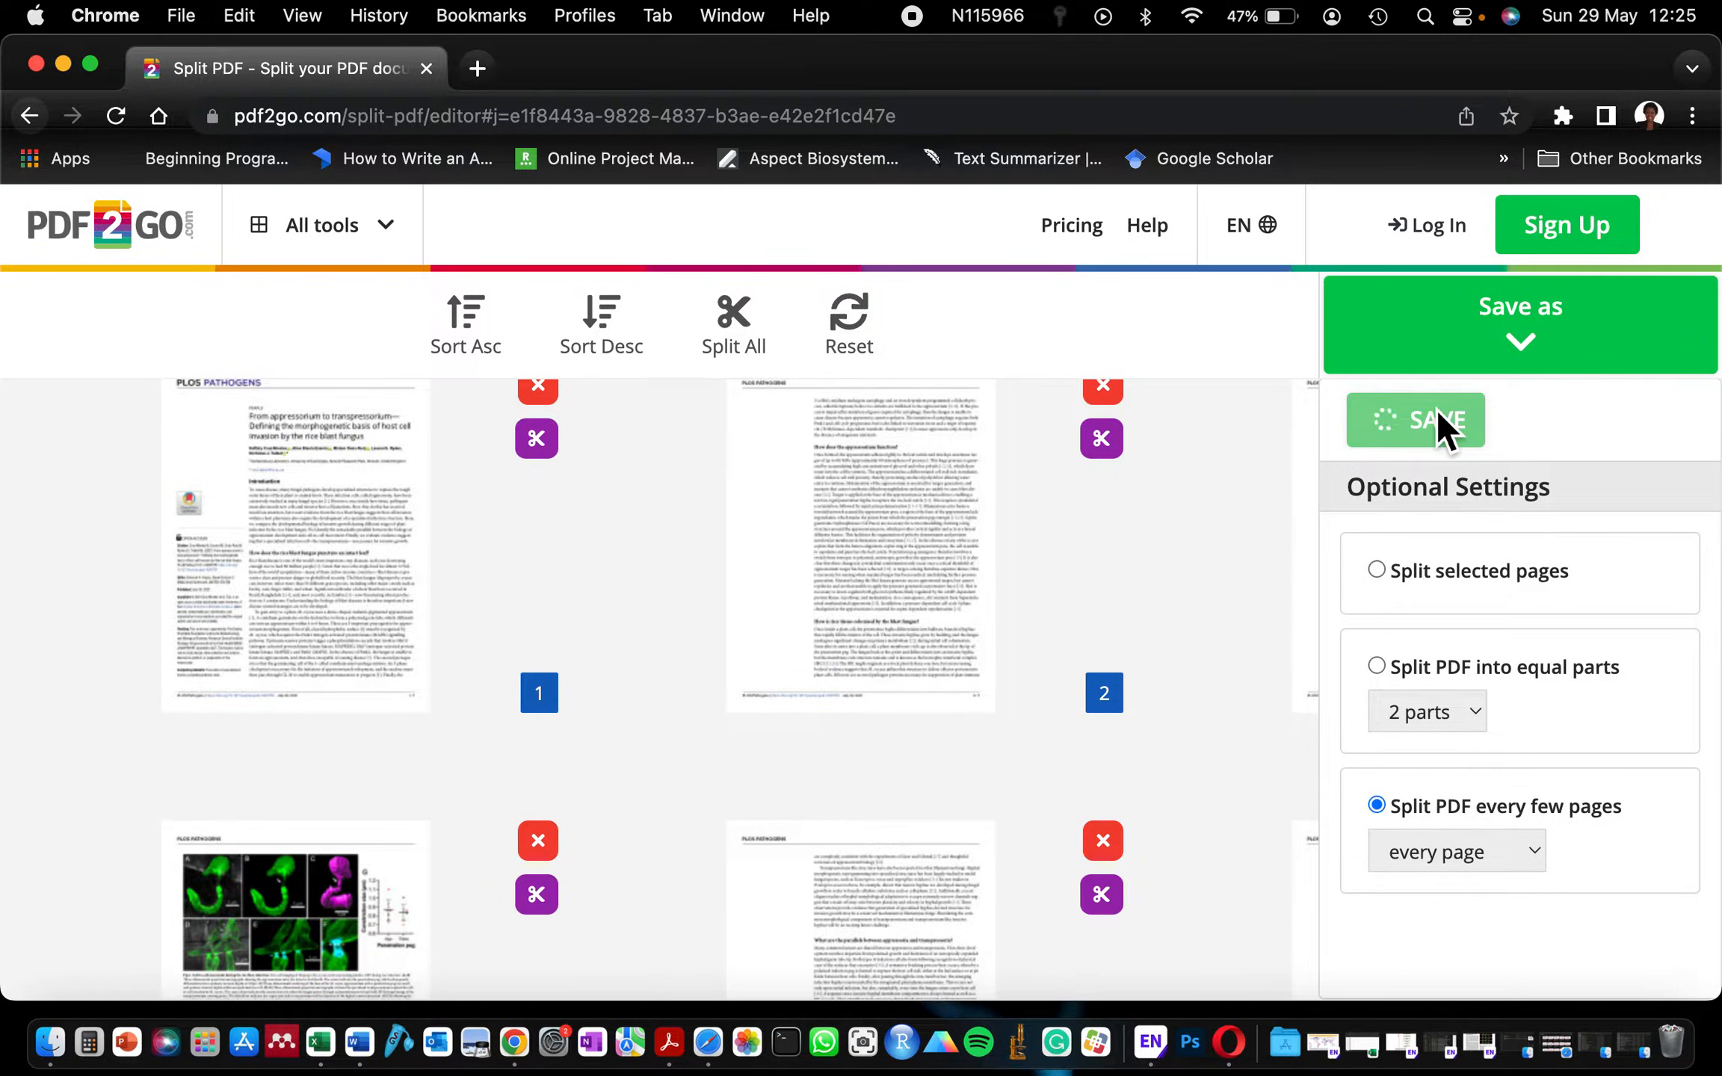
pyautogui.click(1414, 420)
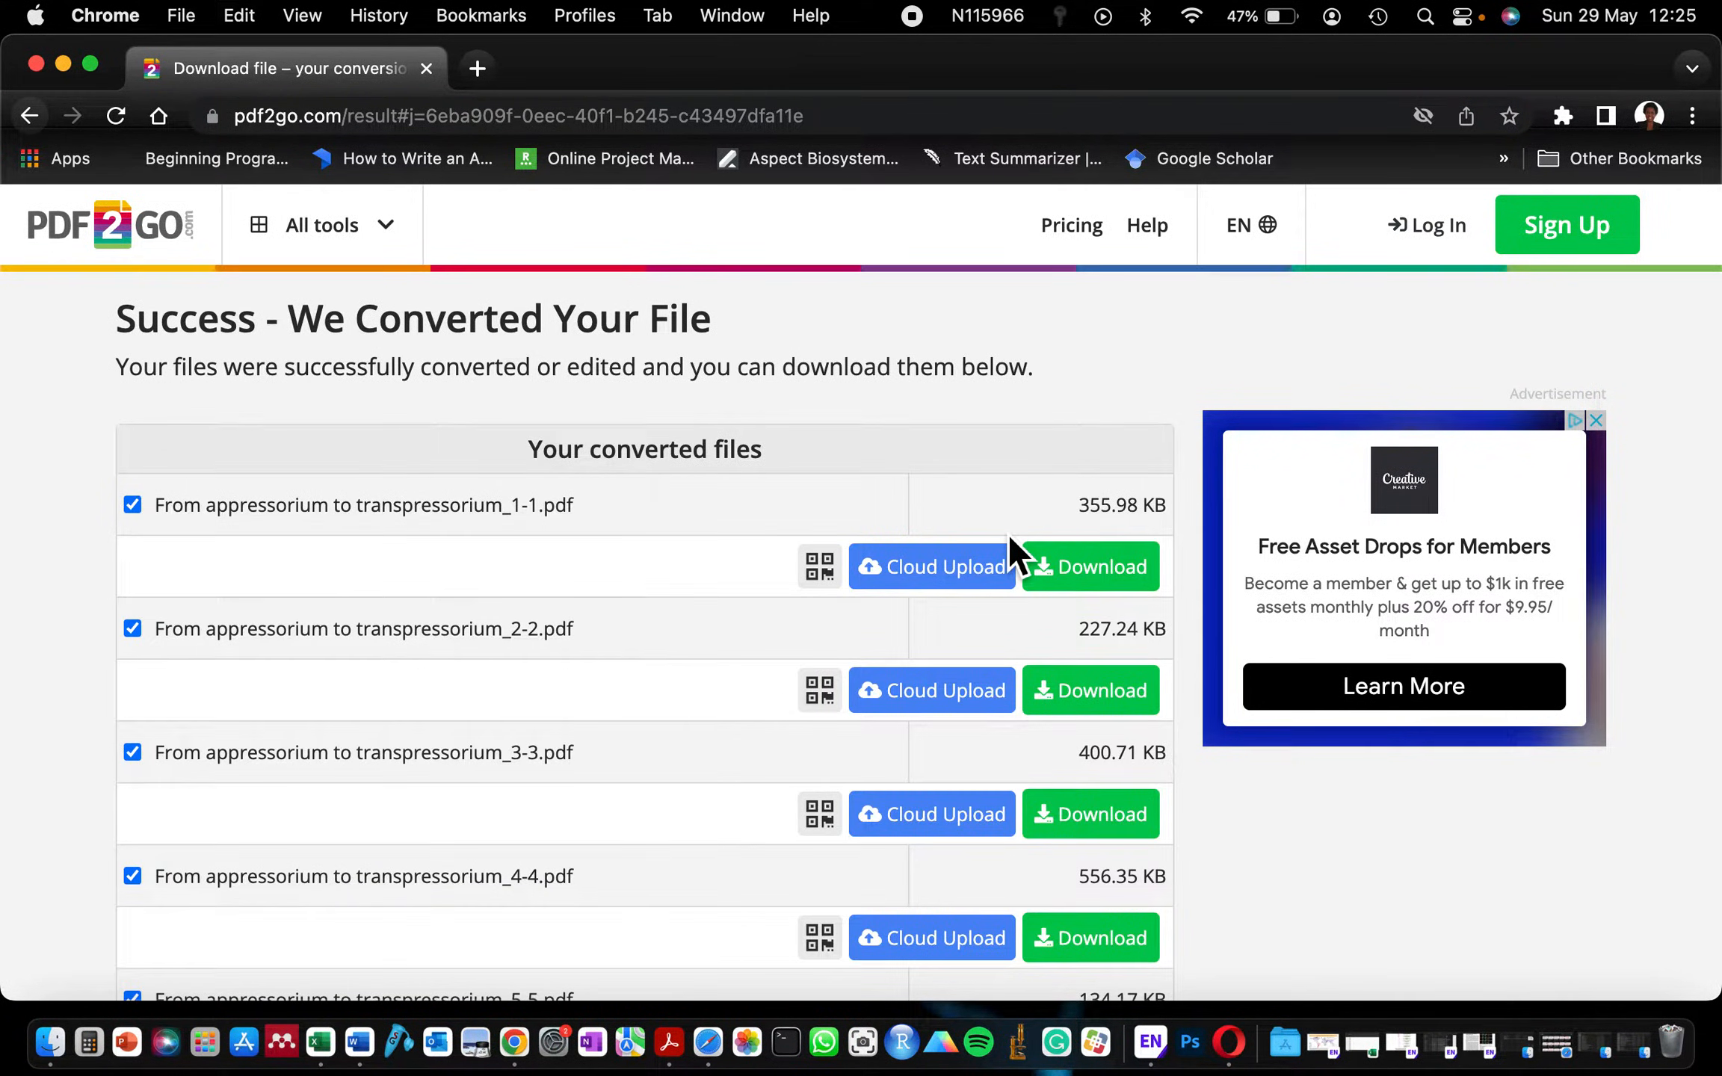
# - Download all split pages as one ZIP file and unpack it from Chrome's download bar
pyautogui.scroll(-3)
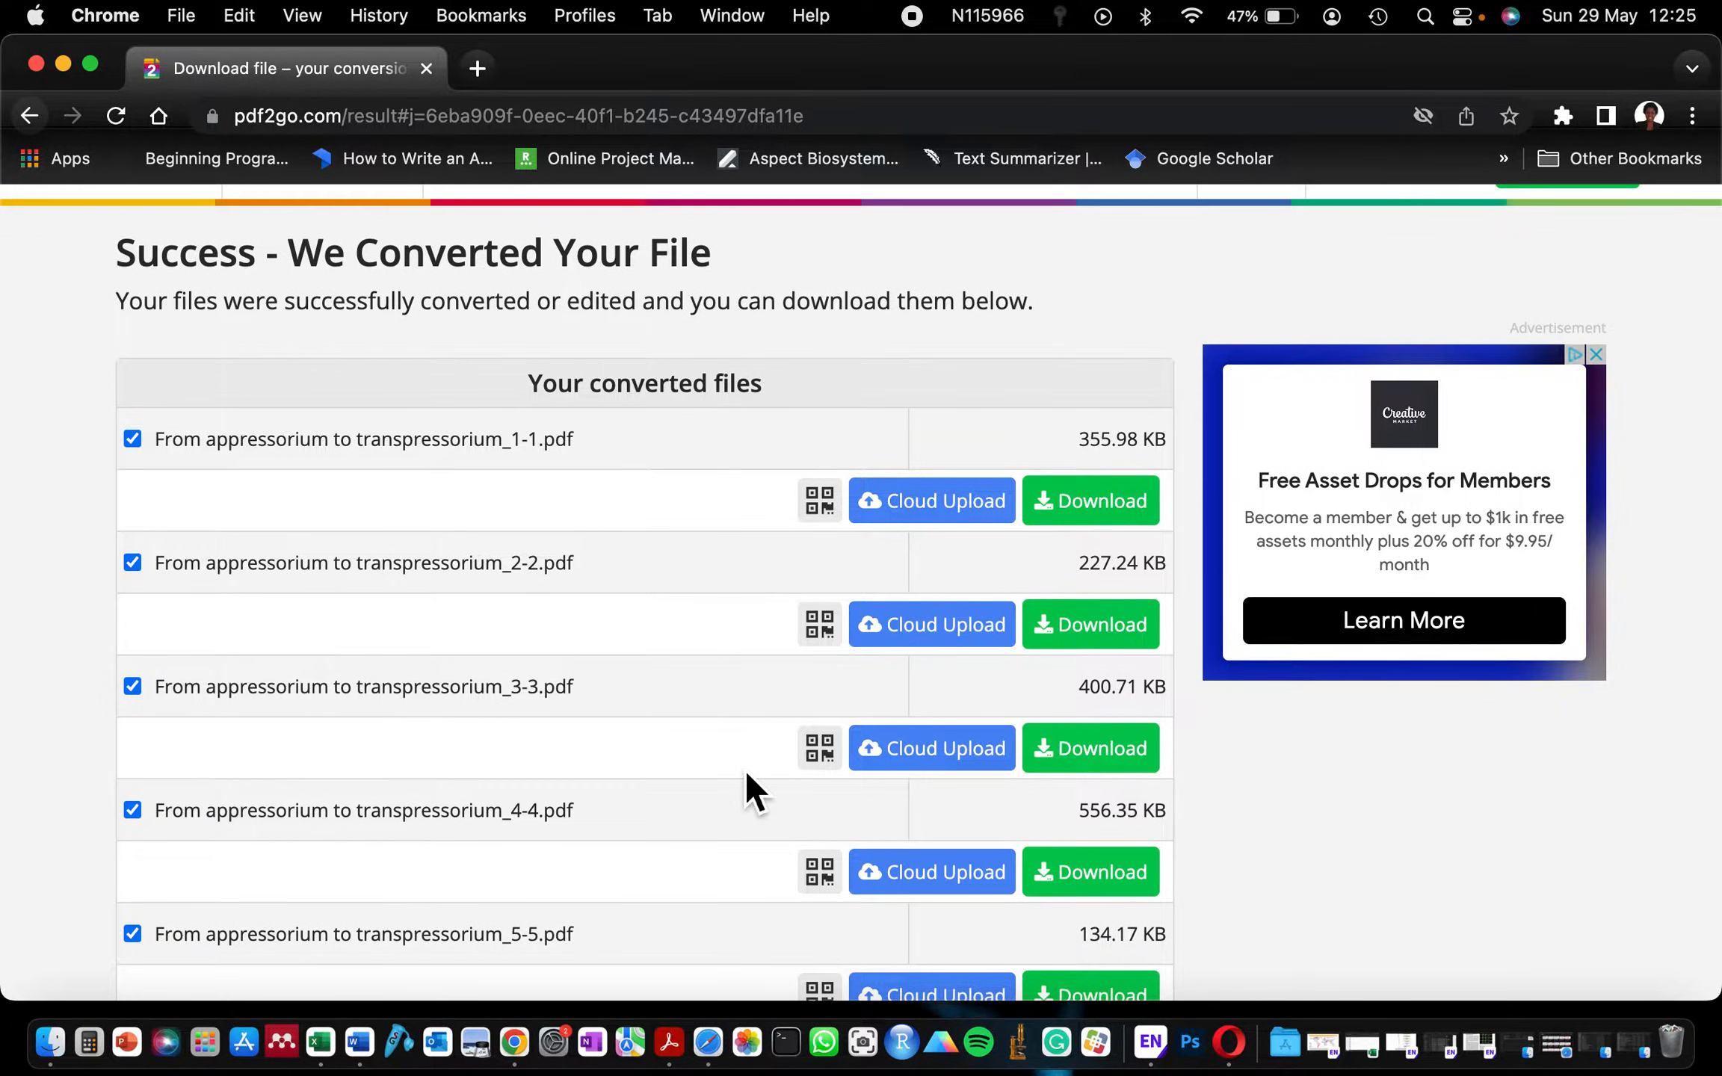
pyautogui.scroll(-3)
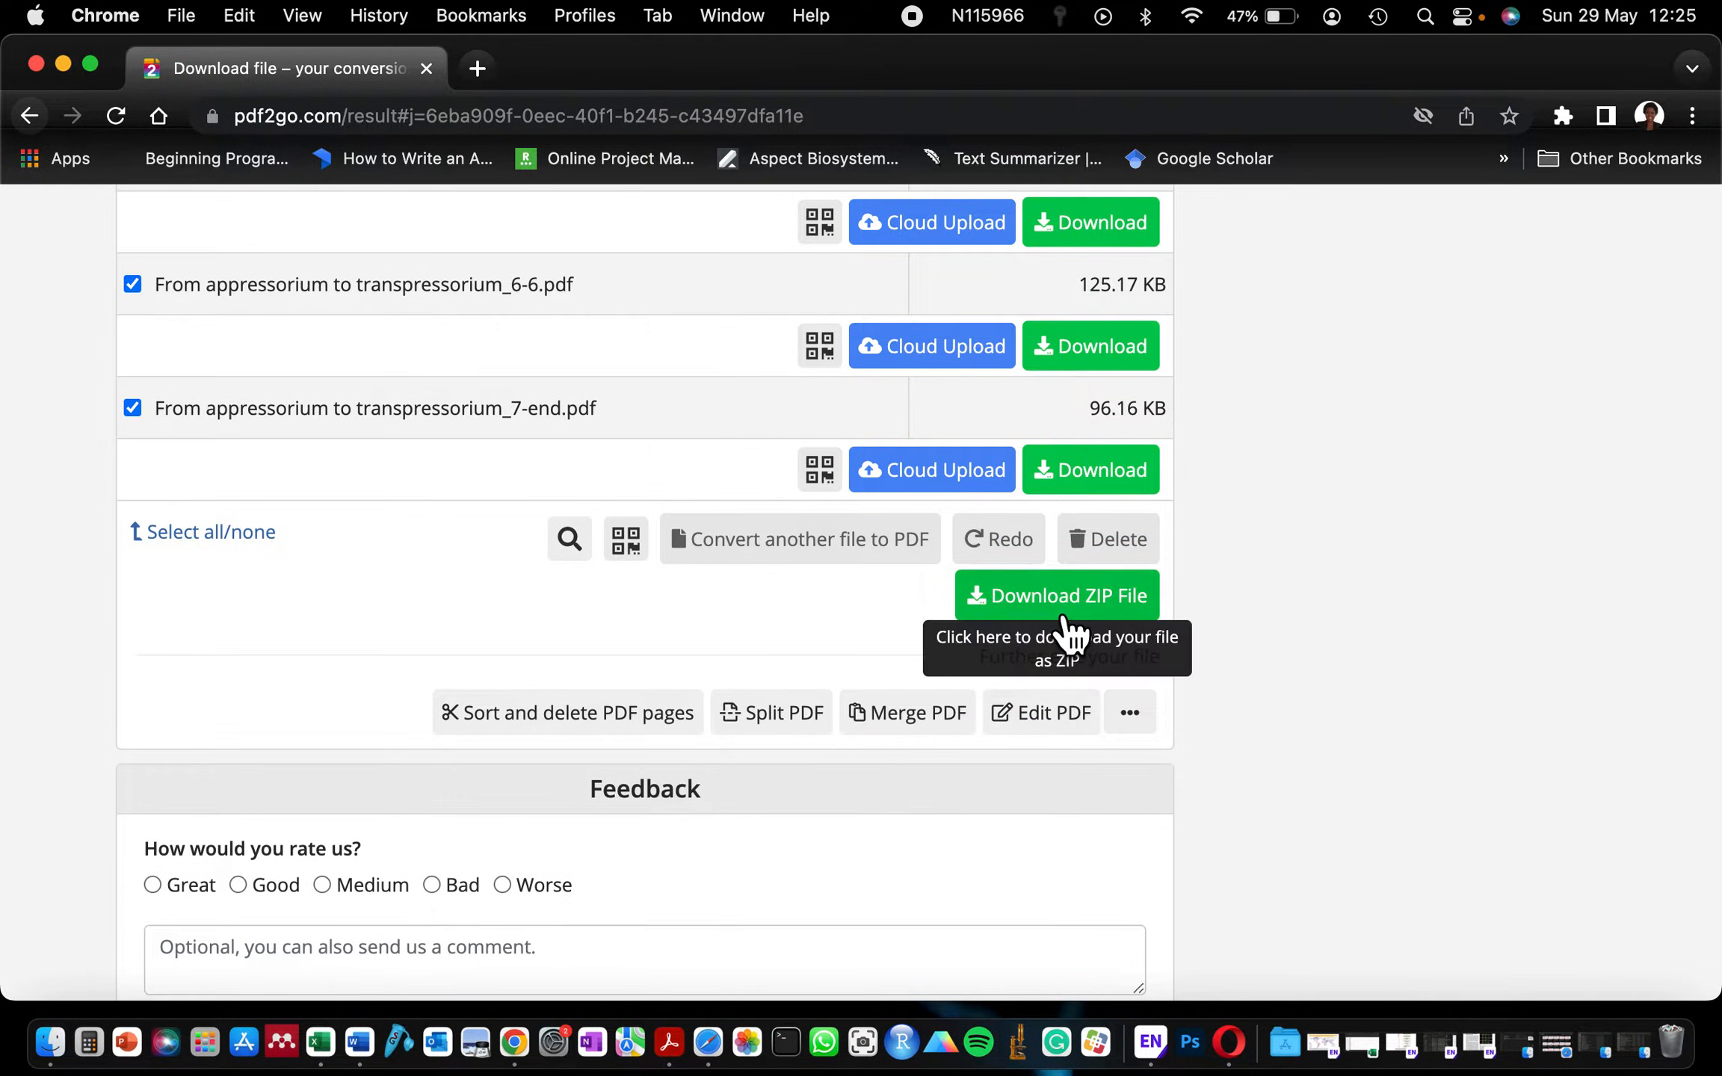
pyautogui.click(1055, 595)
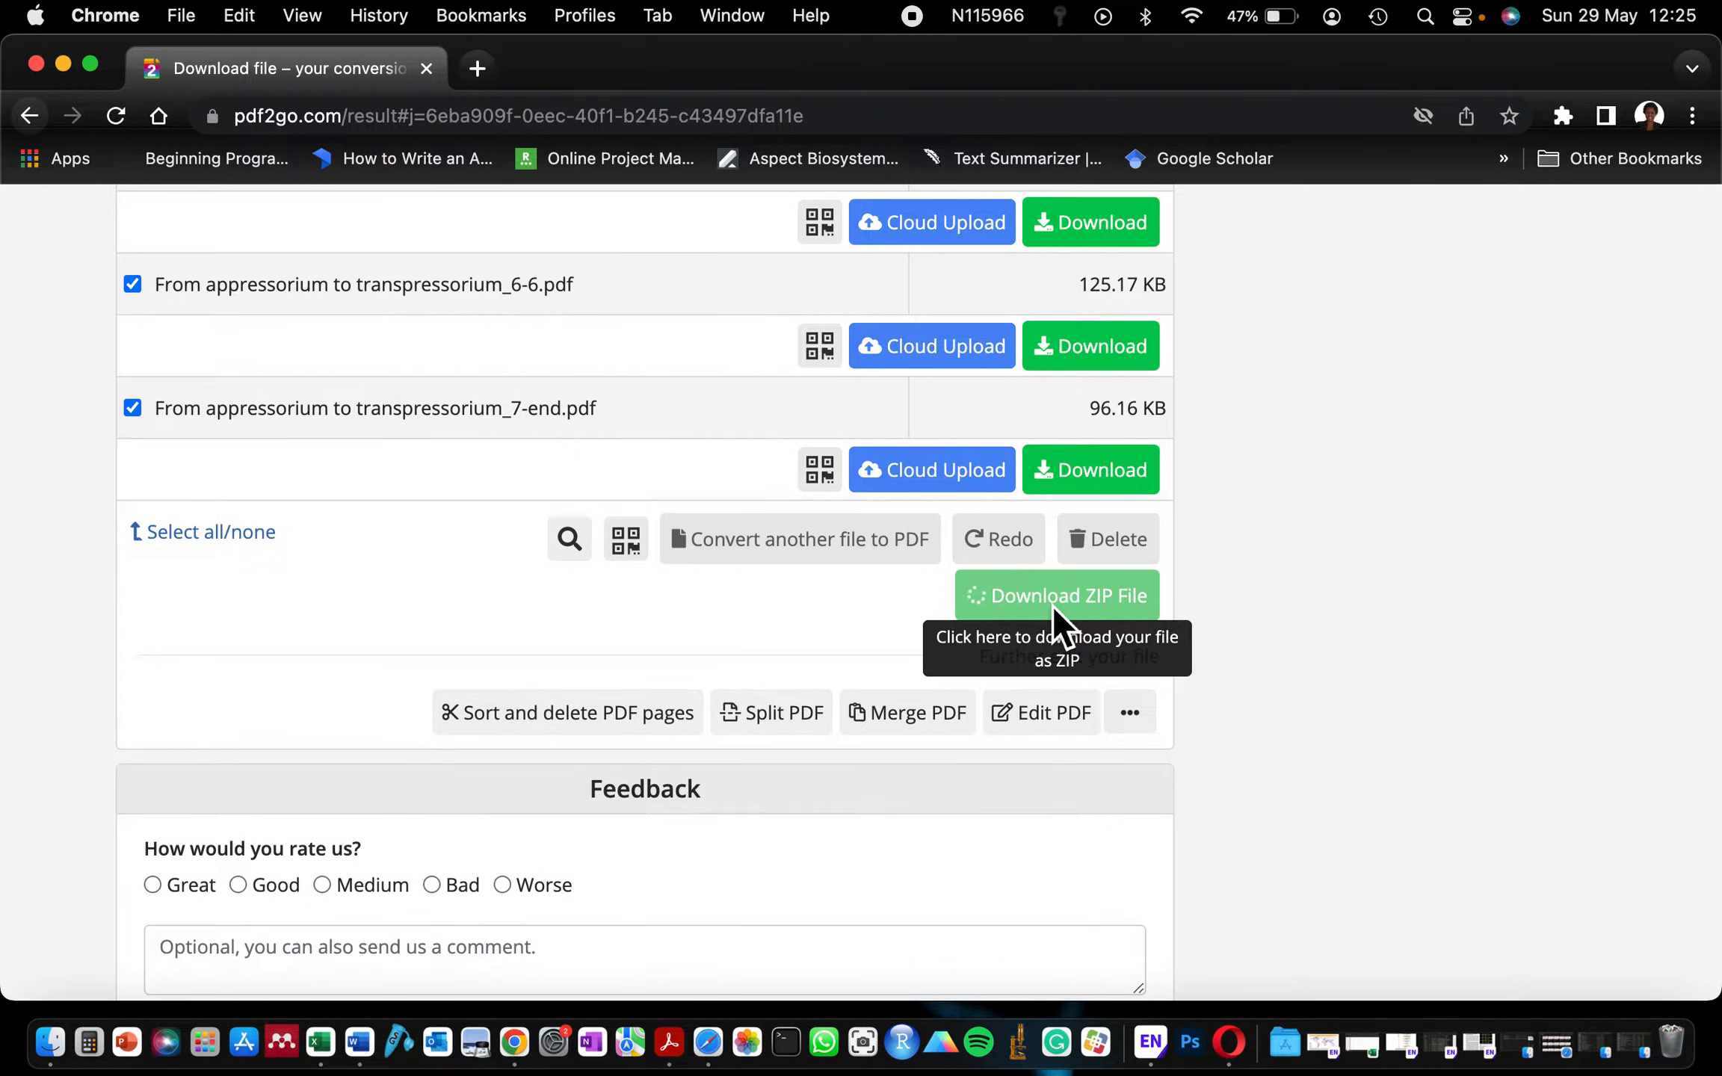
pyautogui.click(1056, 595)
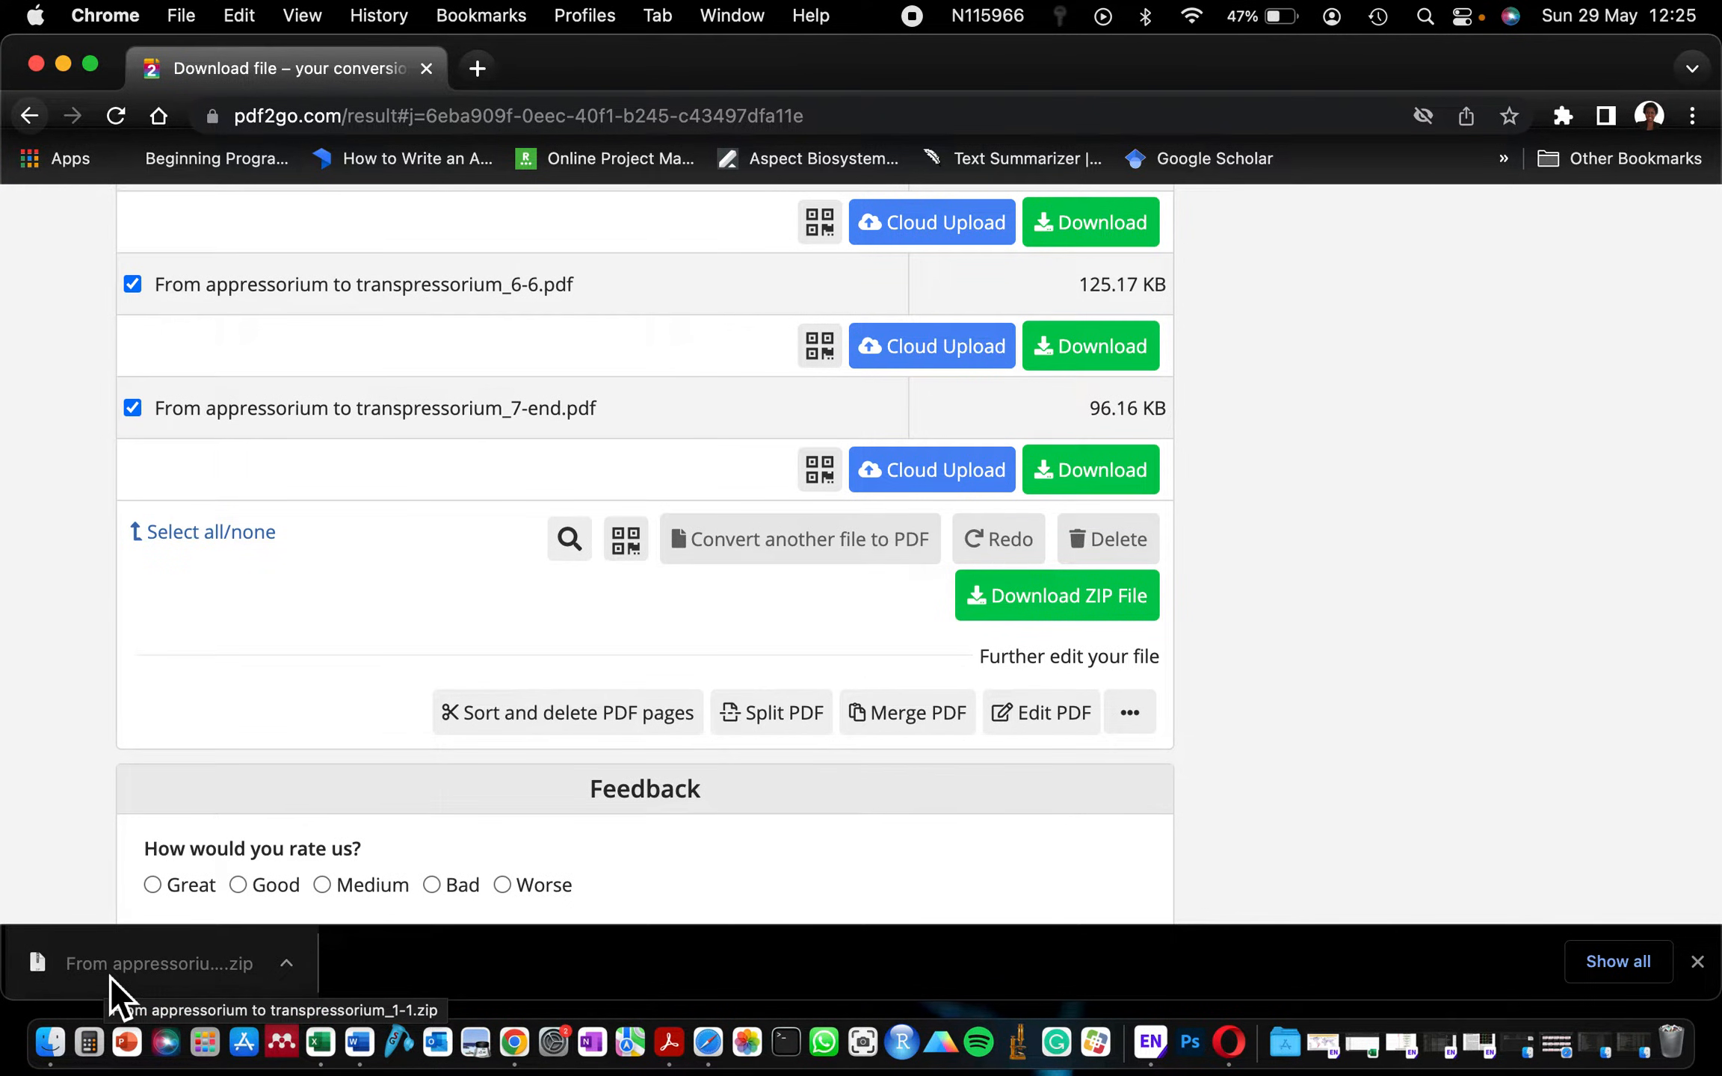
pyautogui.click(160, 962)
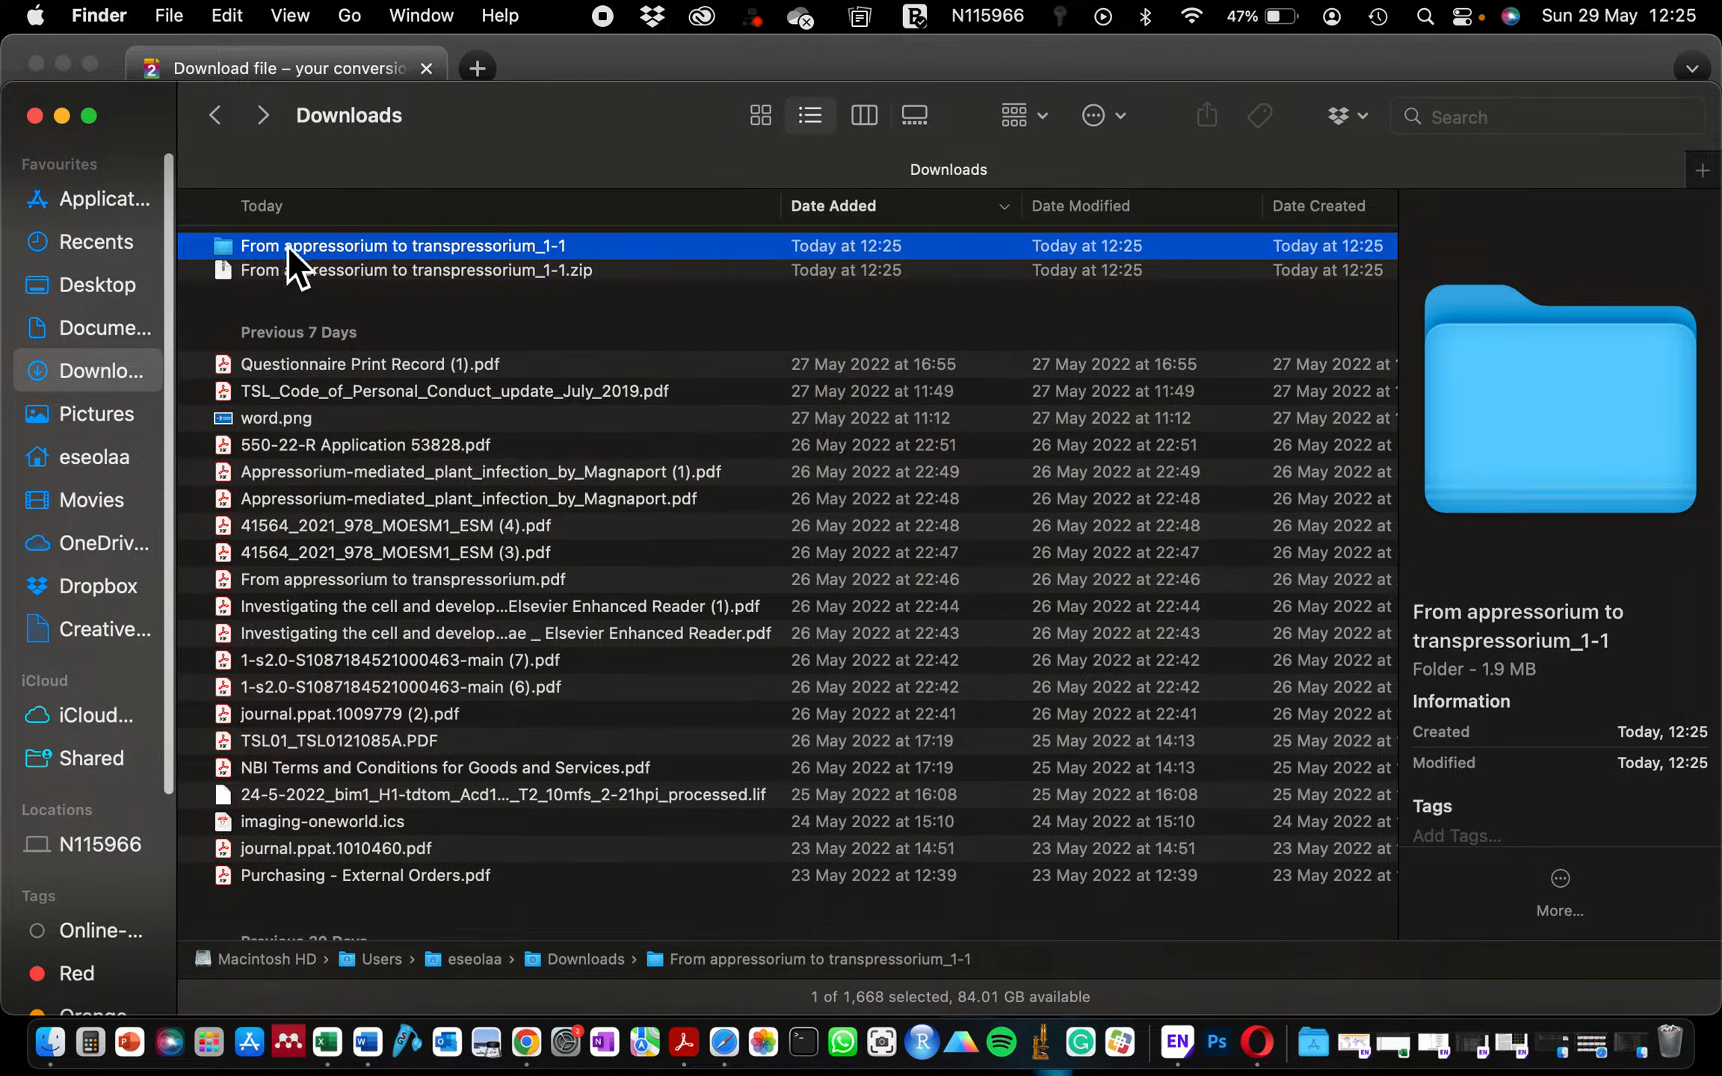
# - Look over the seven single-page PDFs, 1-1 through 7-end, in the extracted folder, then return to Word
pyautogui.doubleClick(402, 245)
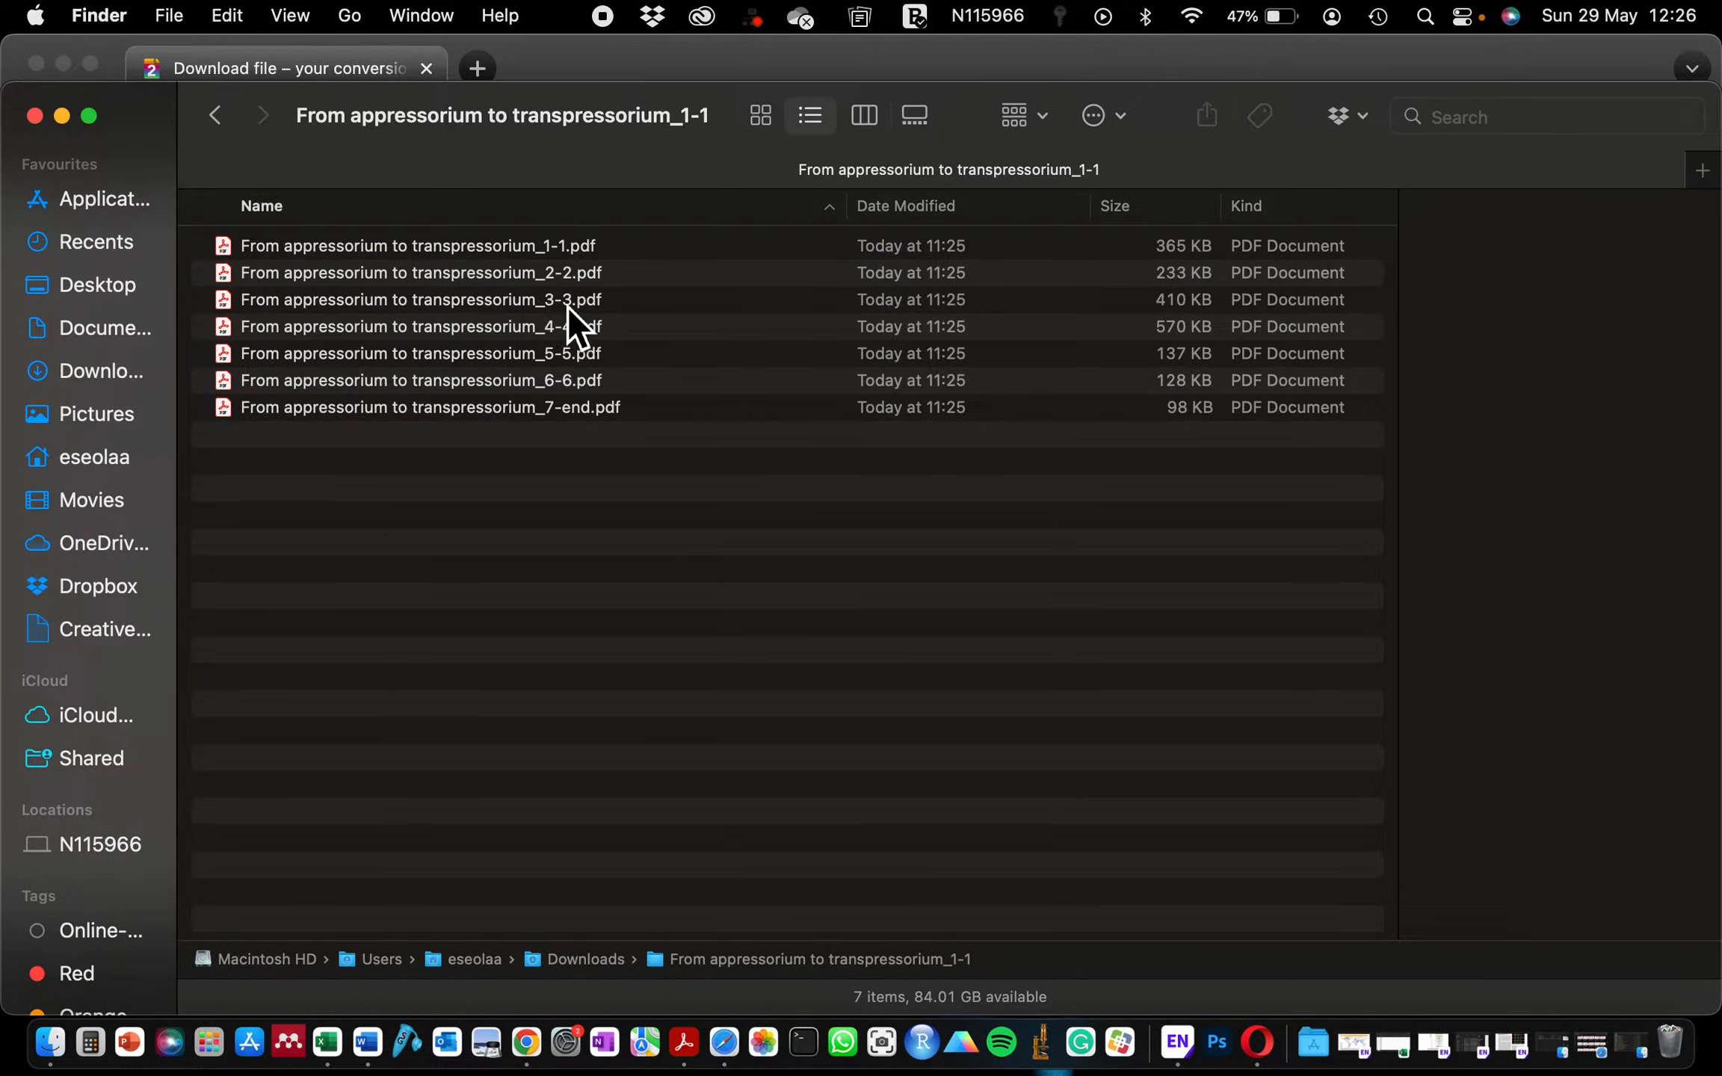
pyautogui.moveTo(572, 272)
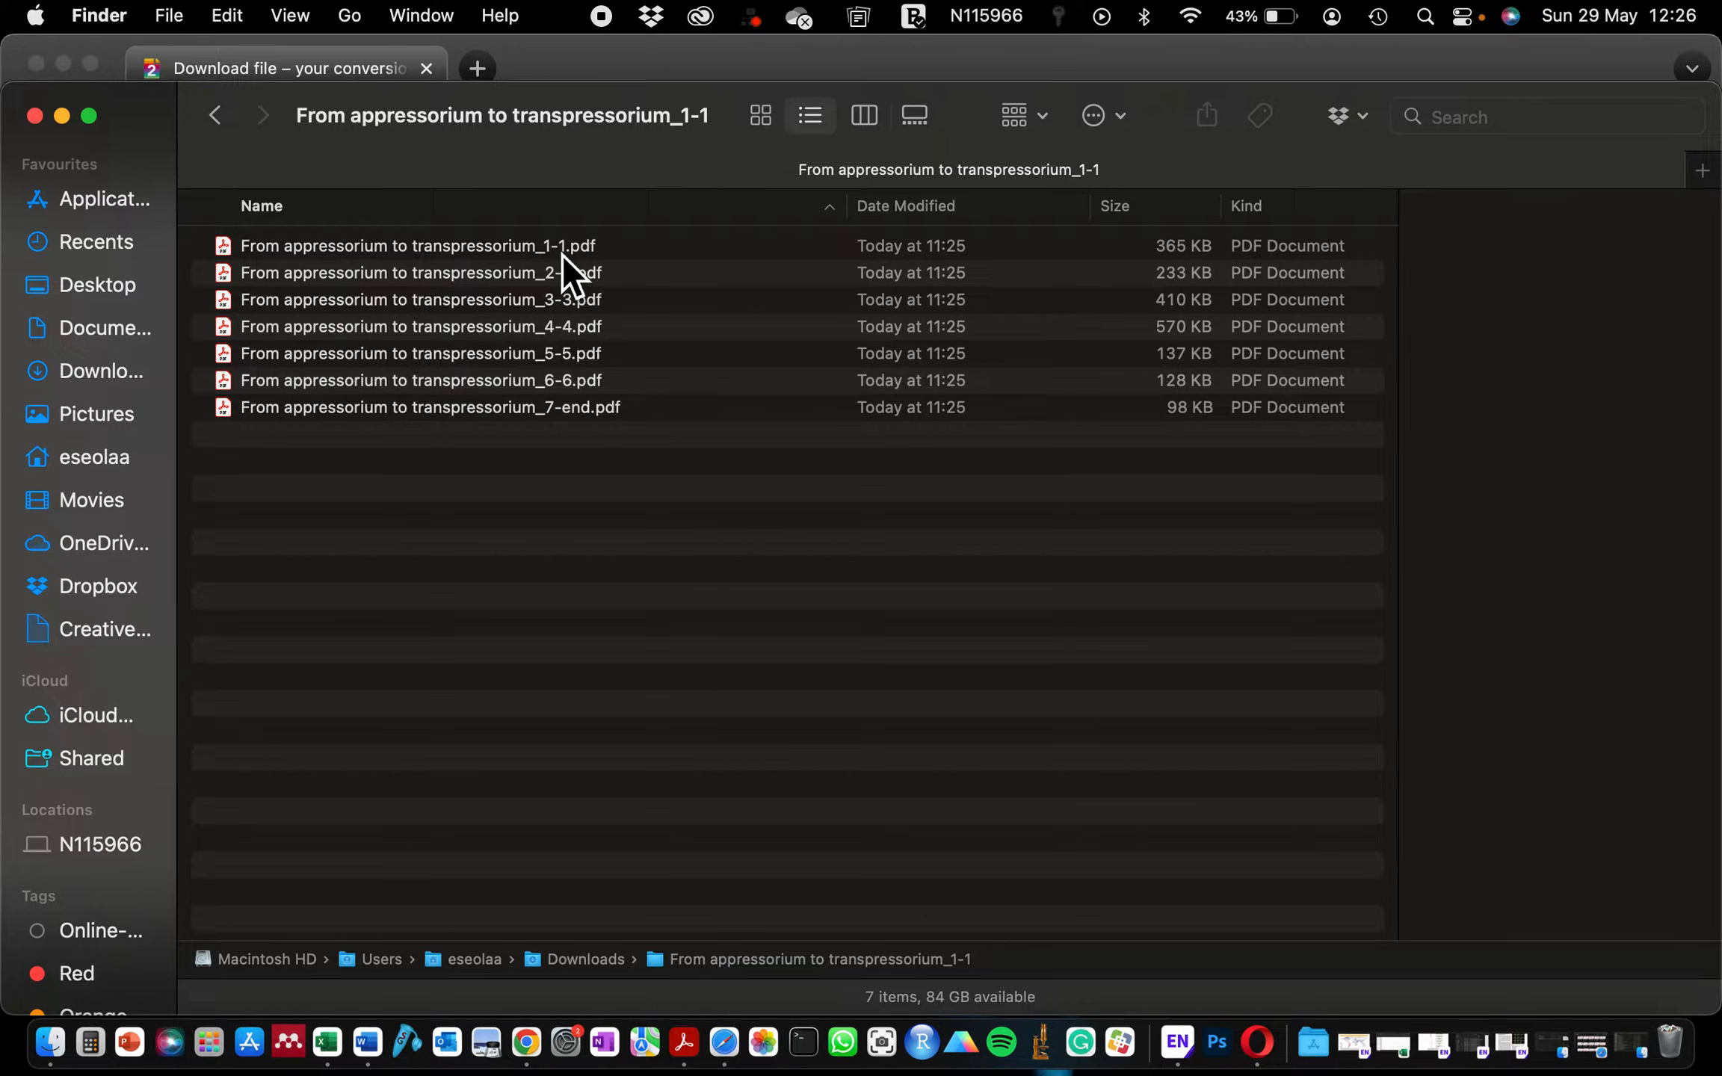
pyautogui.click(417, 245)
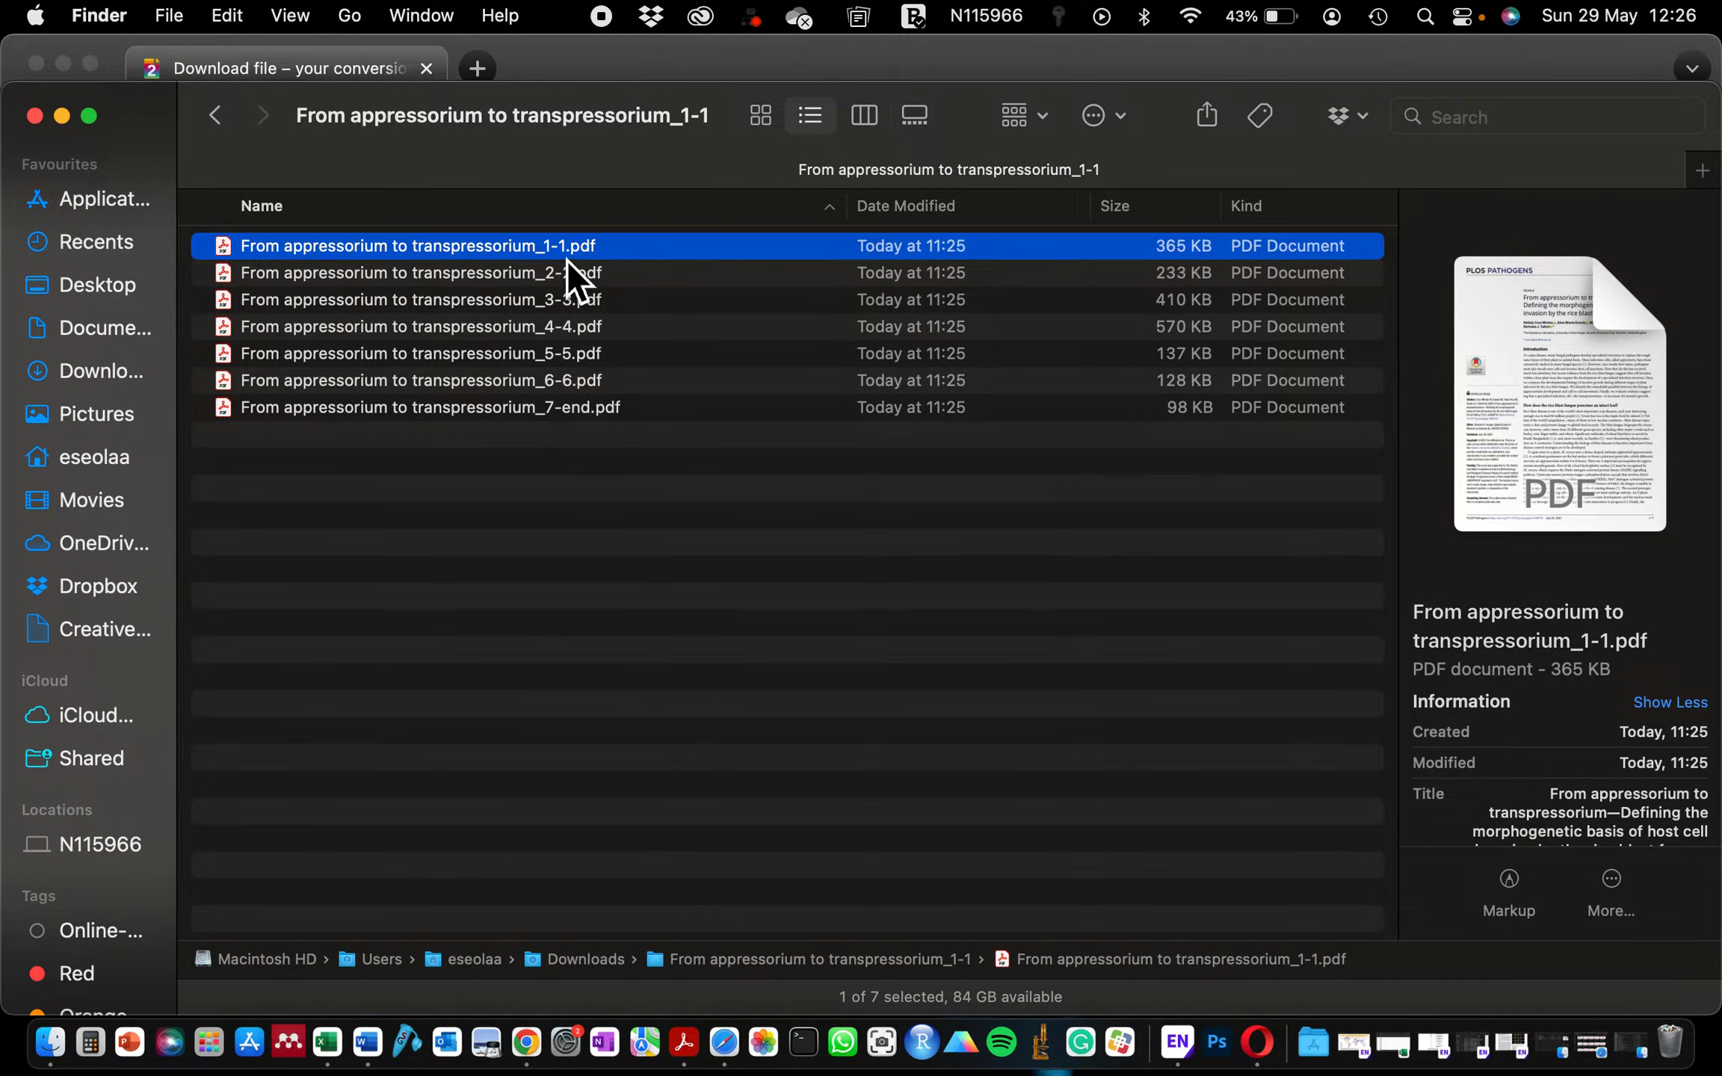
pyautogui.moveTo(784, 511)
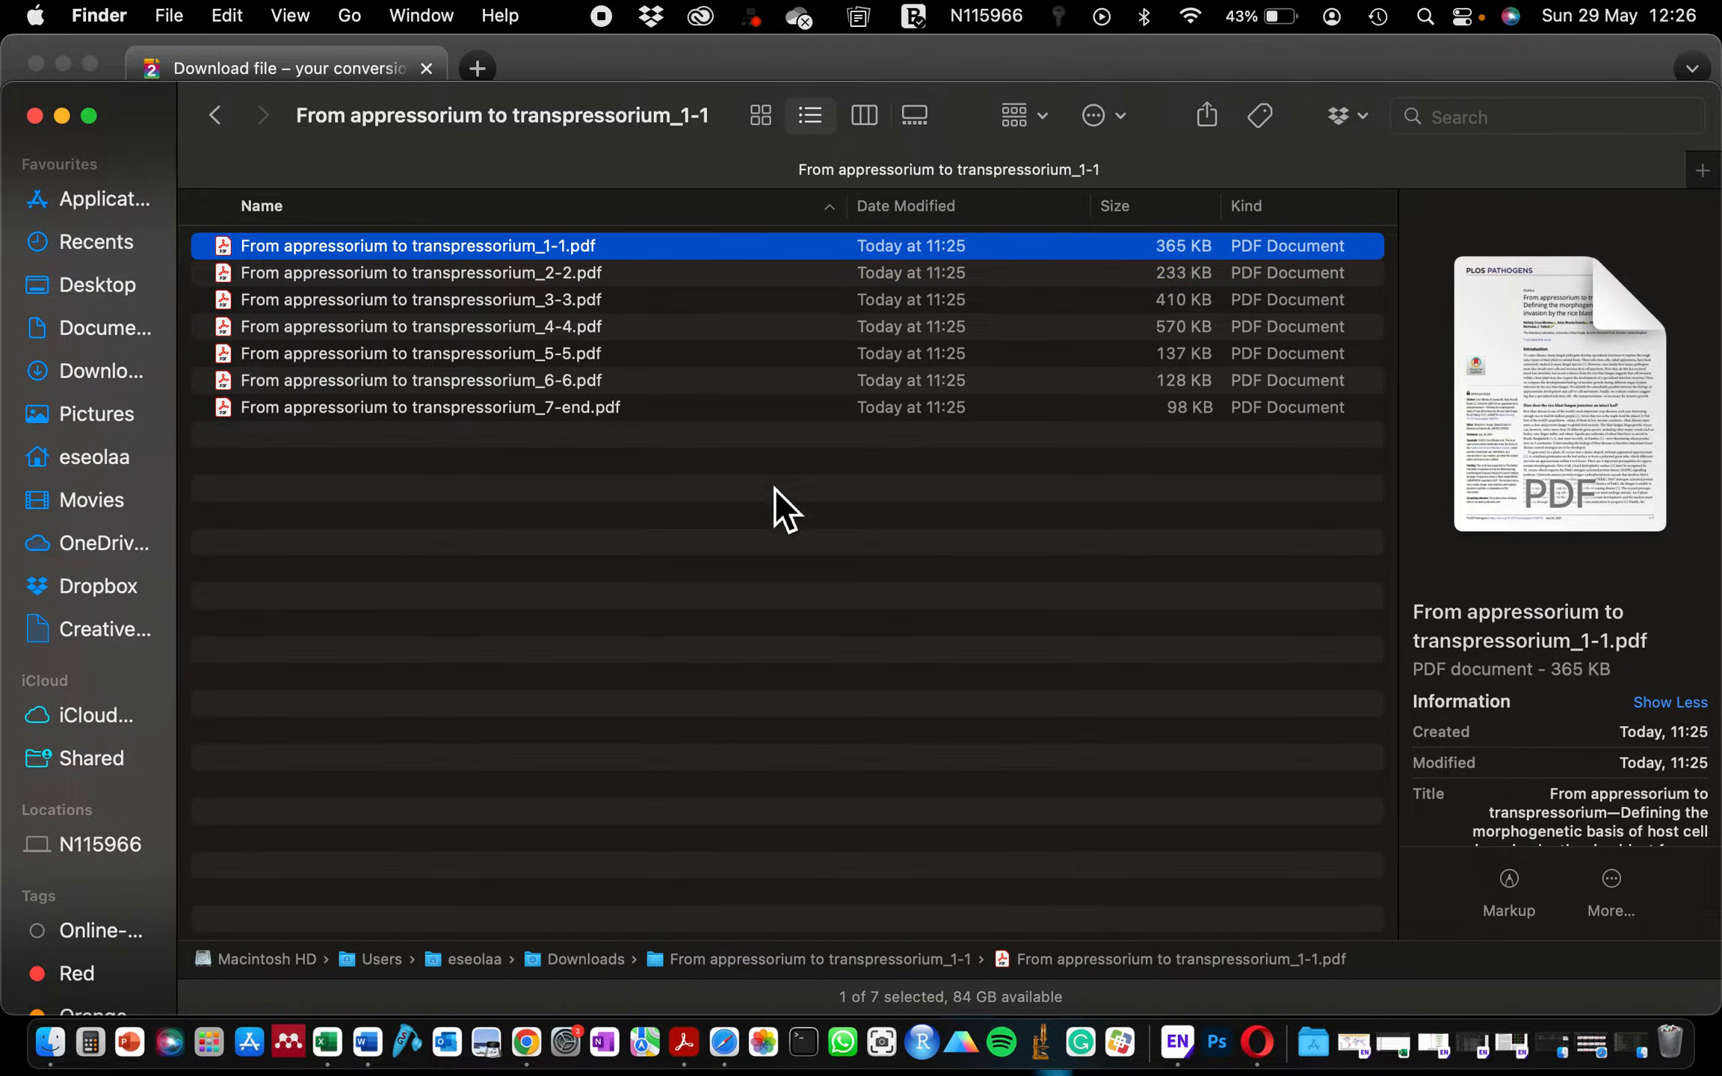
pyautogui.click(429, 408)
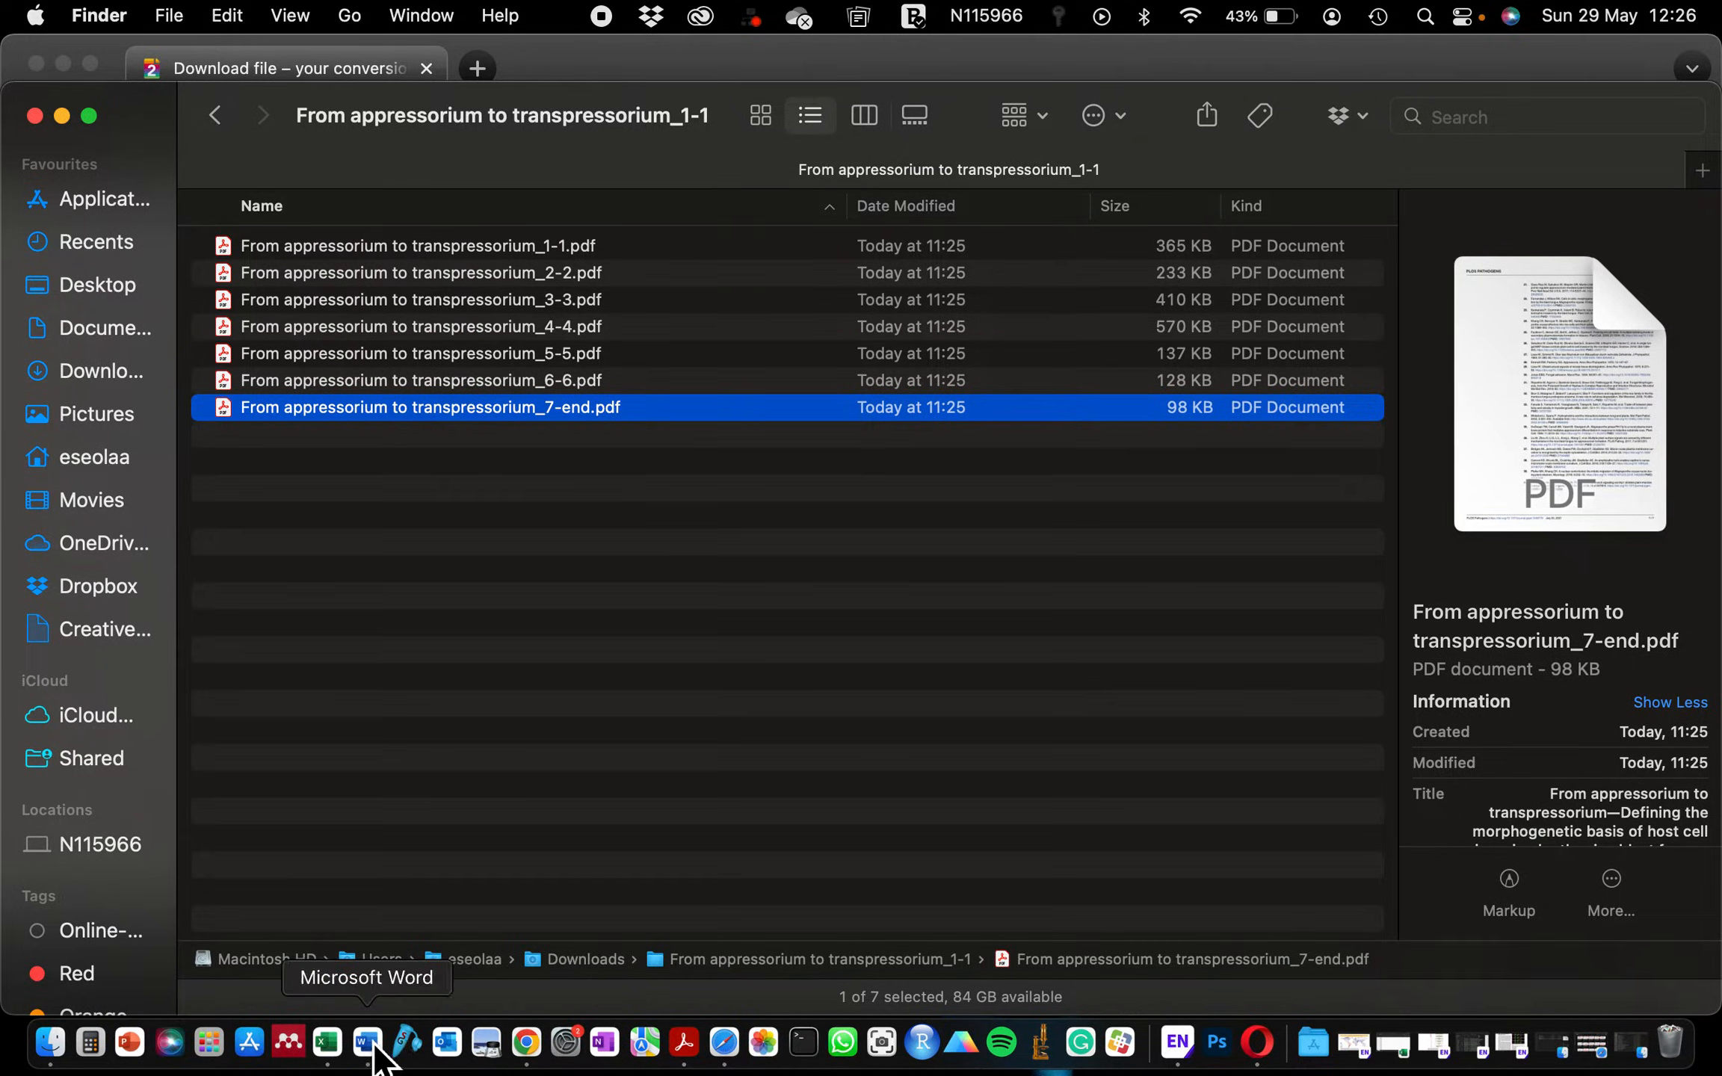
pyautogui.click(368, 1042)
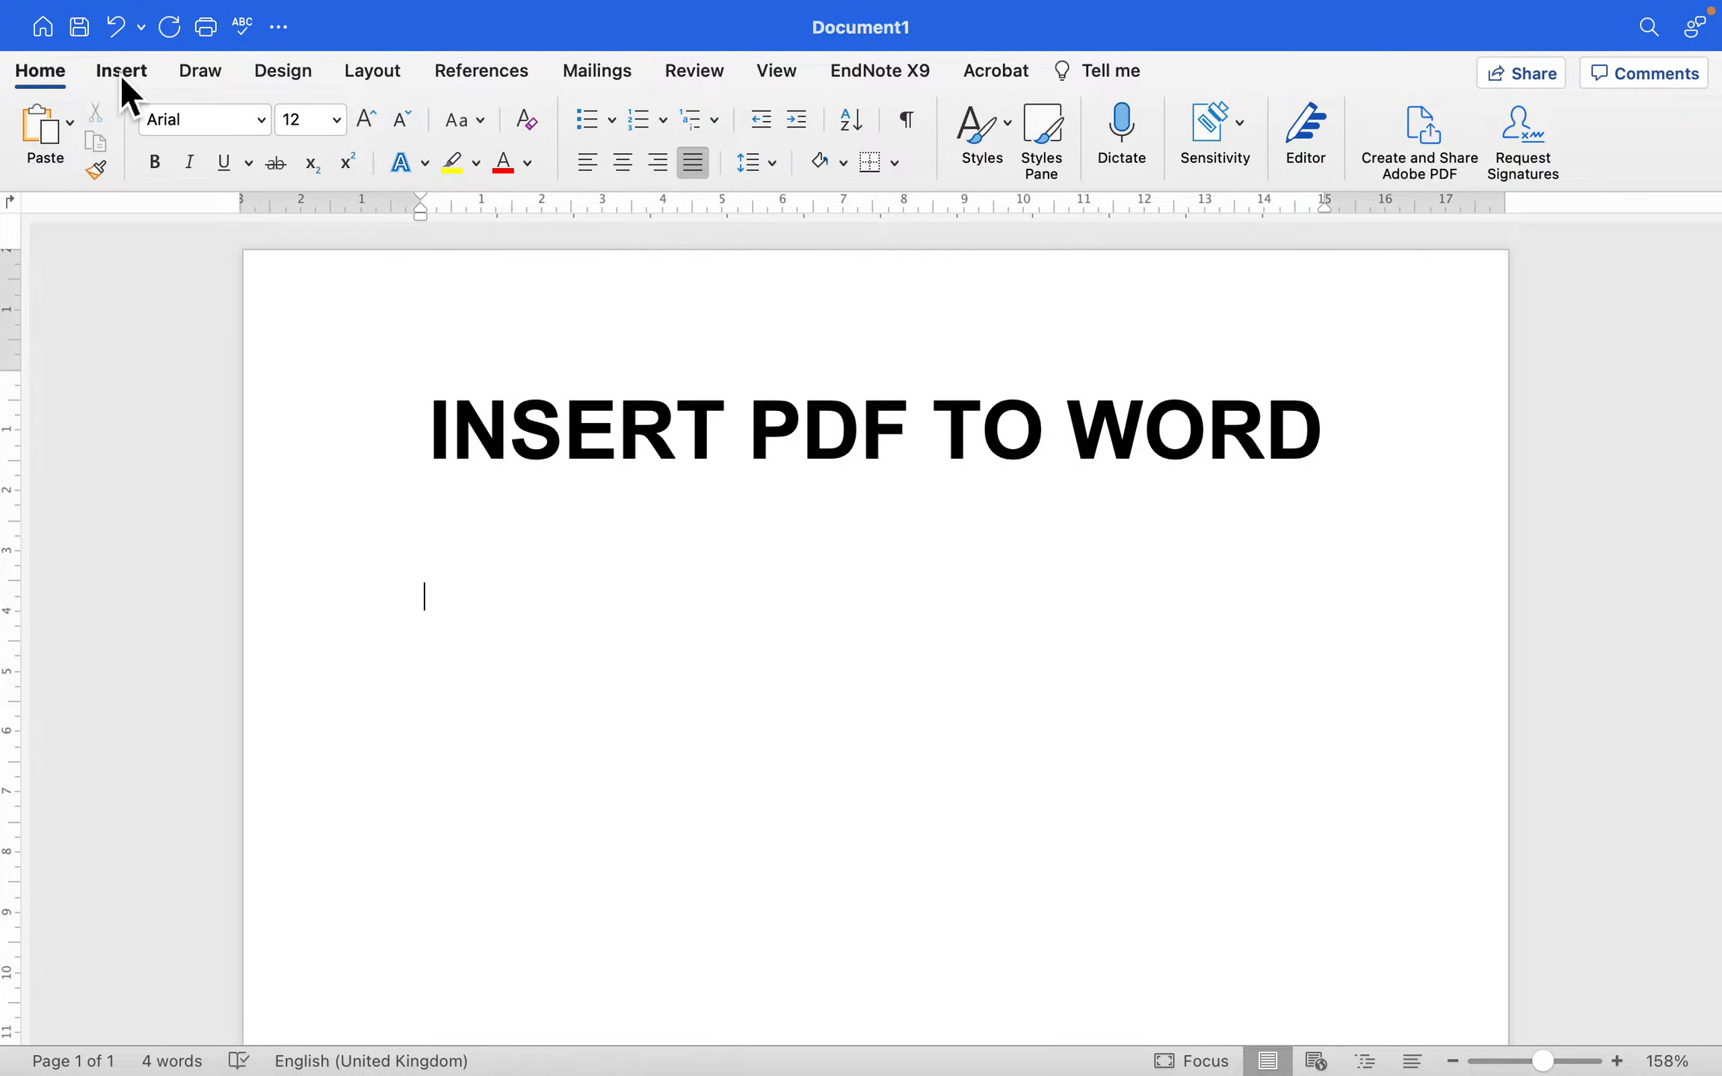
# - Insert the 1-1 page PDF from the split-pages folder as an object below the title
pyautogui.click(121, 70)
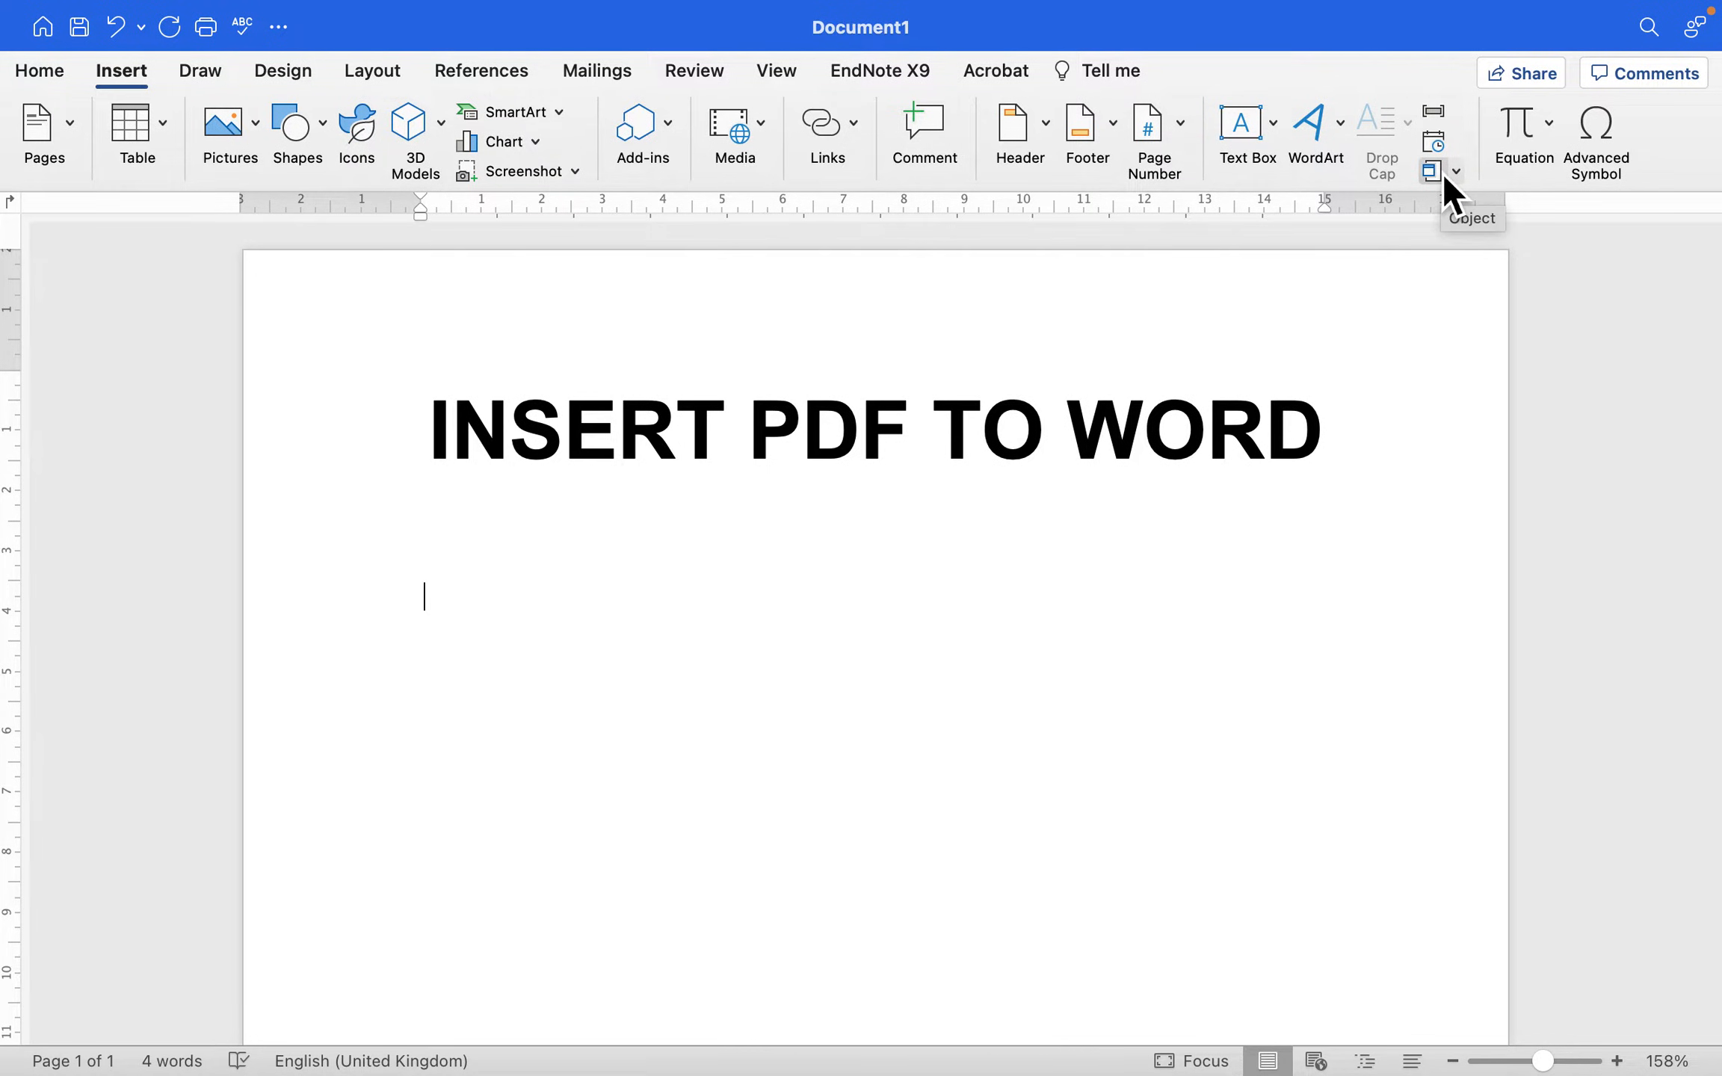
pyautogui.moveTo(1462, 207)
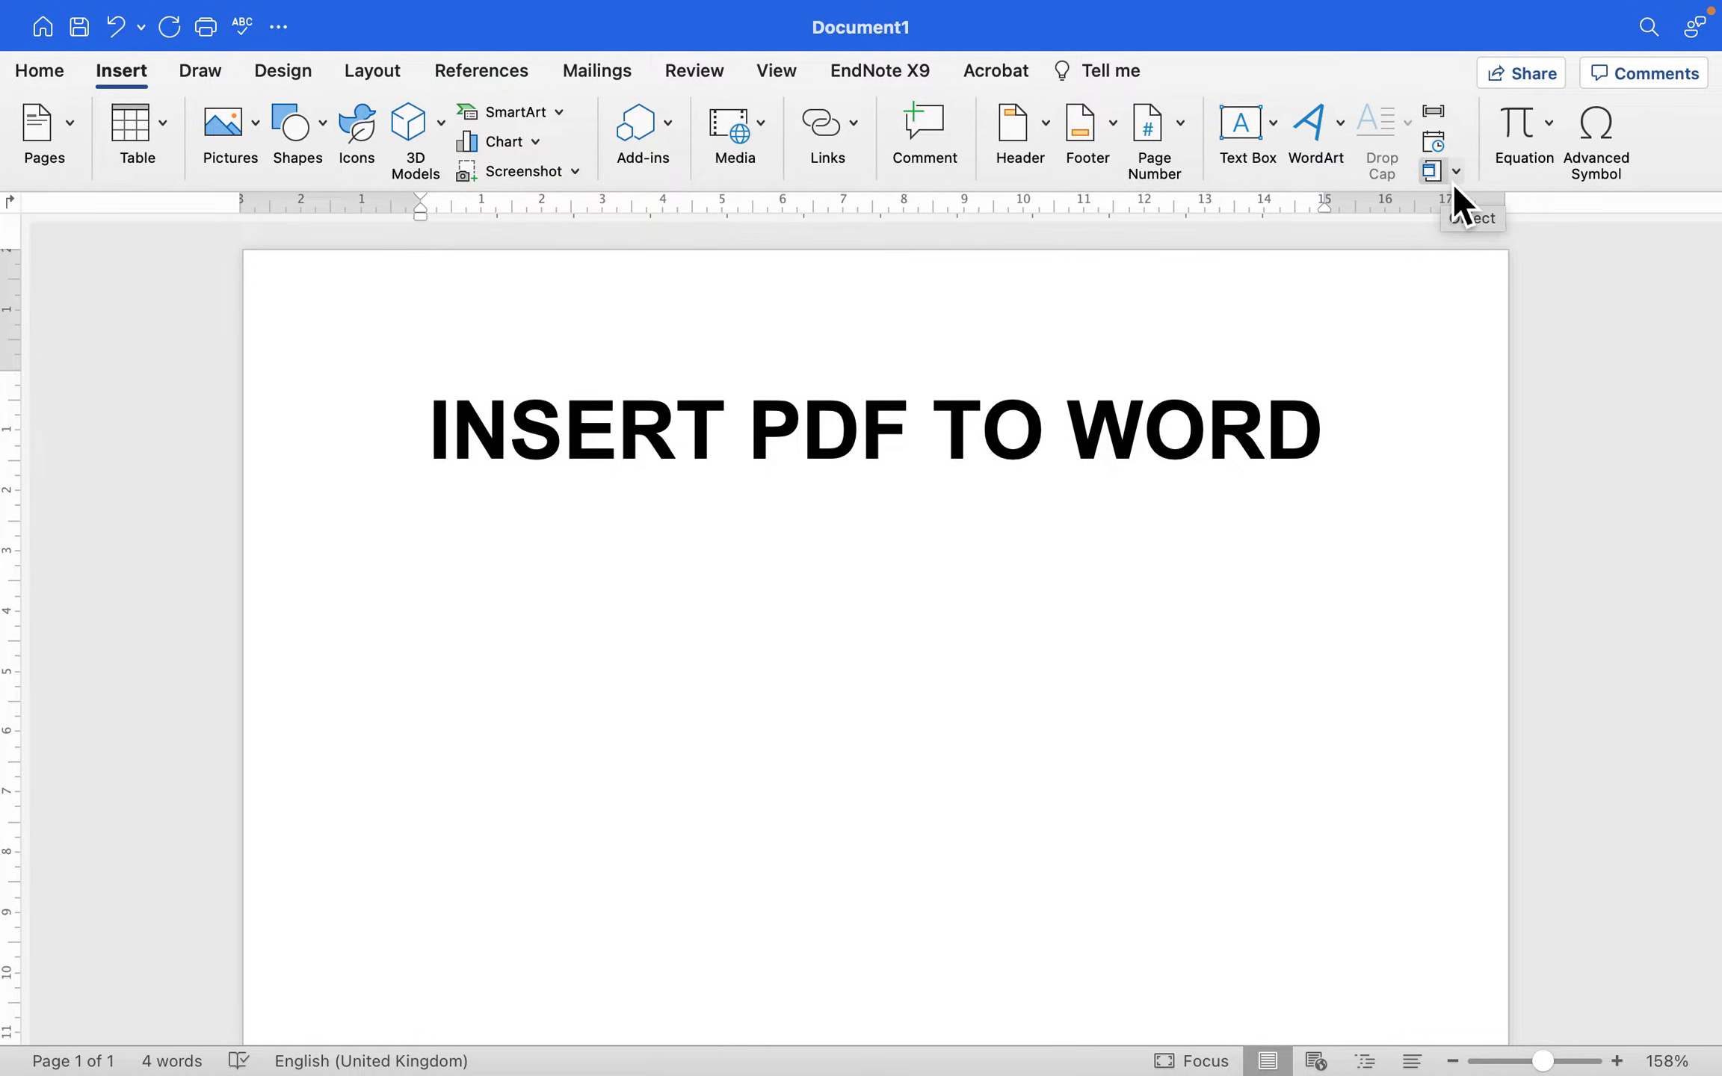
pyautogui.click(1454, 171)
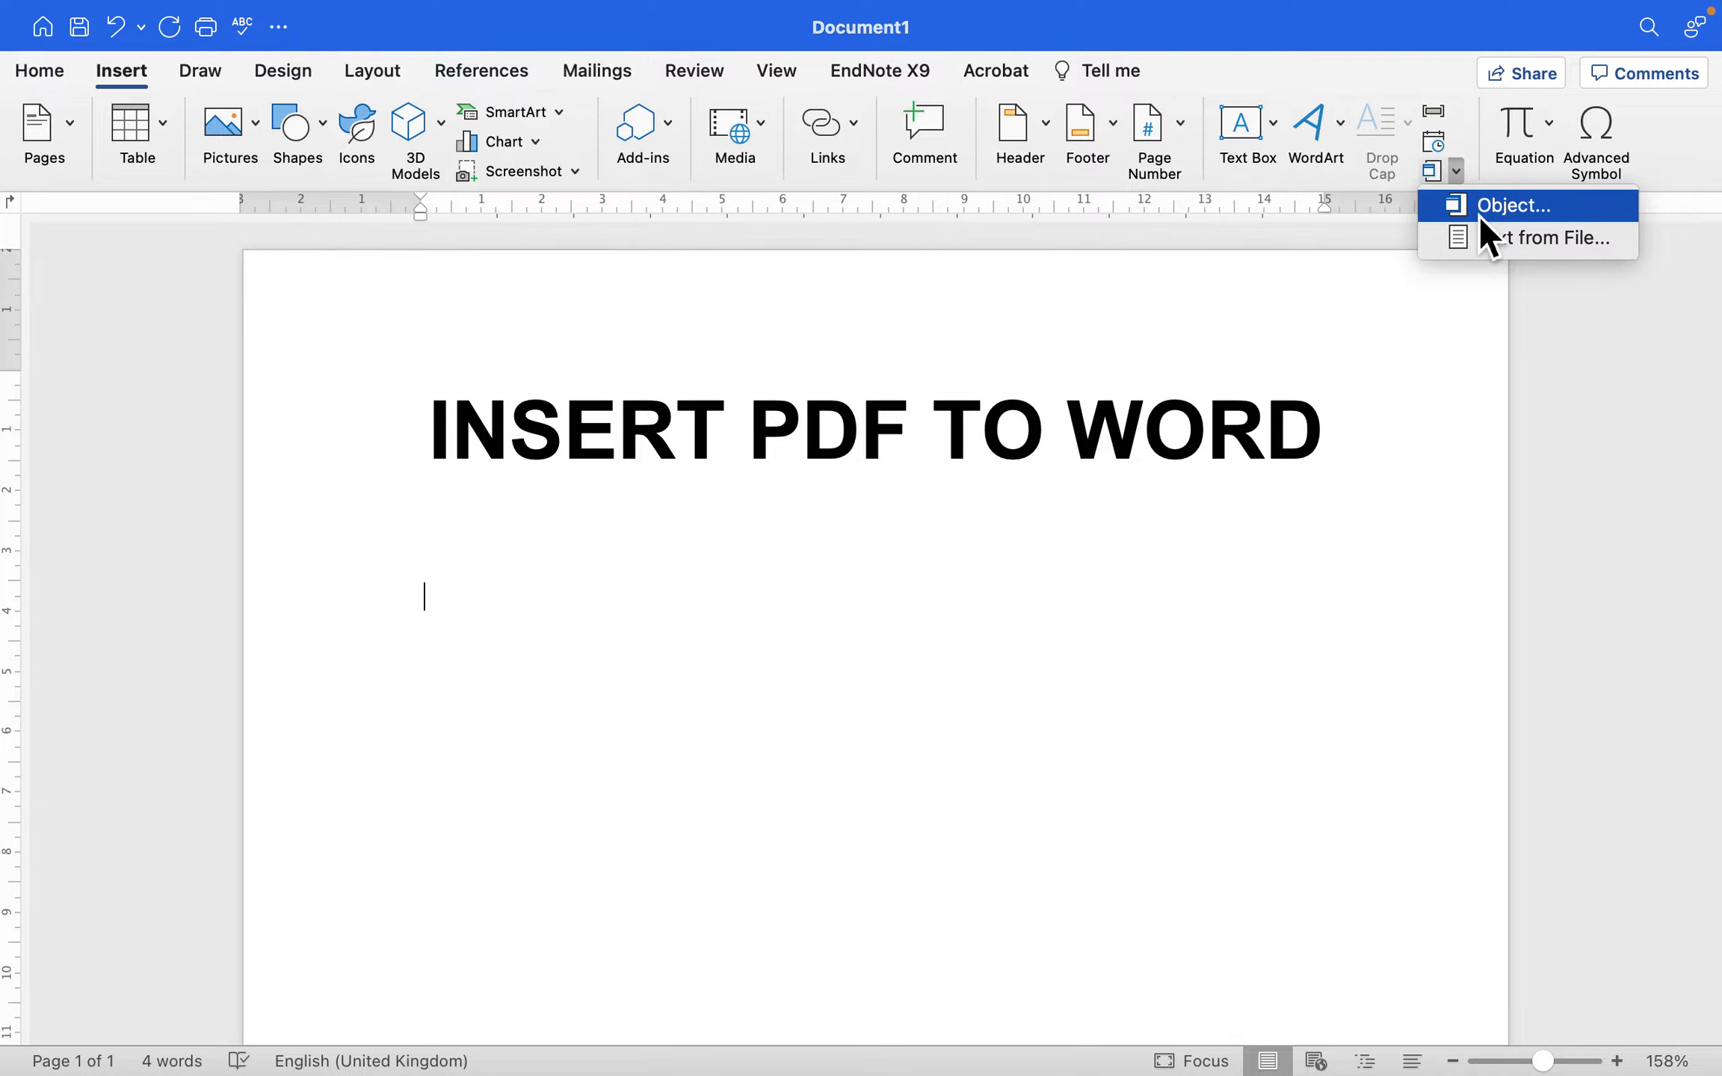
pyautogui.moveTo(1549, 238)
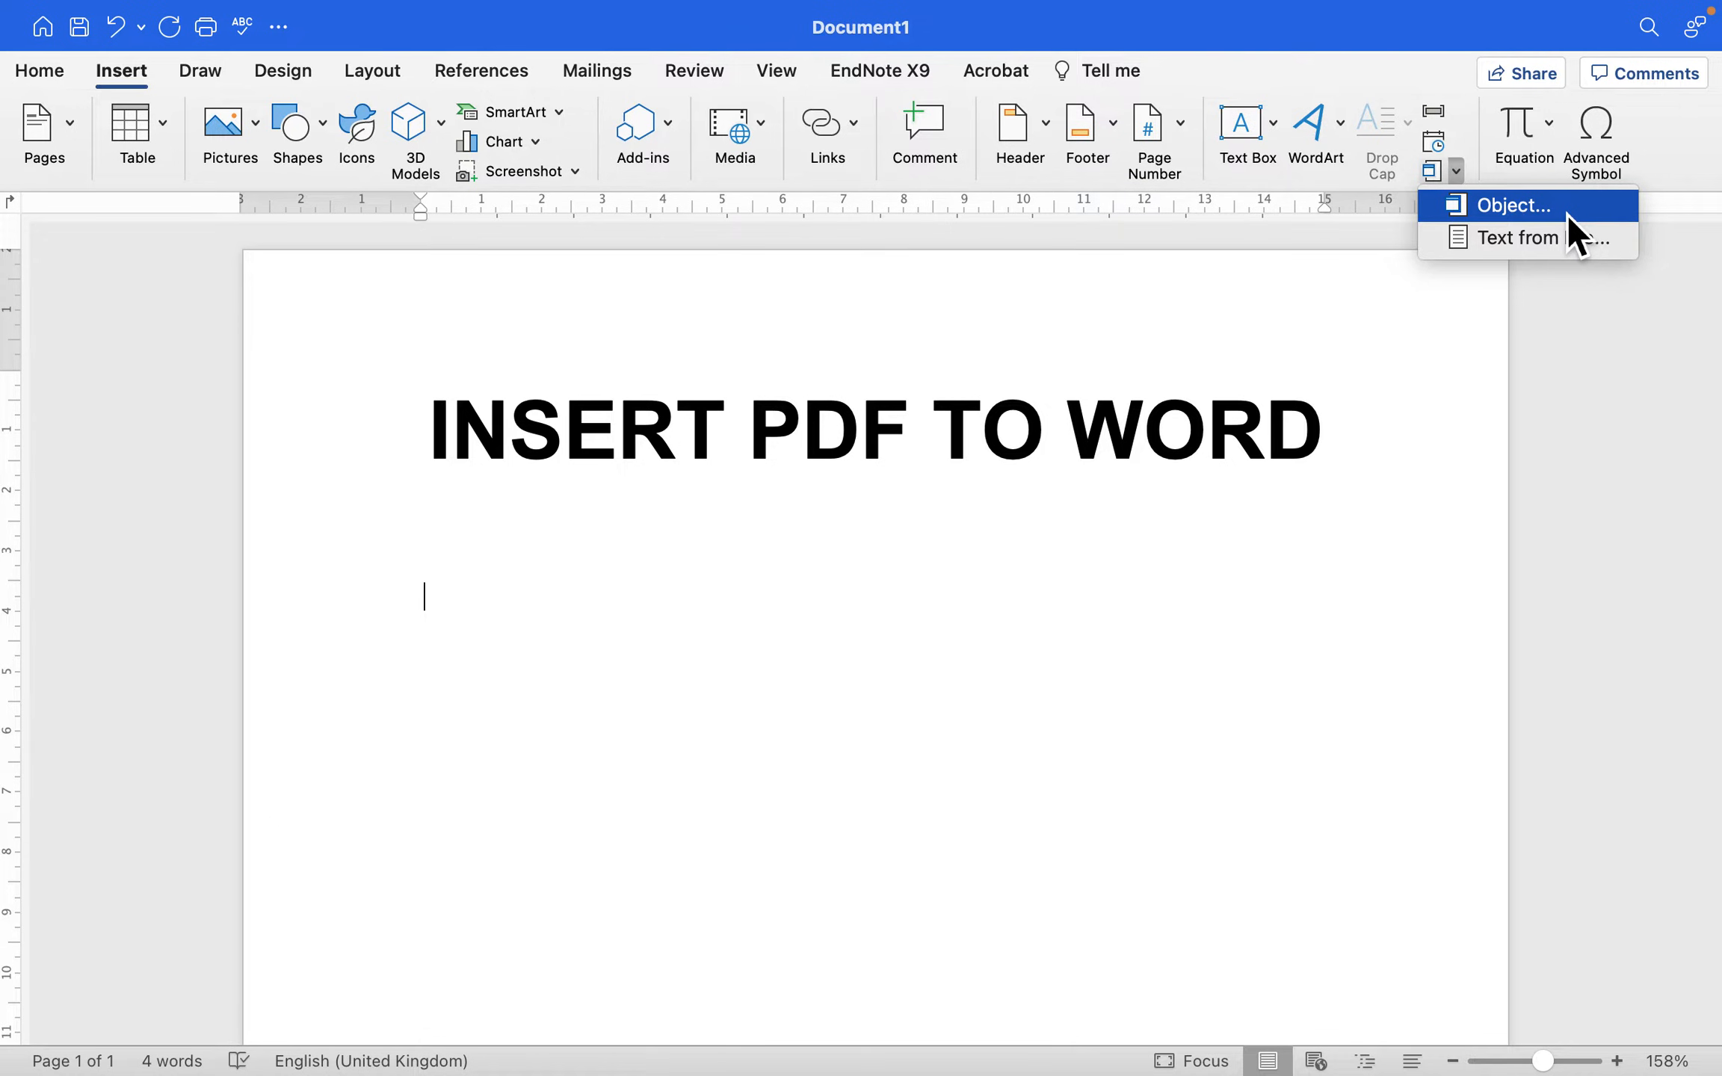
pyautogui.click(1513, 205)
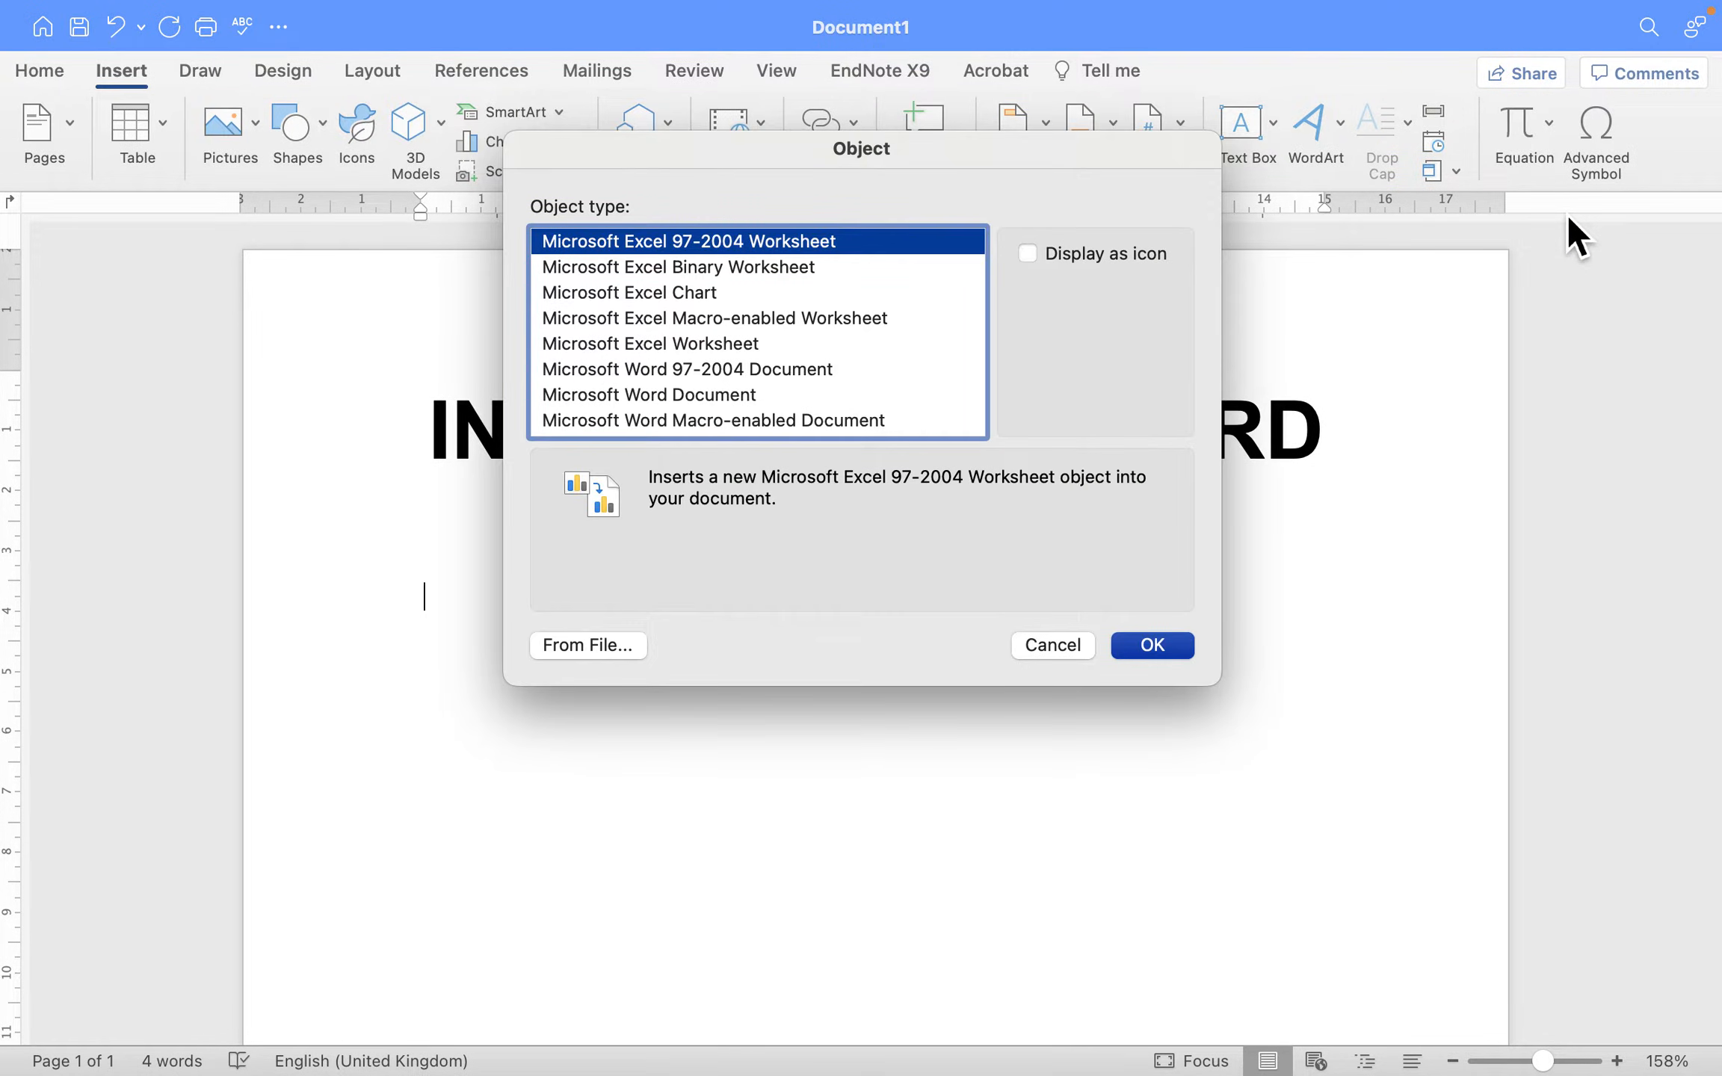
pyautogui.moveTo(591, 673)
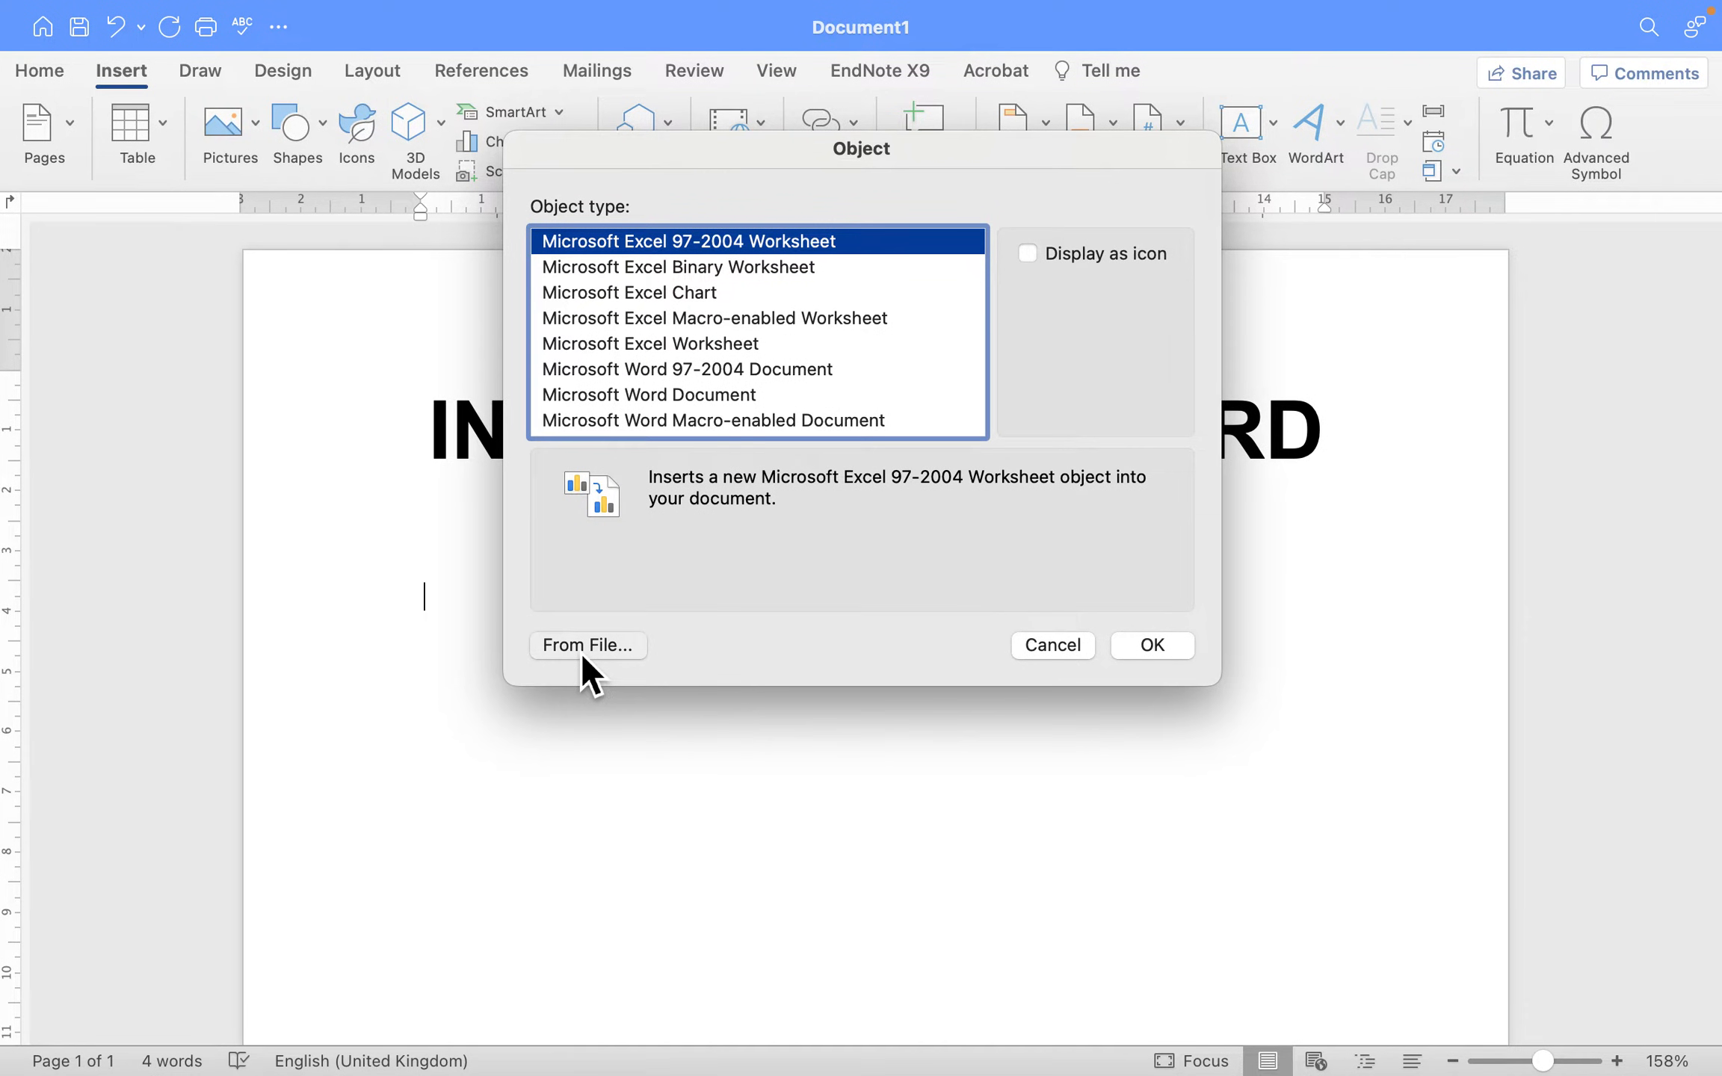
pyautogui.click(588, 644)
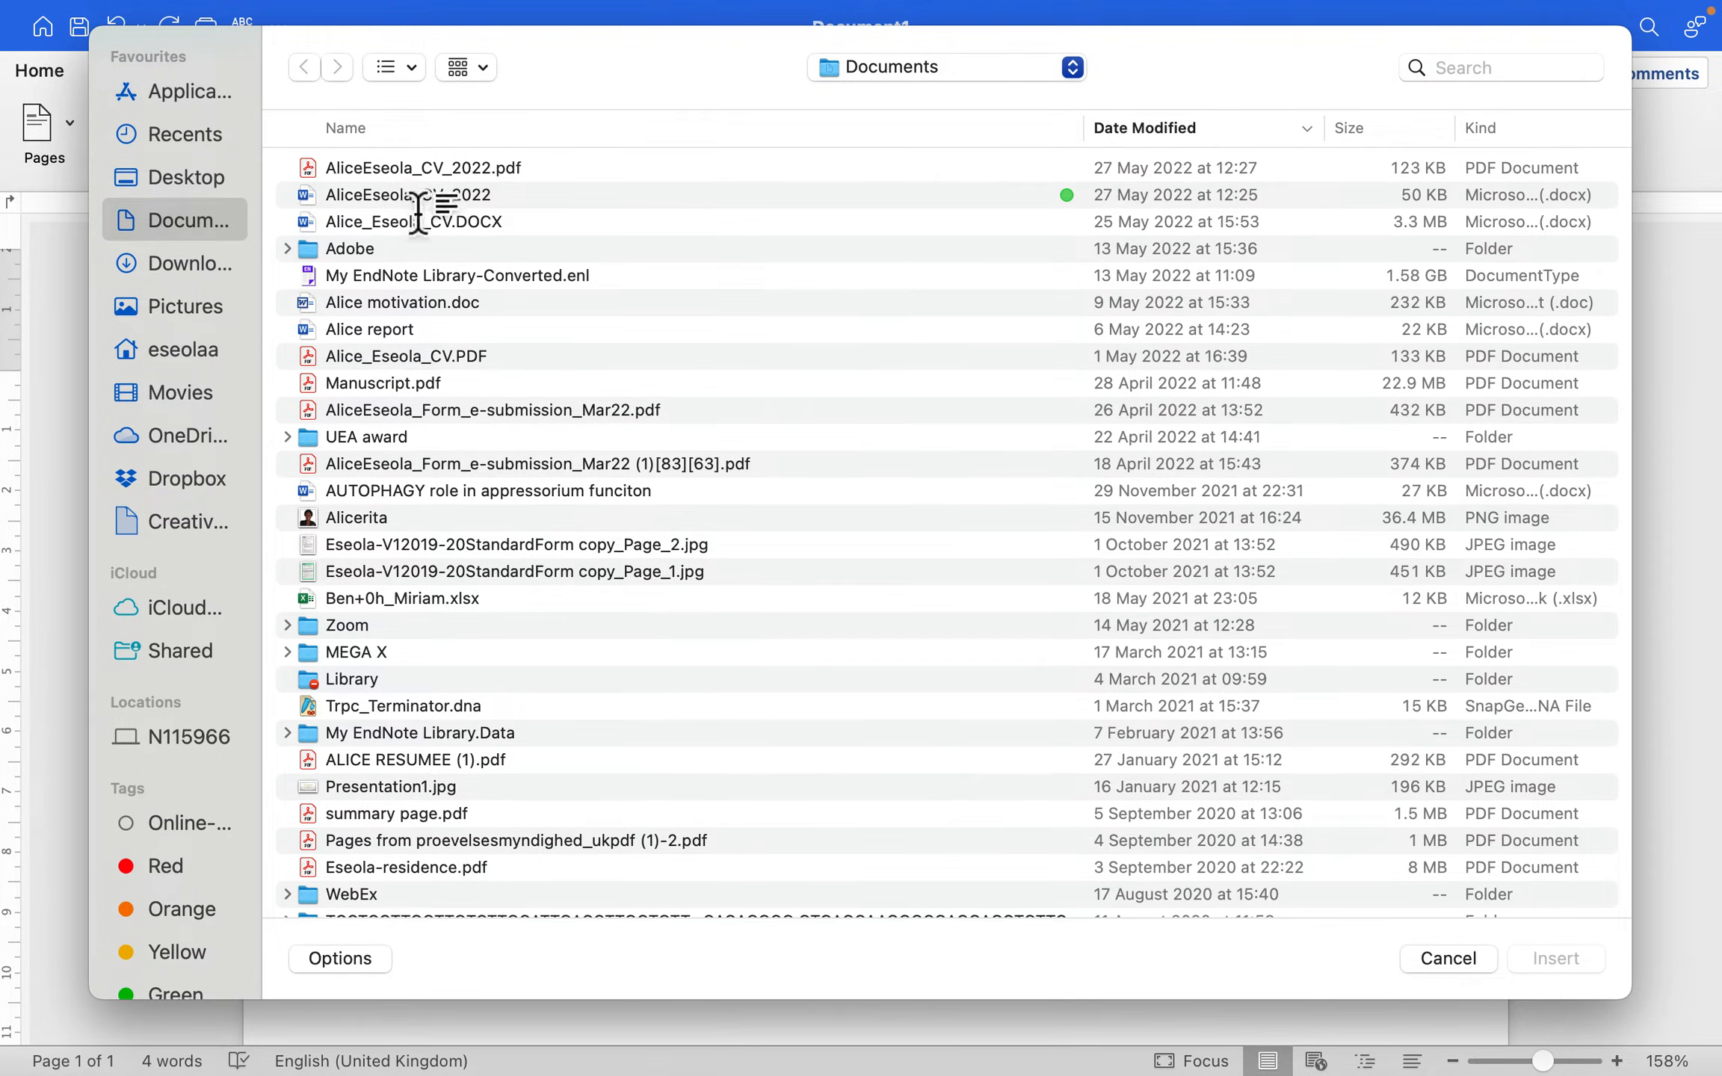
pyautogui.click(188, 263)
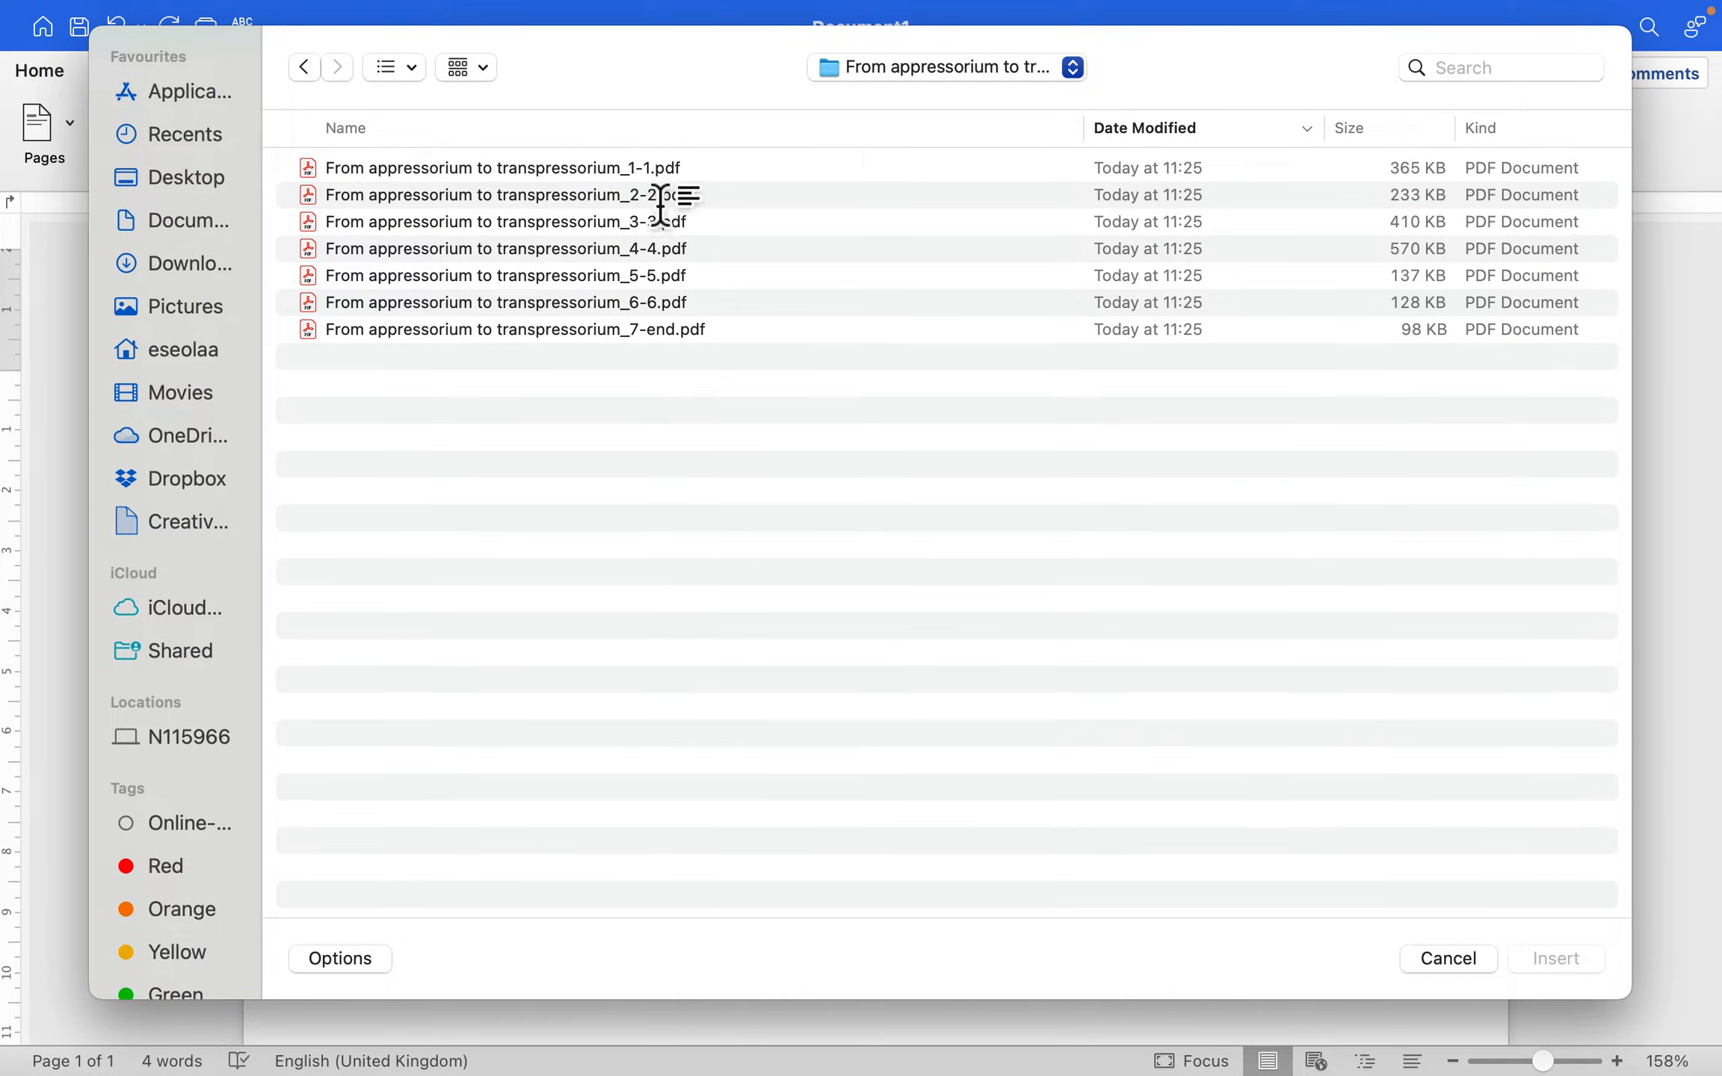
pyautogui.click(500, 167)
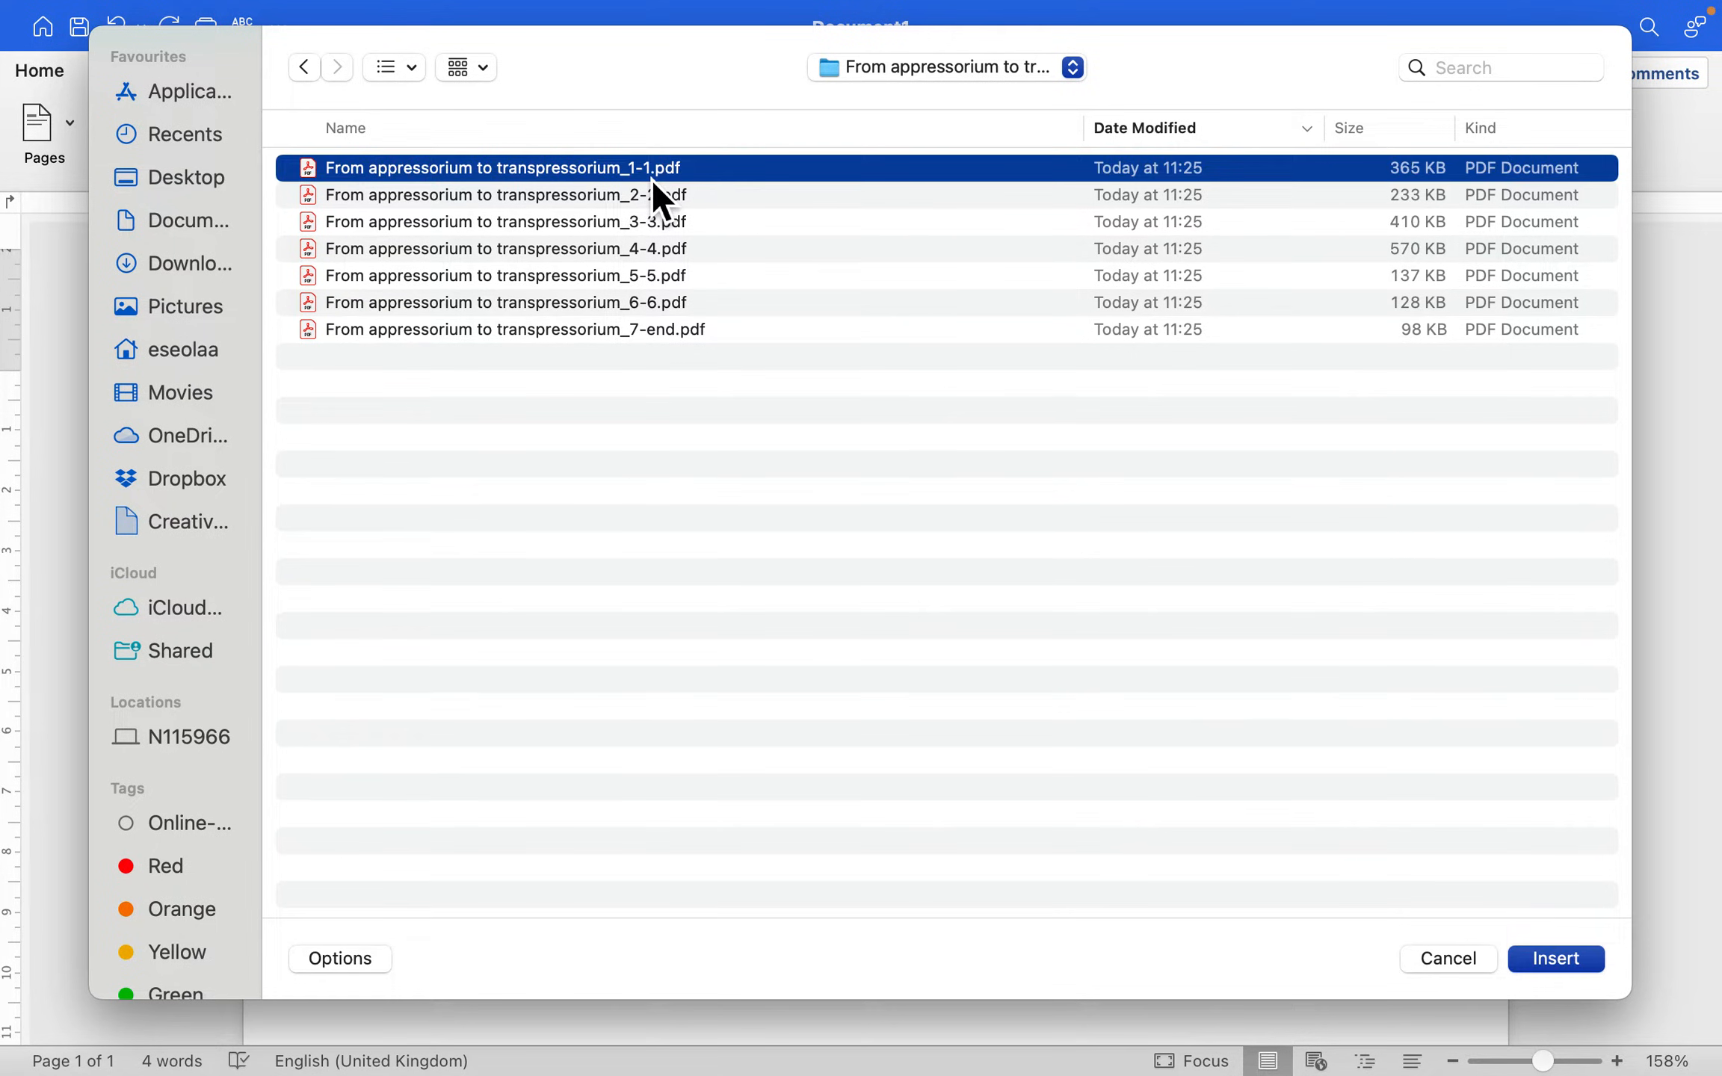
pyautogui.click(1555, 958)
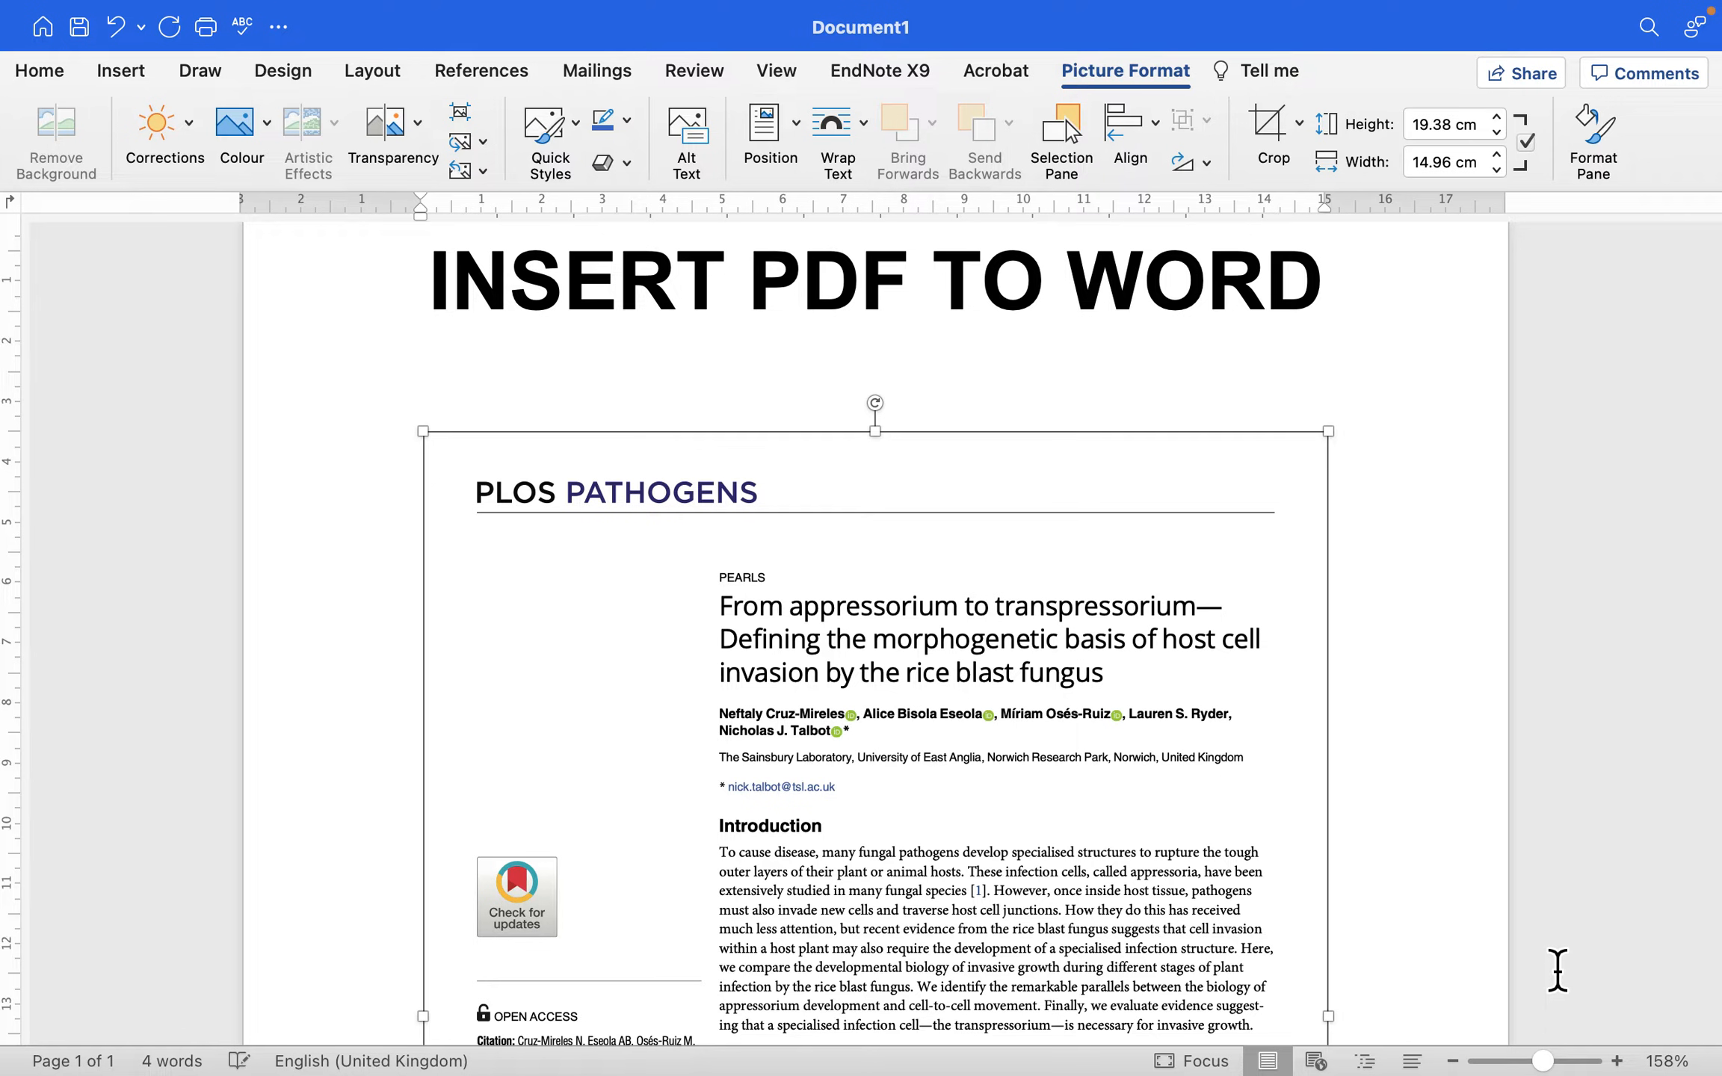
pyautogui.scroll(-3)
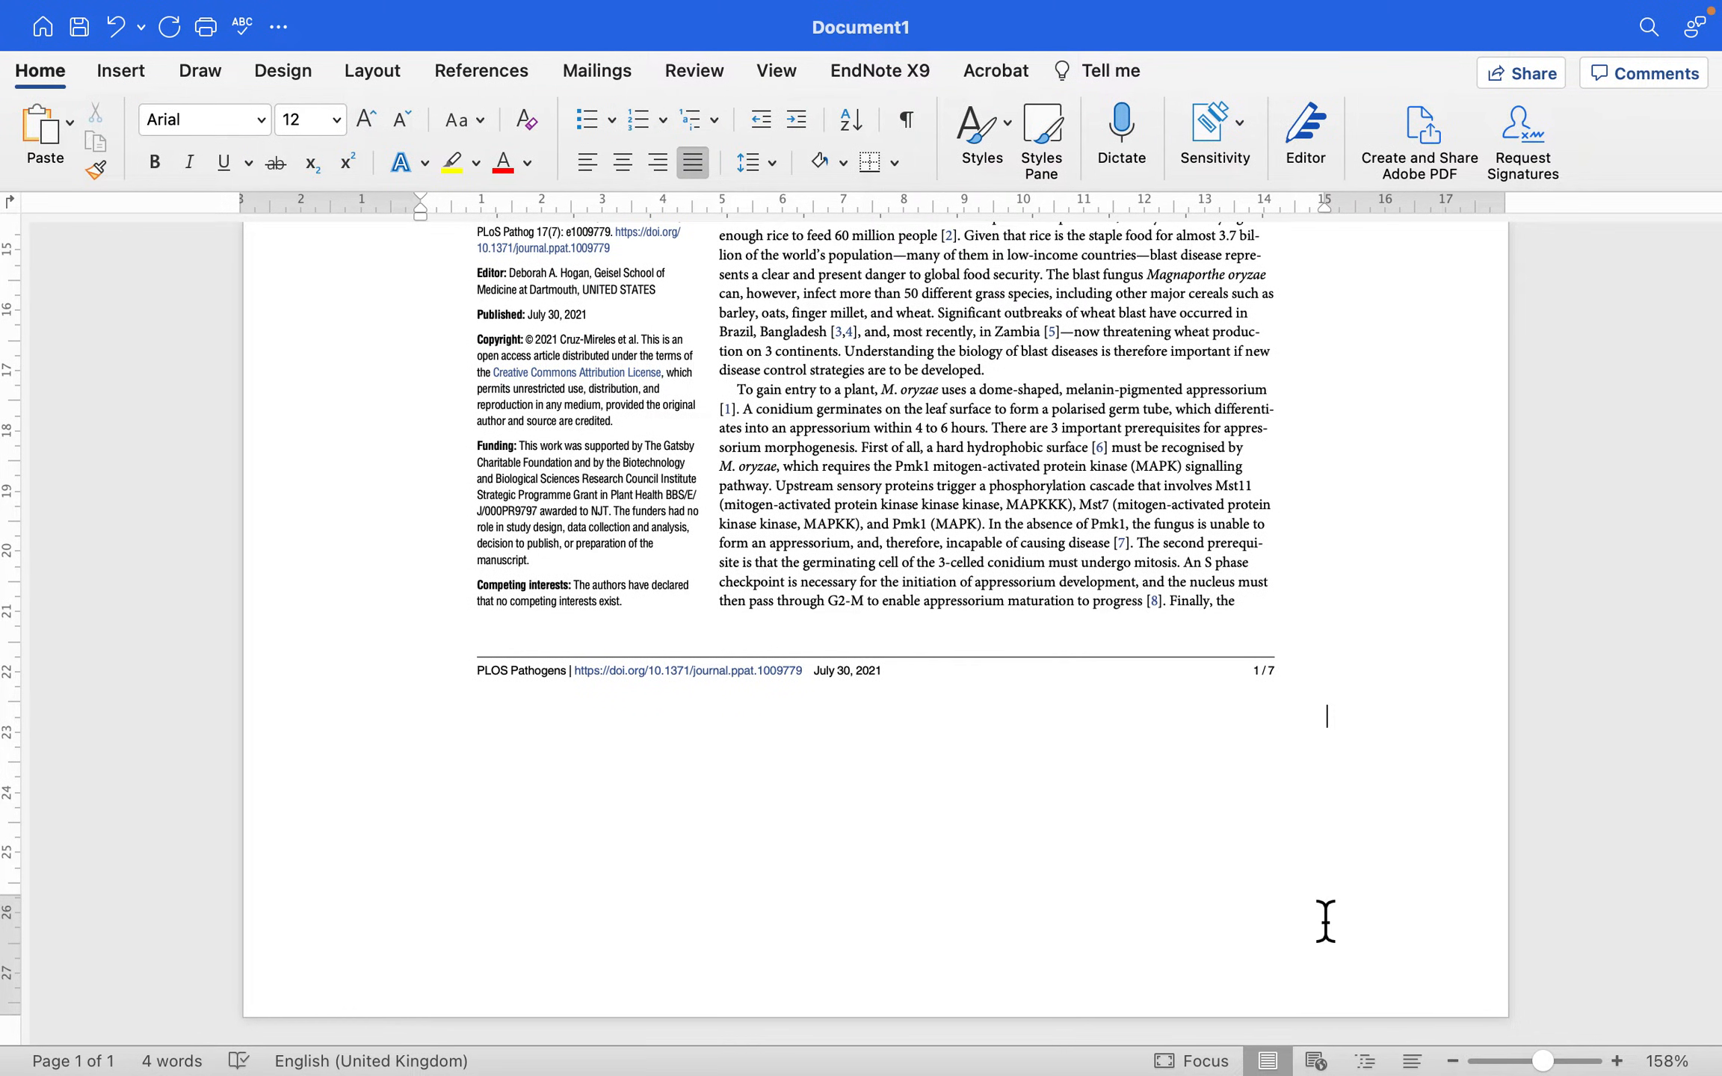
# - Insert the 2-2 page PDF as an object after page 1, then deselect it to continue below
pyautogui.click(121, 70)
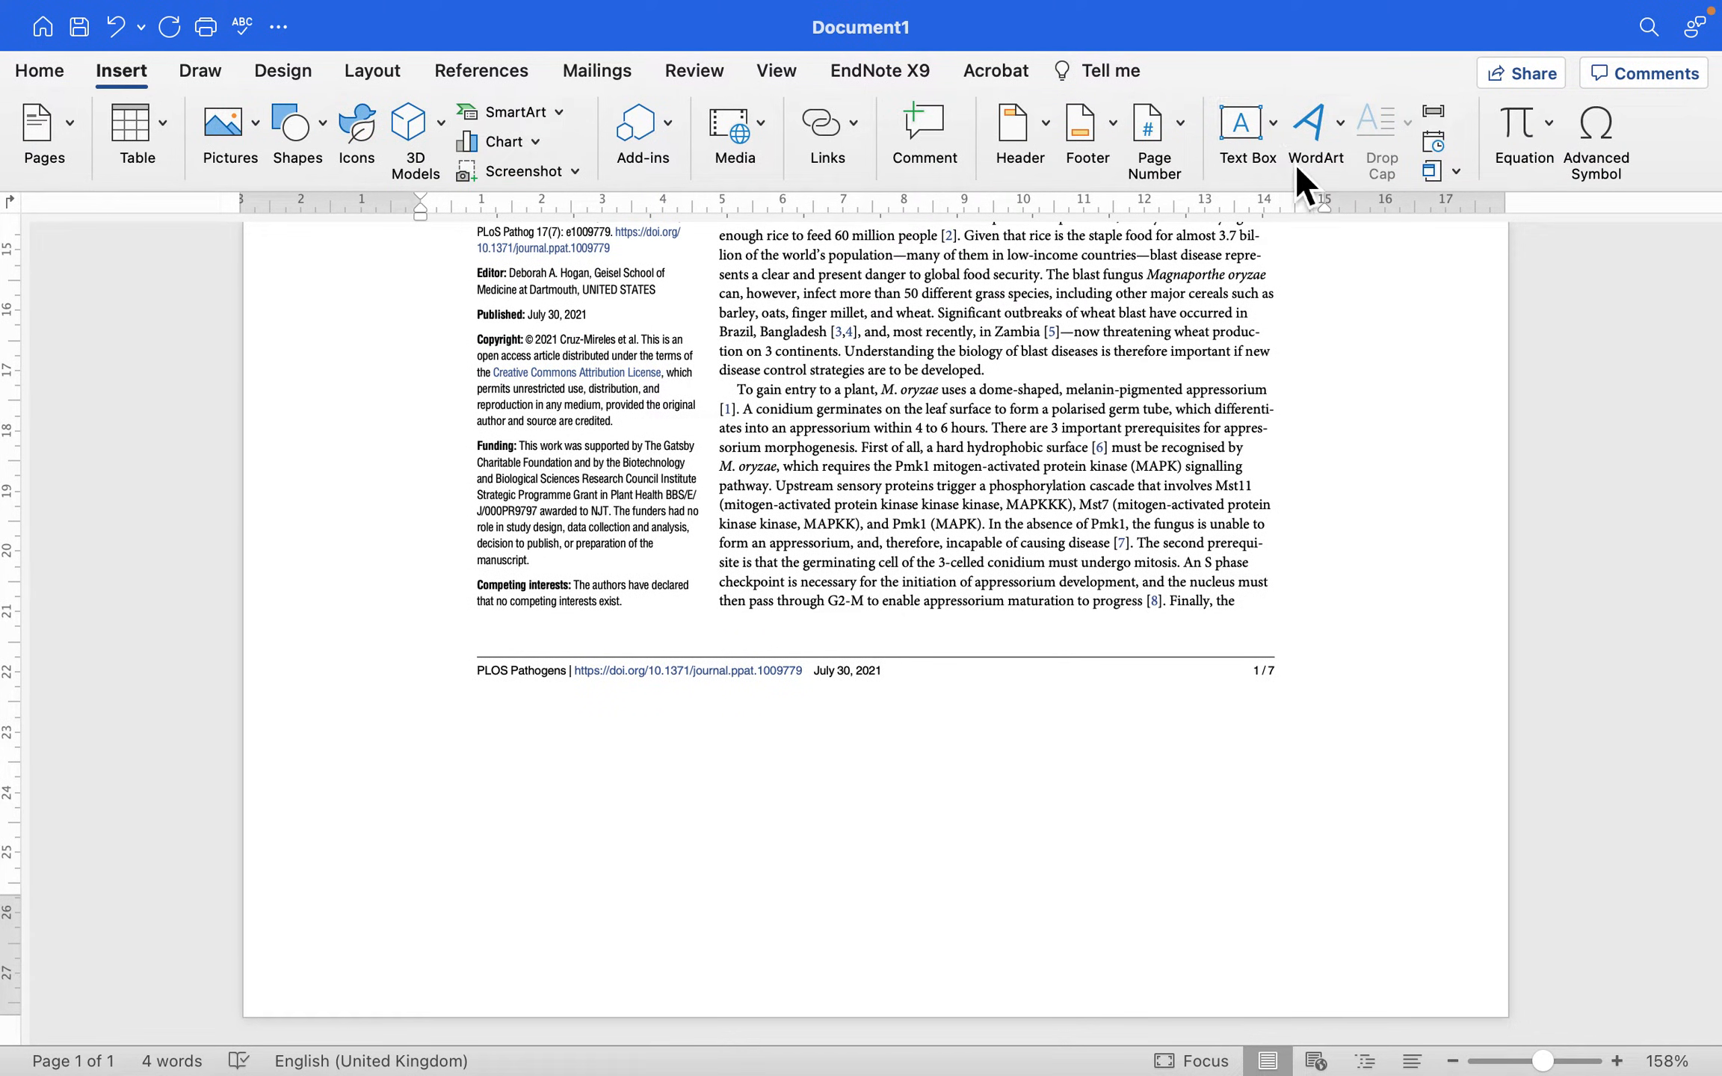
pyautogui.click(1456, 172)
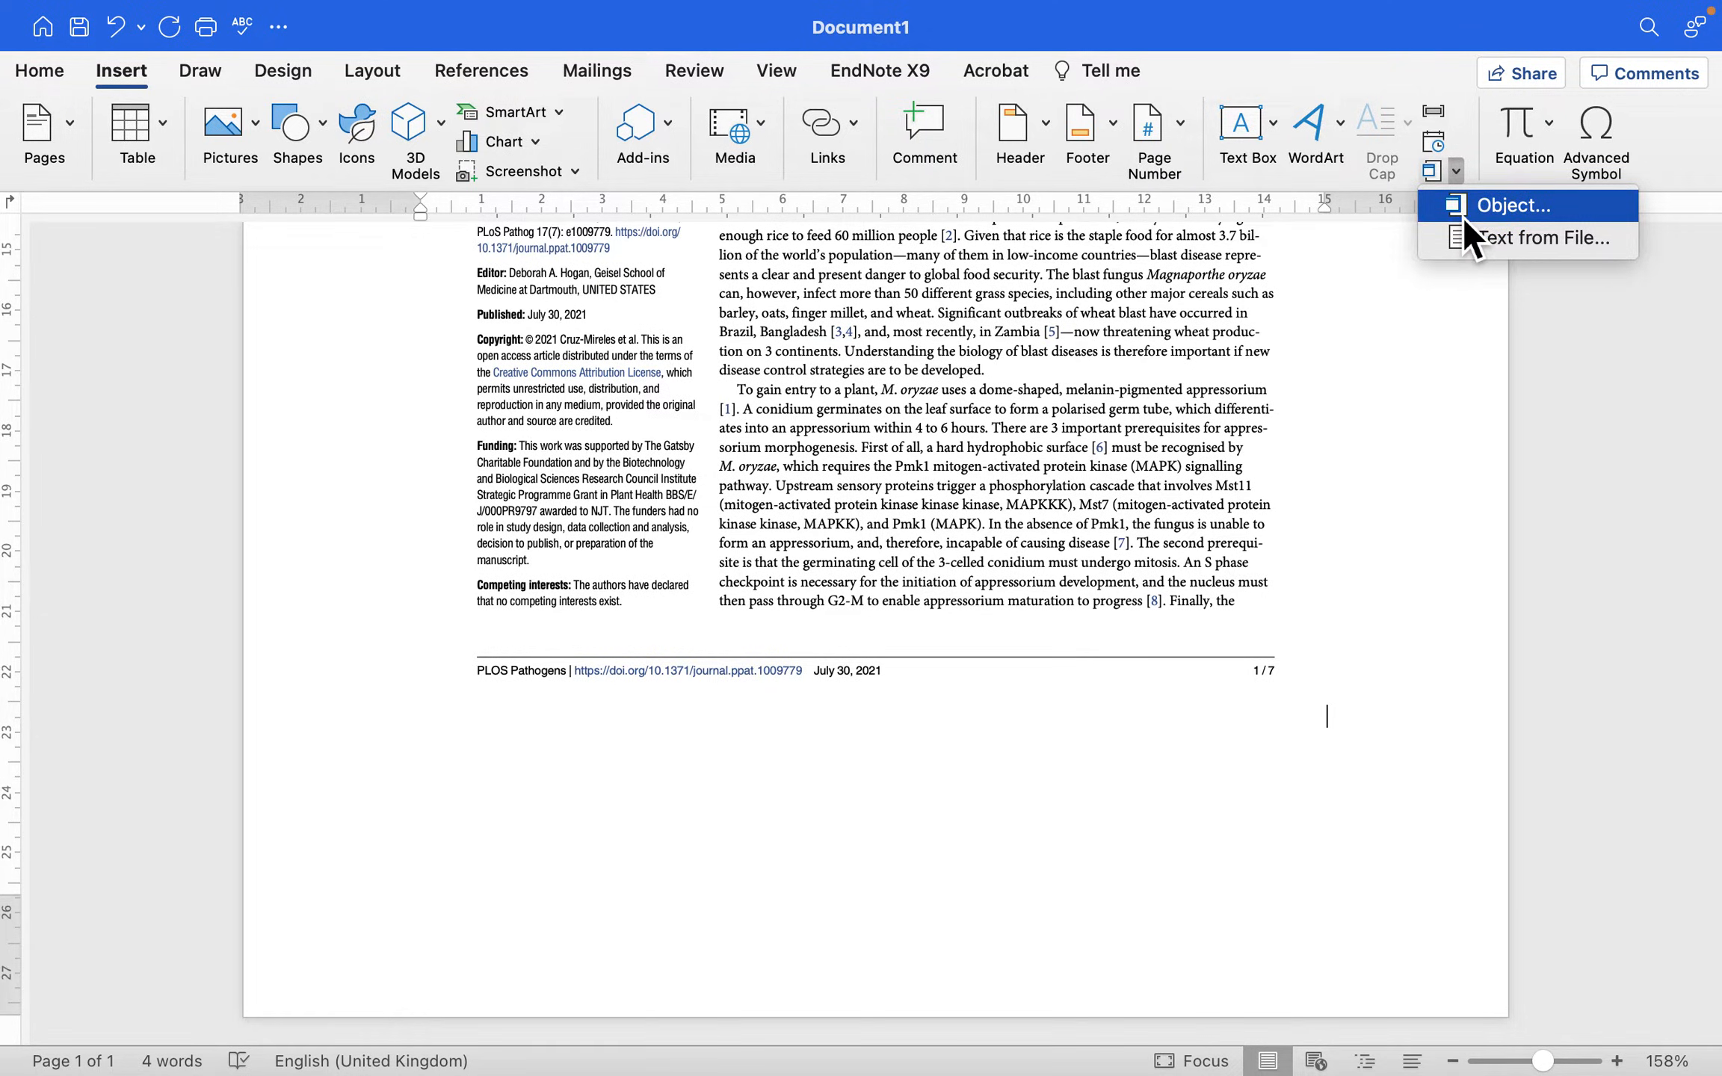
pyautogui.click(1513, 205)
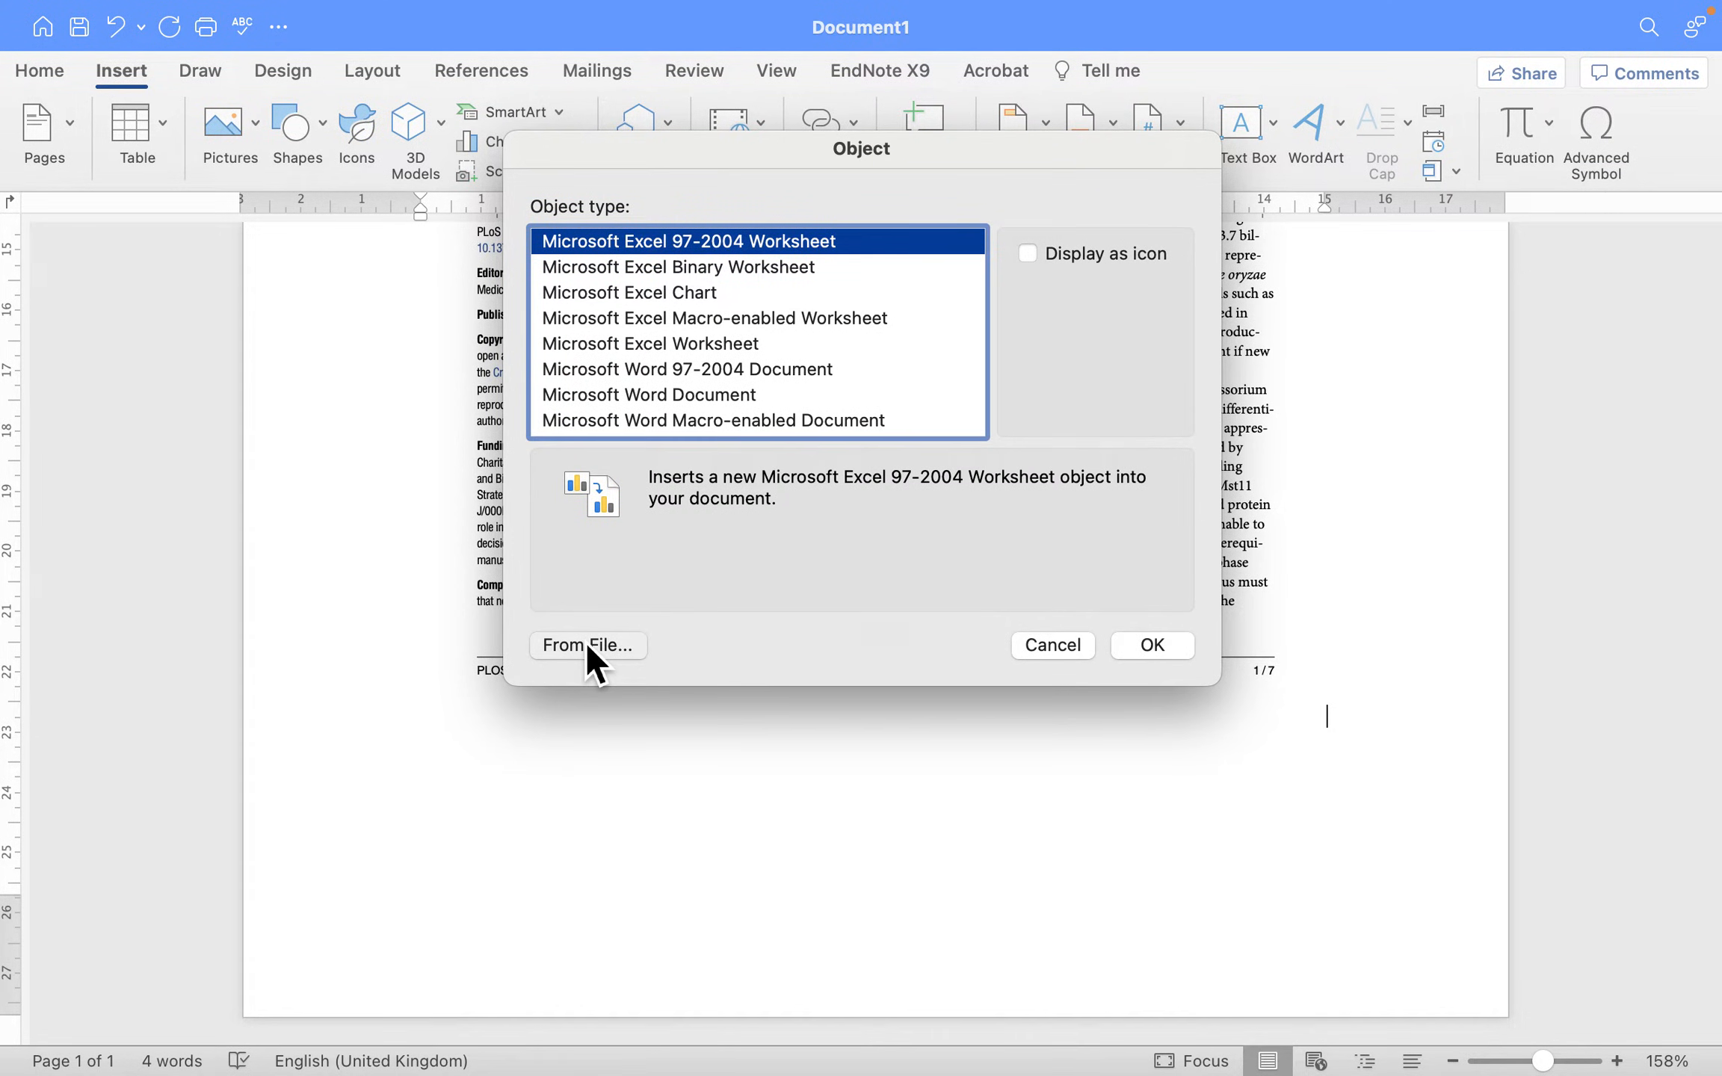
pyautogui.click(587, 645)
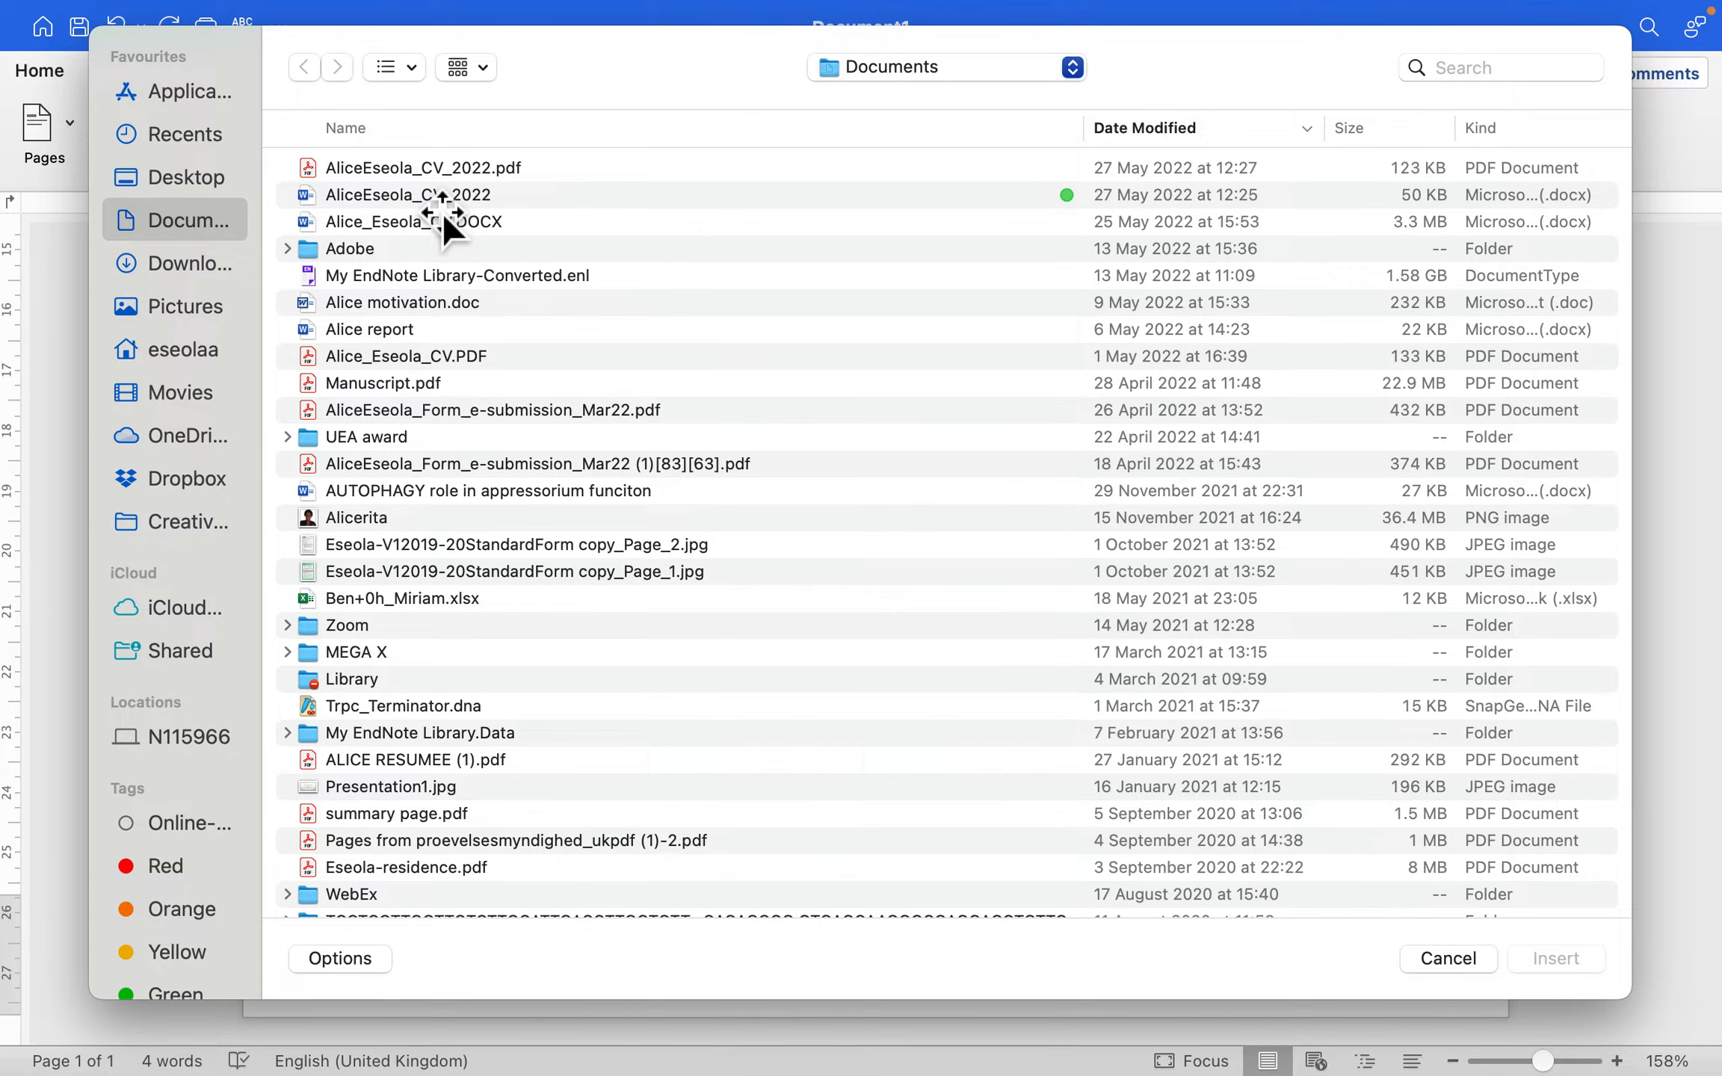
pyautogui.click(188, 263)
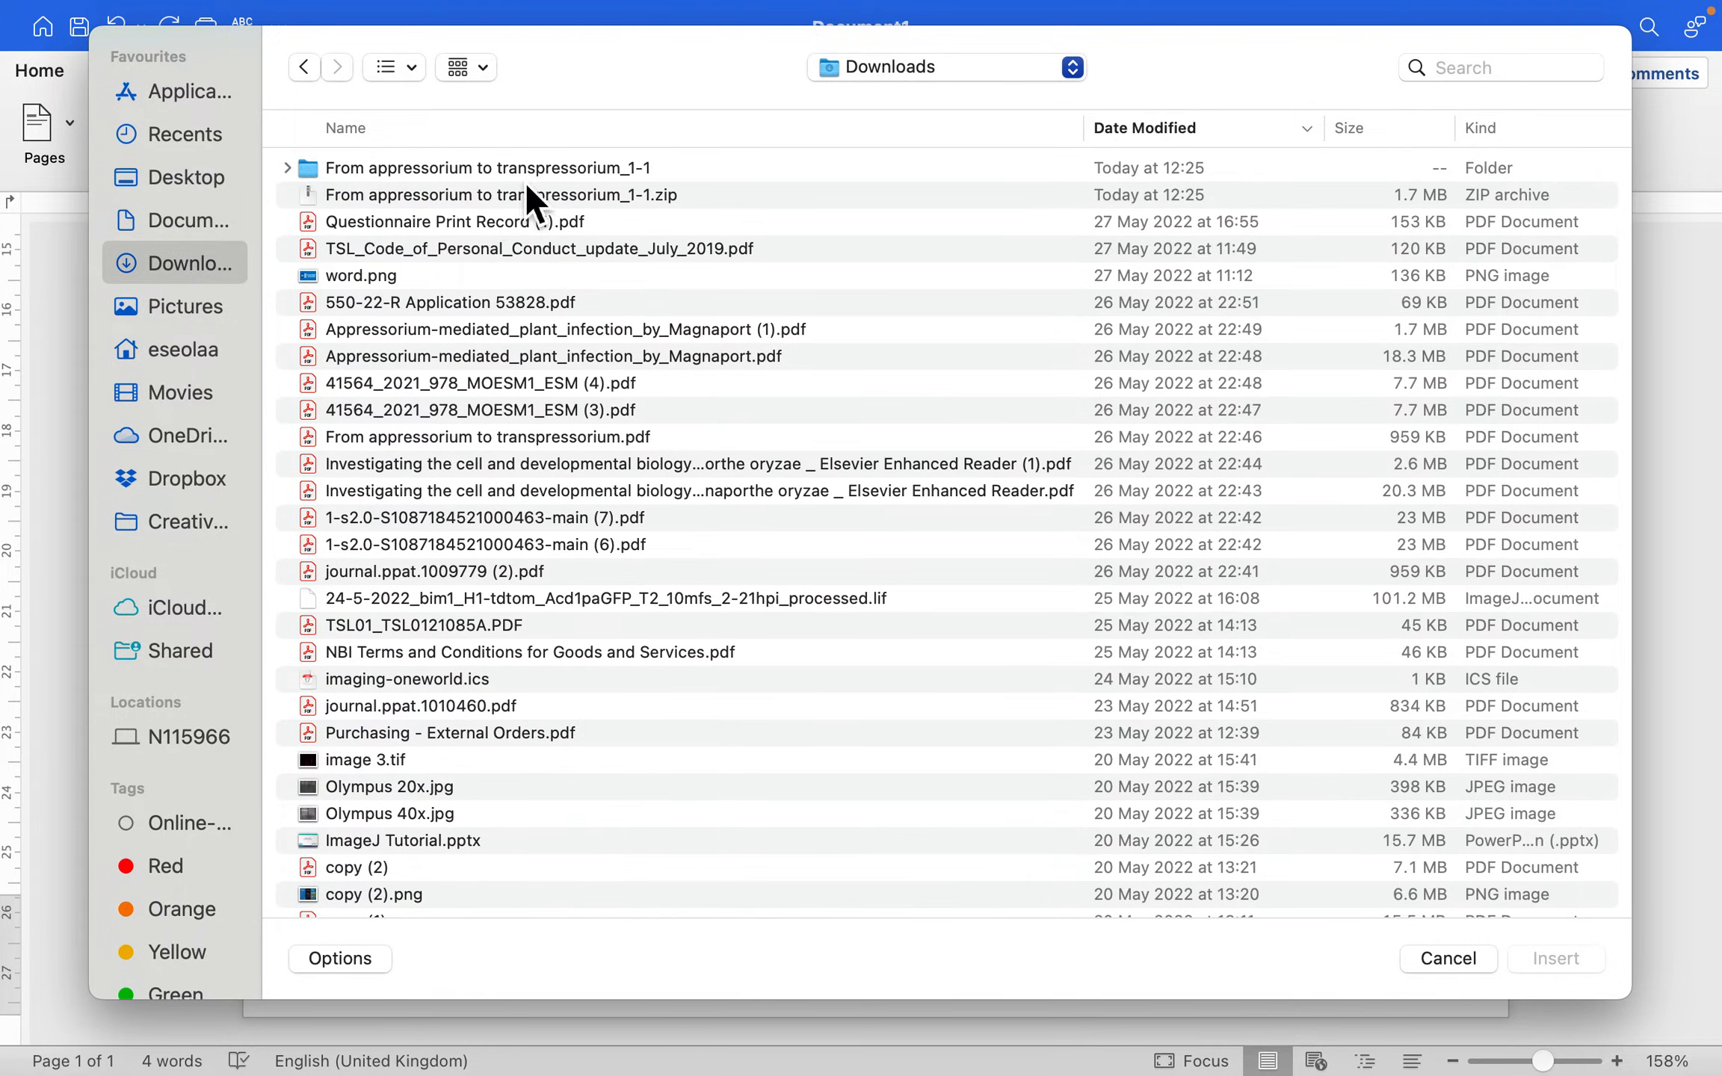
pyautogui.doubleClick(486, 168)
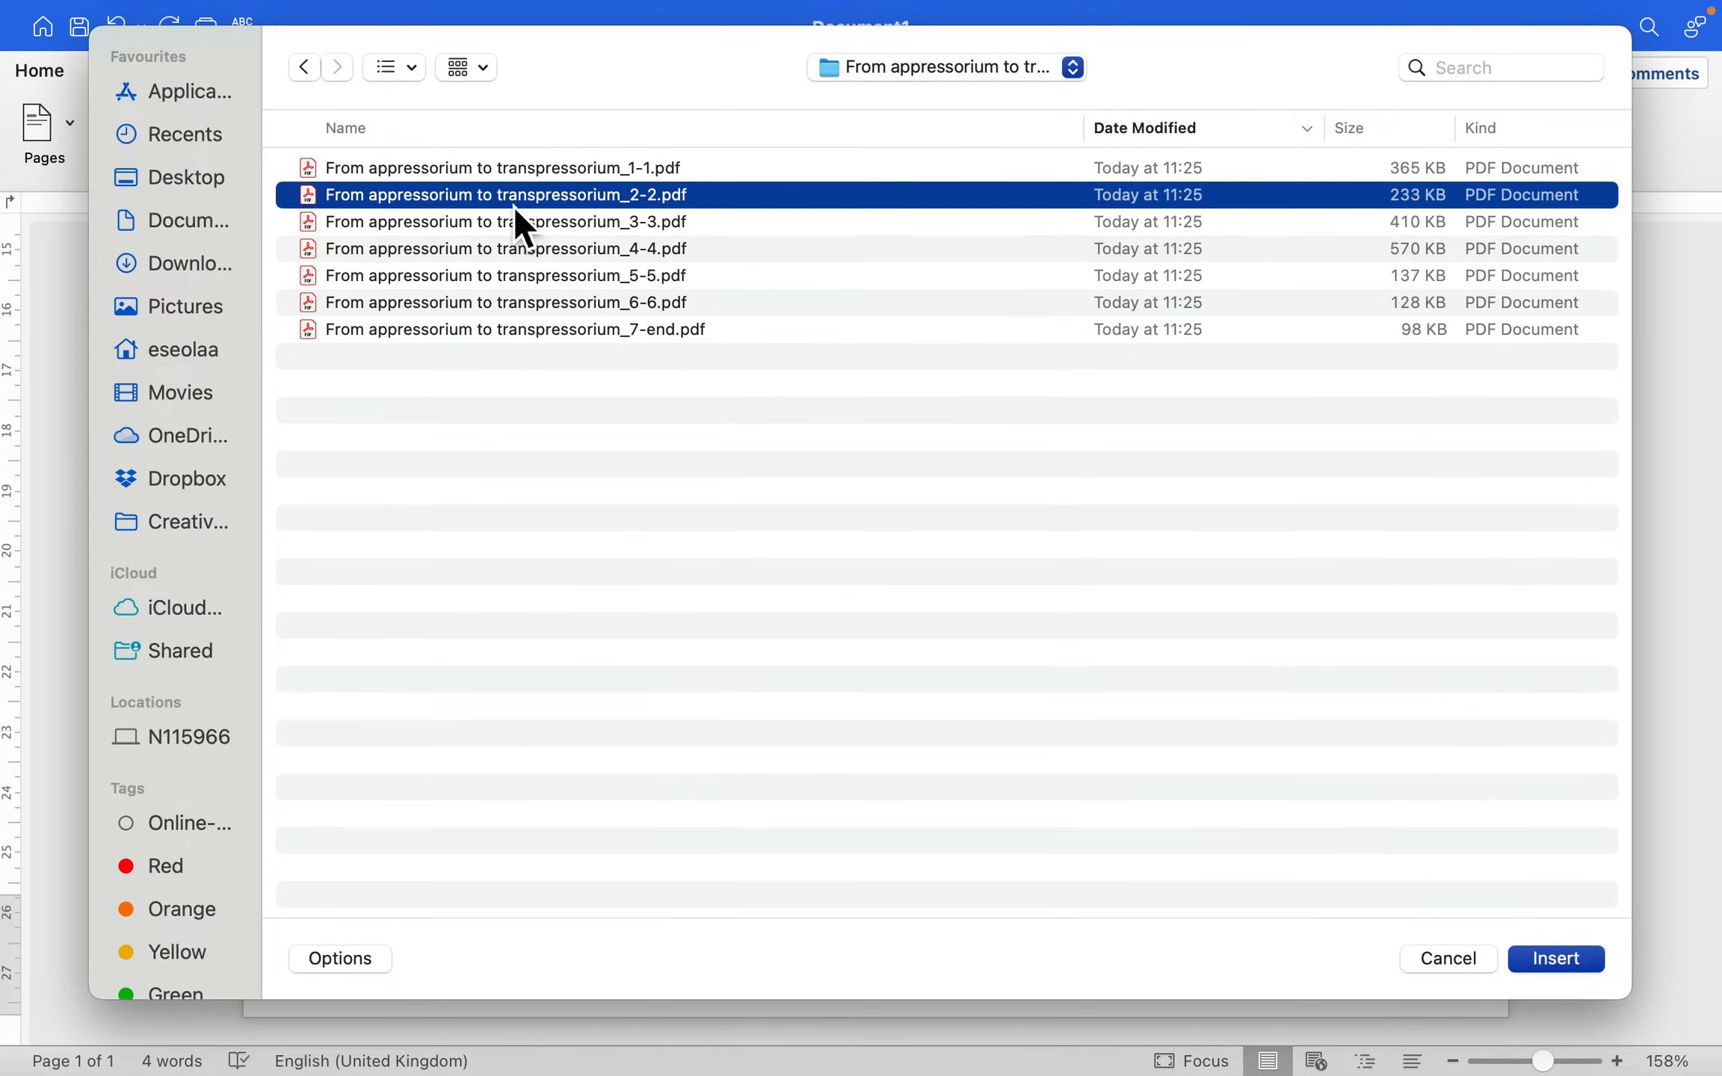
pyautogui.click(1555, 958)
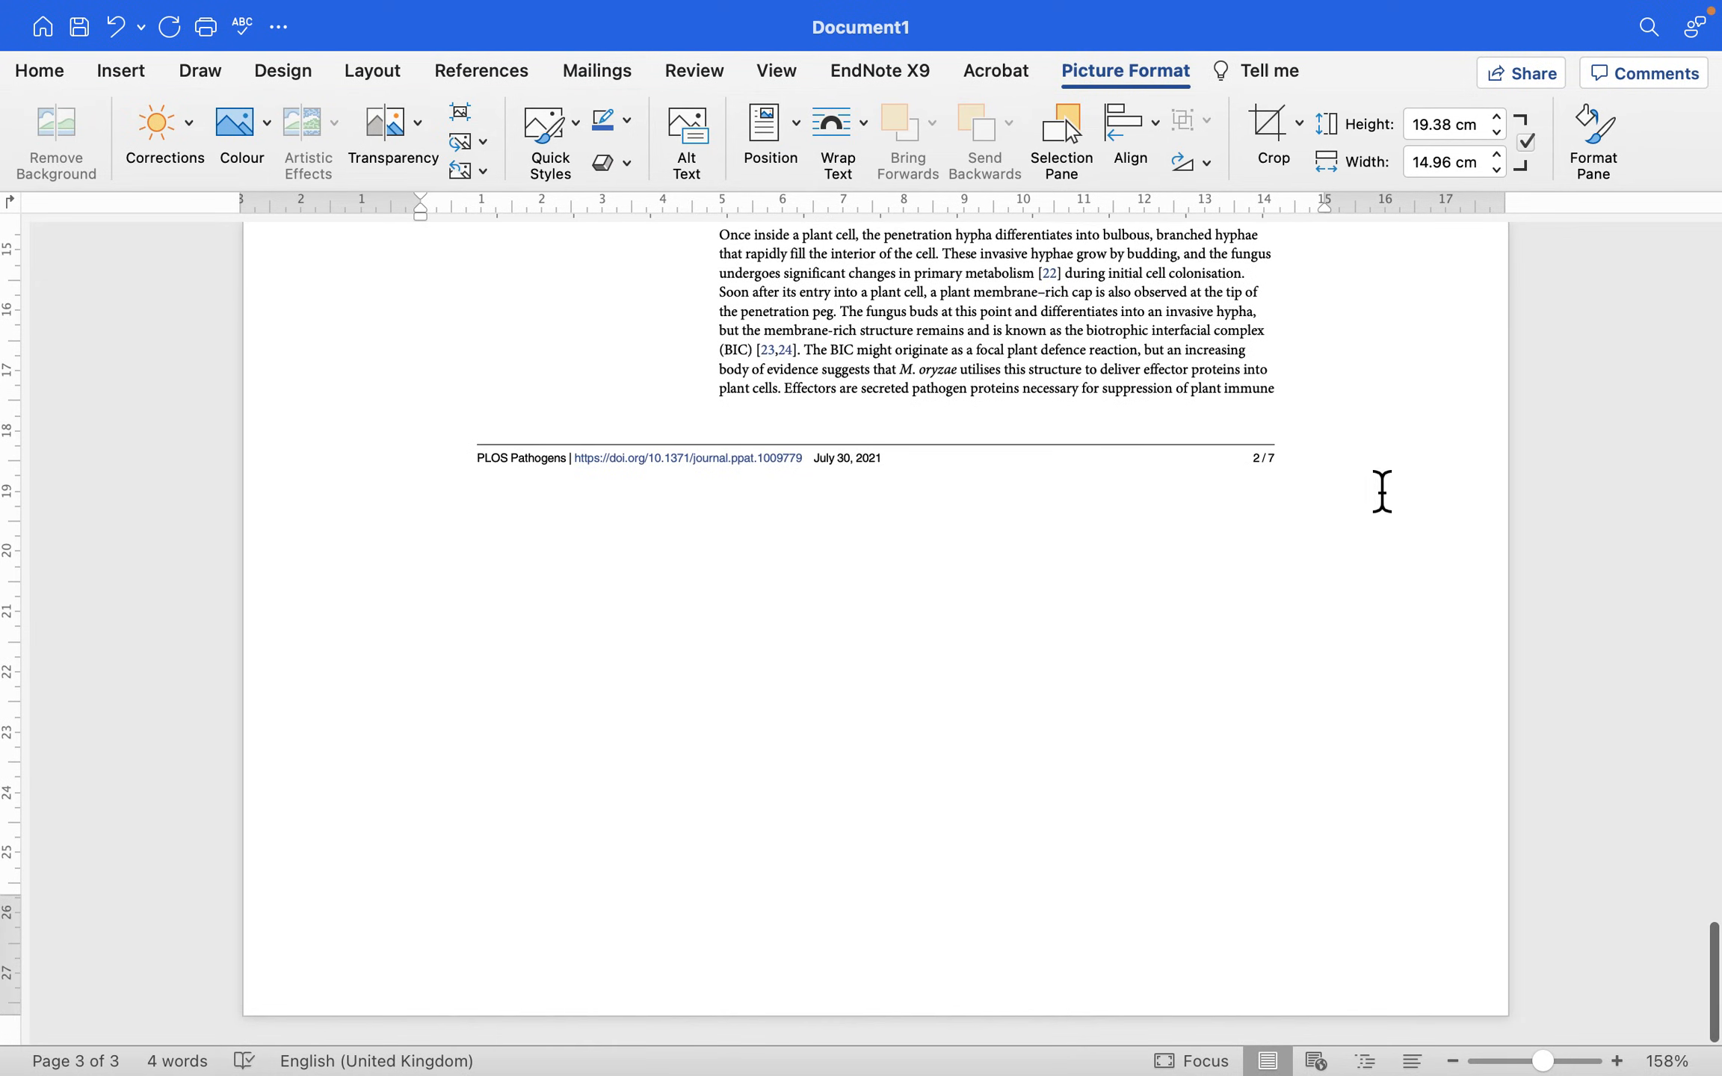
pyautogui.click(39, 70)
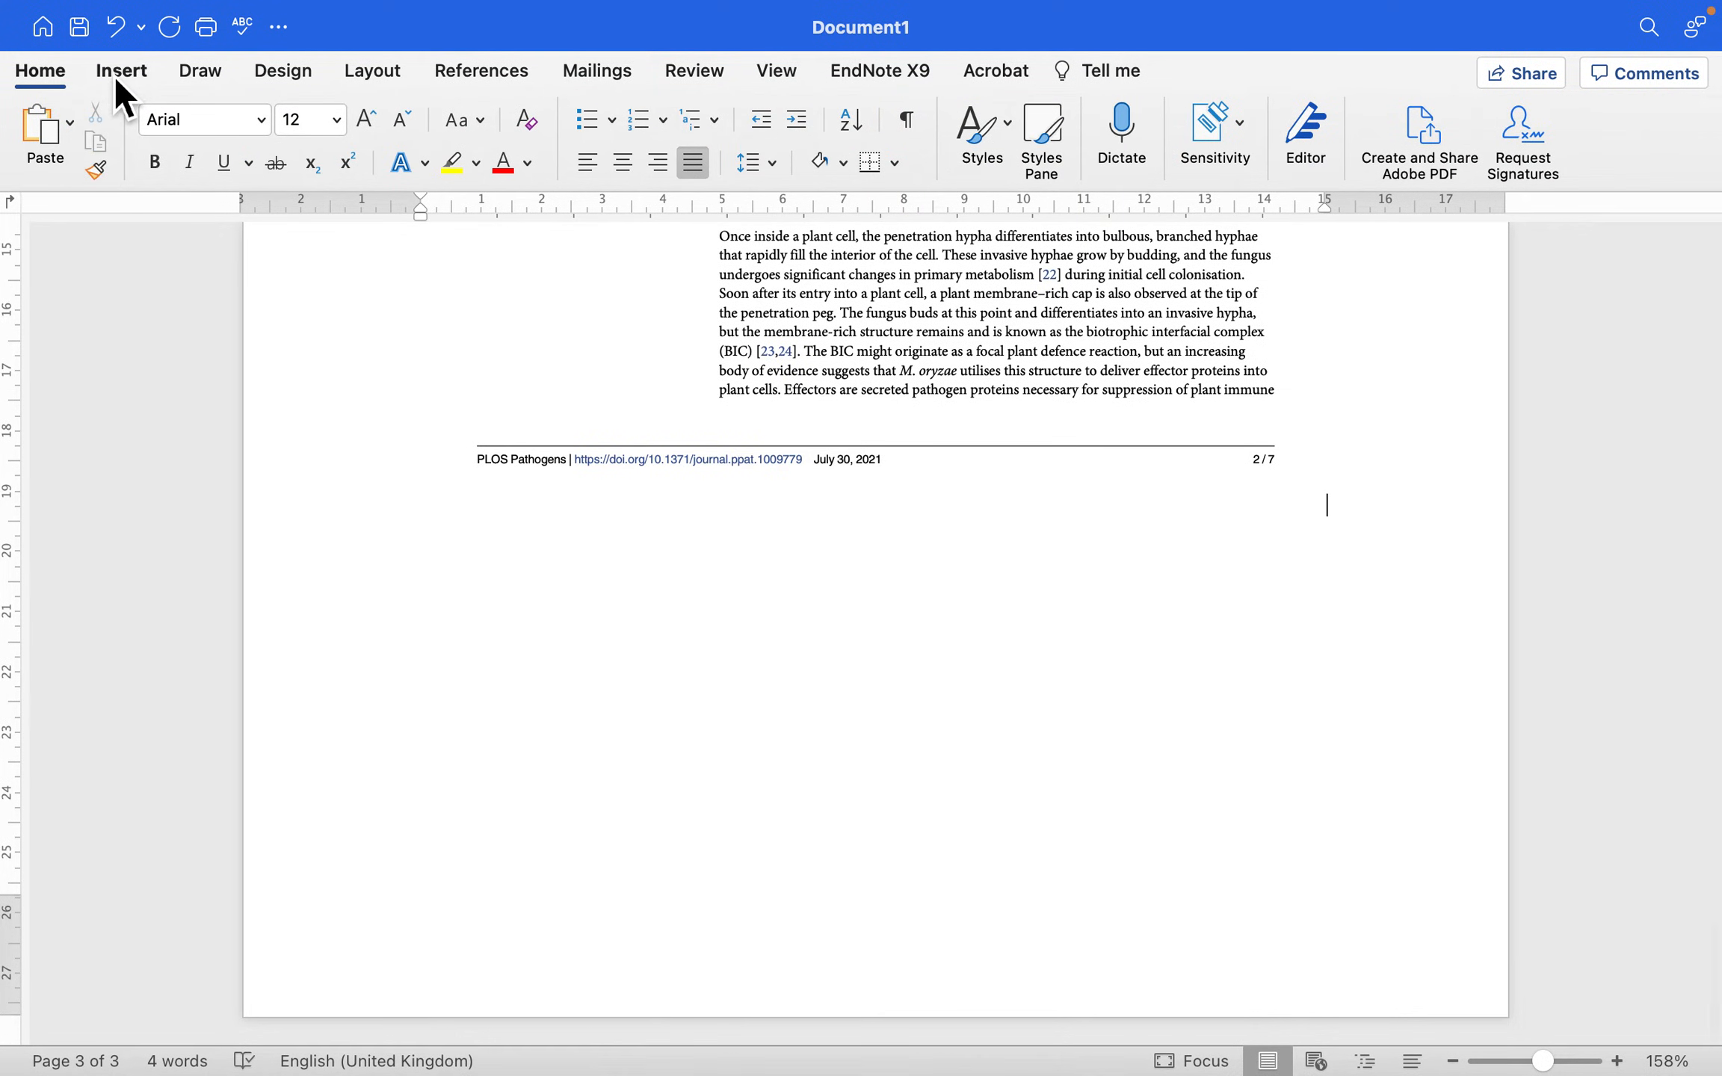
# - Insert the 3-3 page PDF with the Fig 1 appressorium diagram as an object after page 2
pyautogui.click(121, 70)
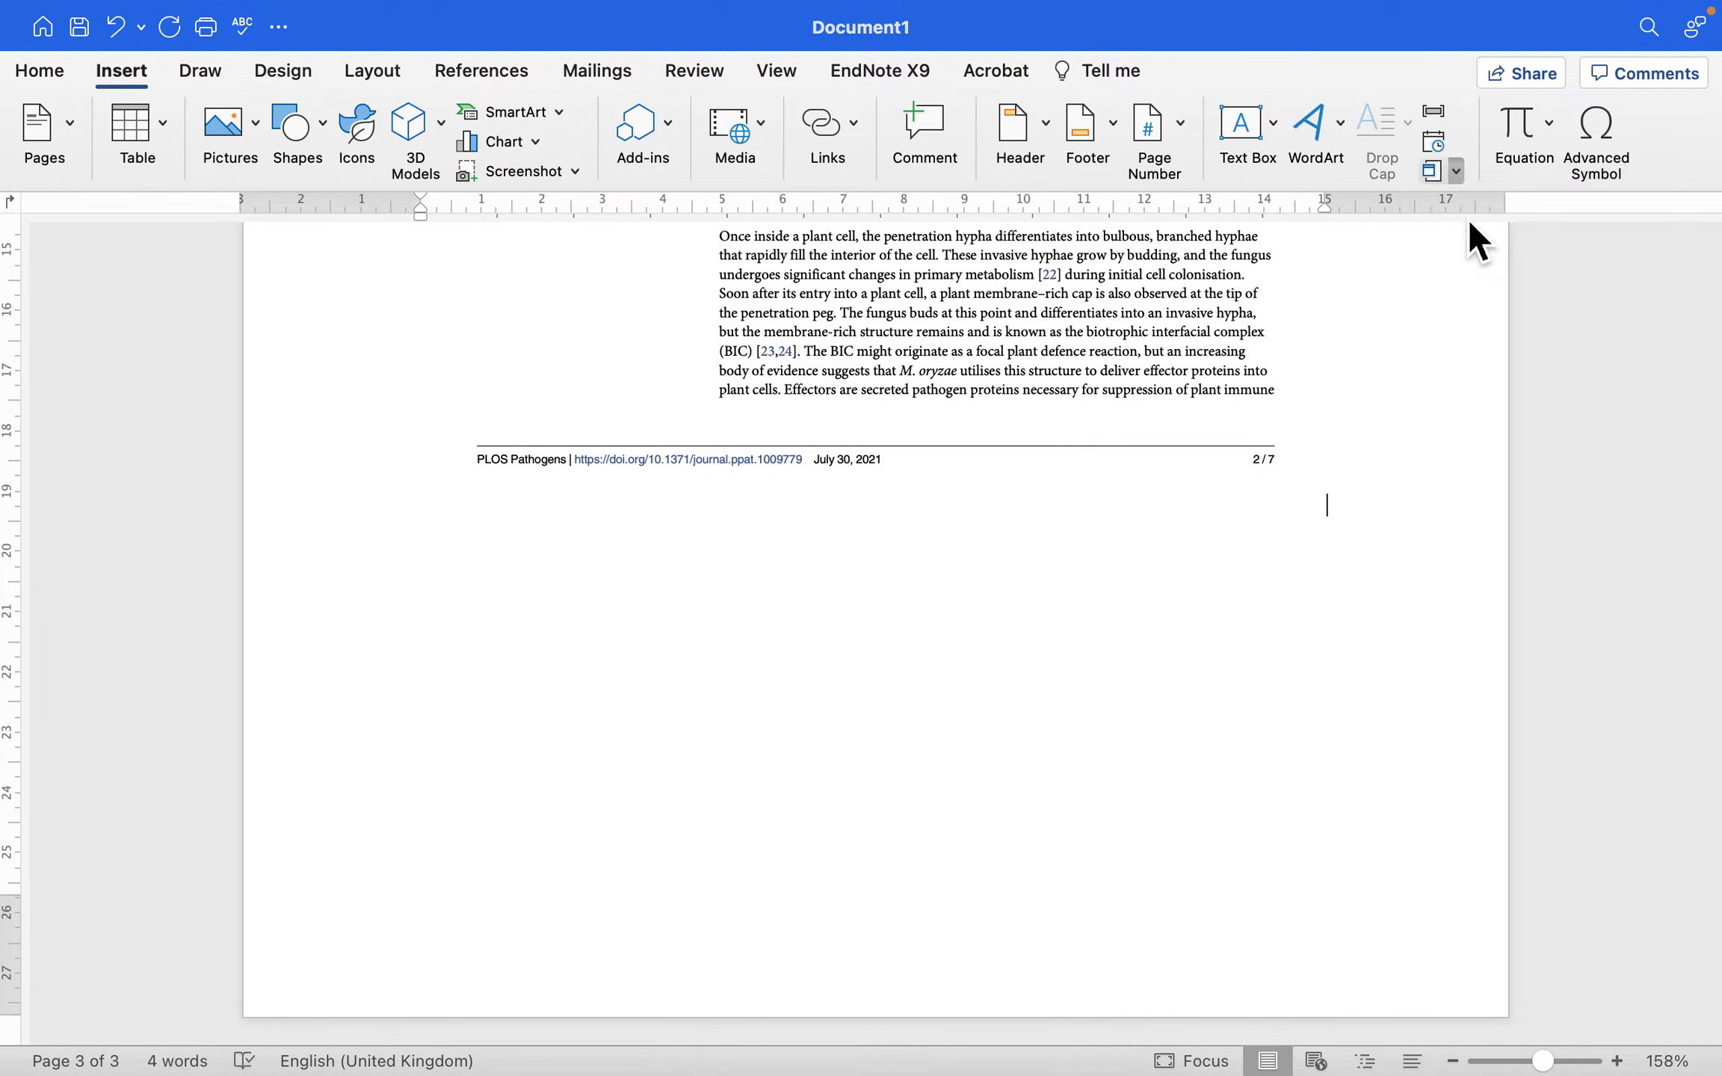
pyautogui.click(1433, 143)
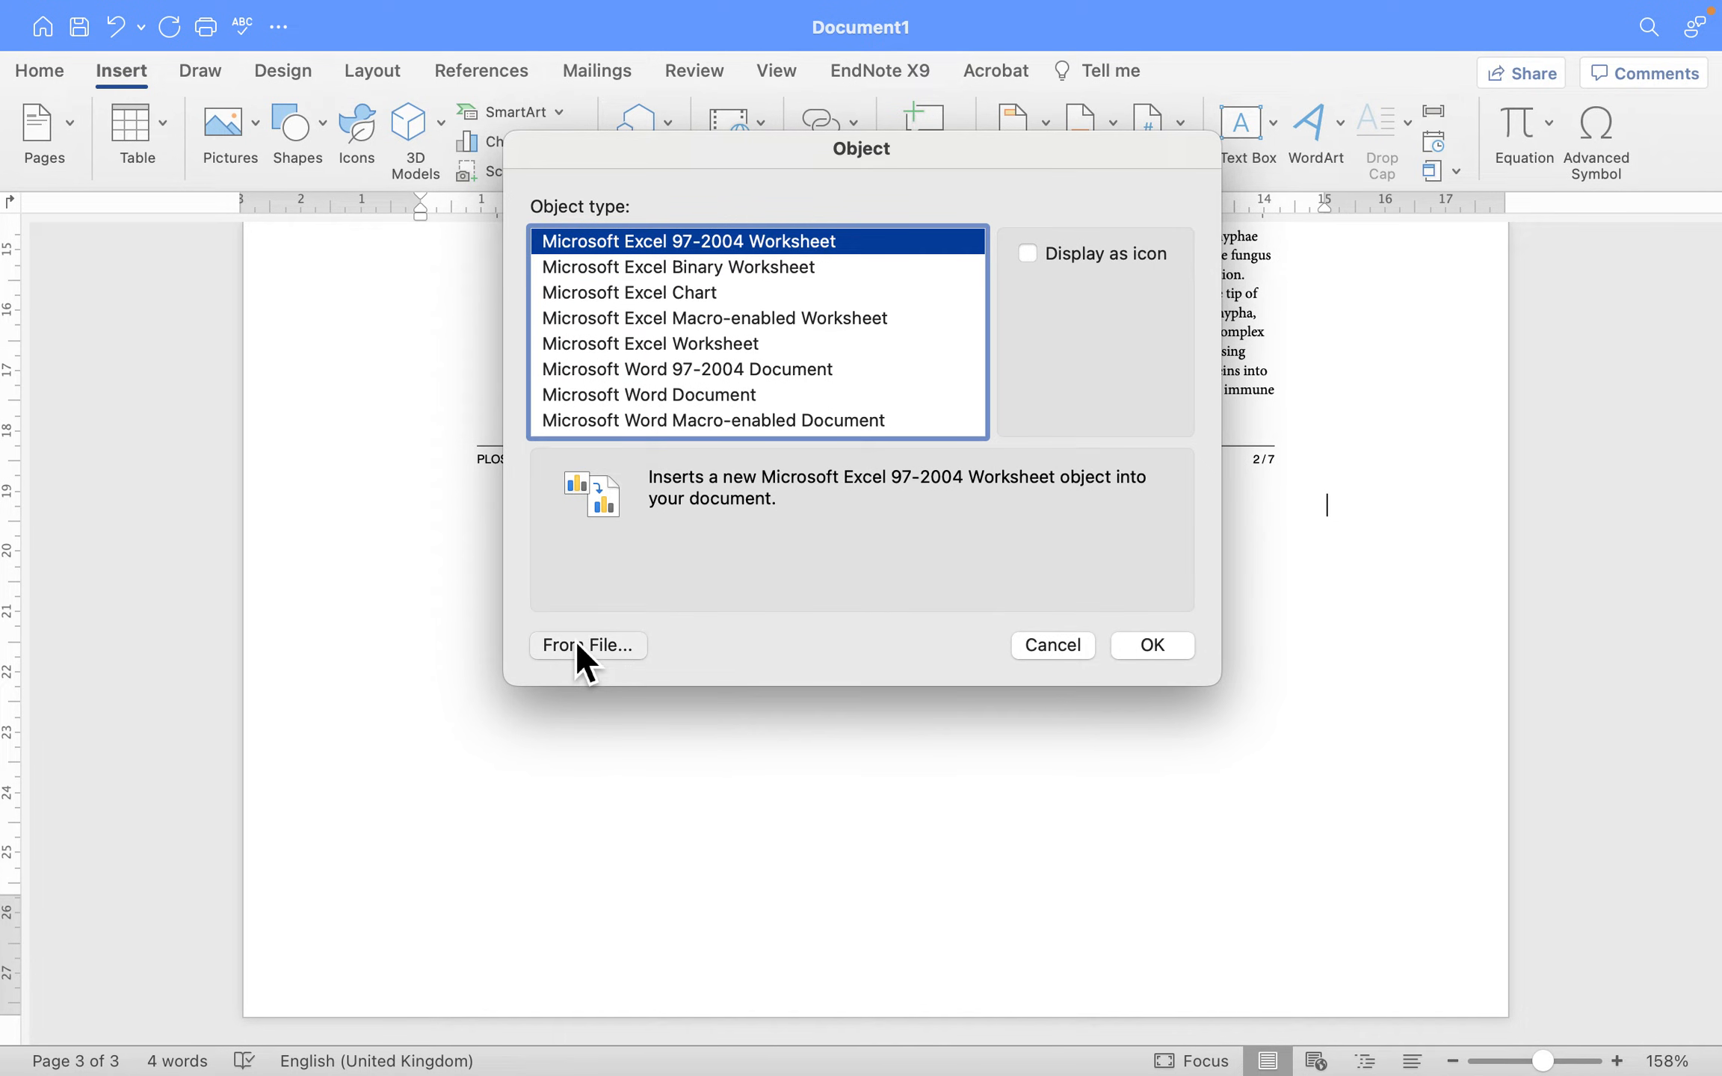
pyautogui.click(586, 645)
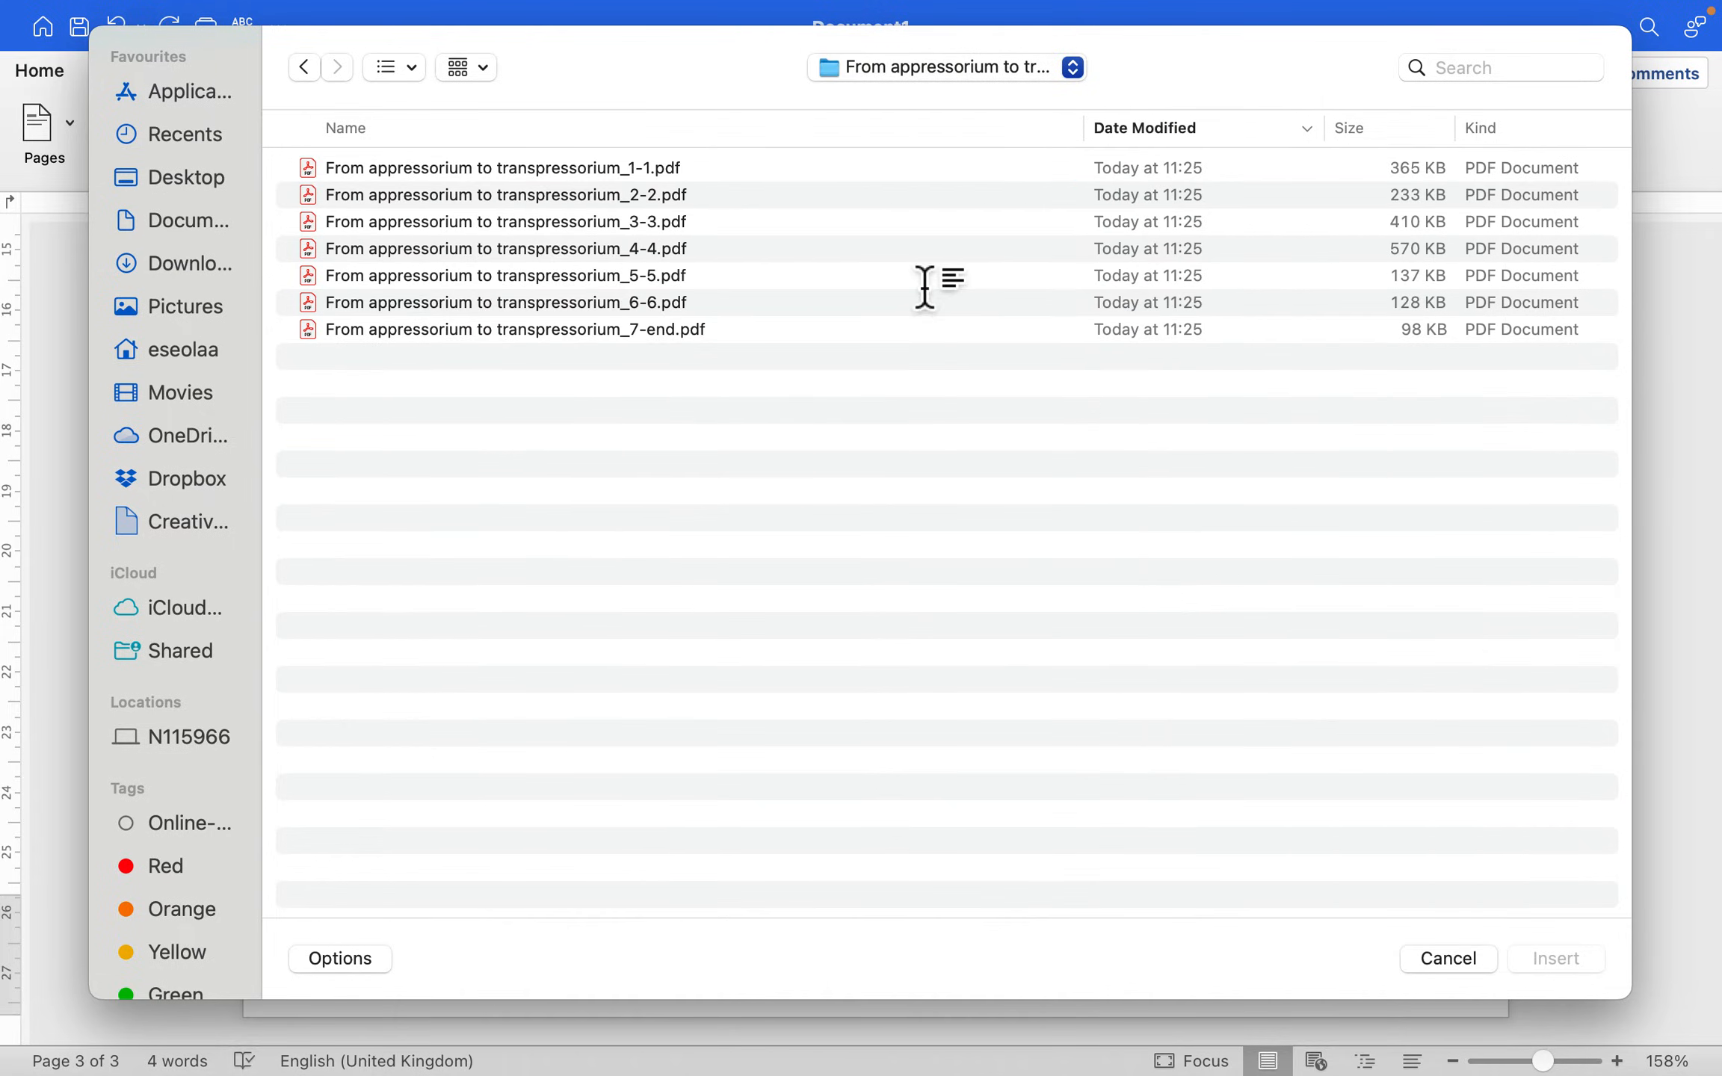
pyautogui.click(502, 167)
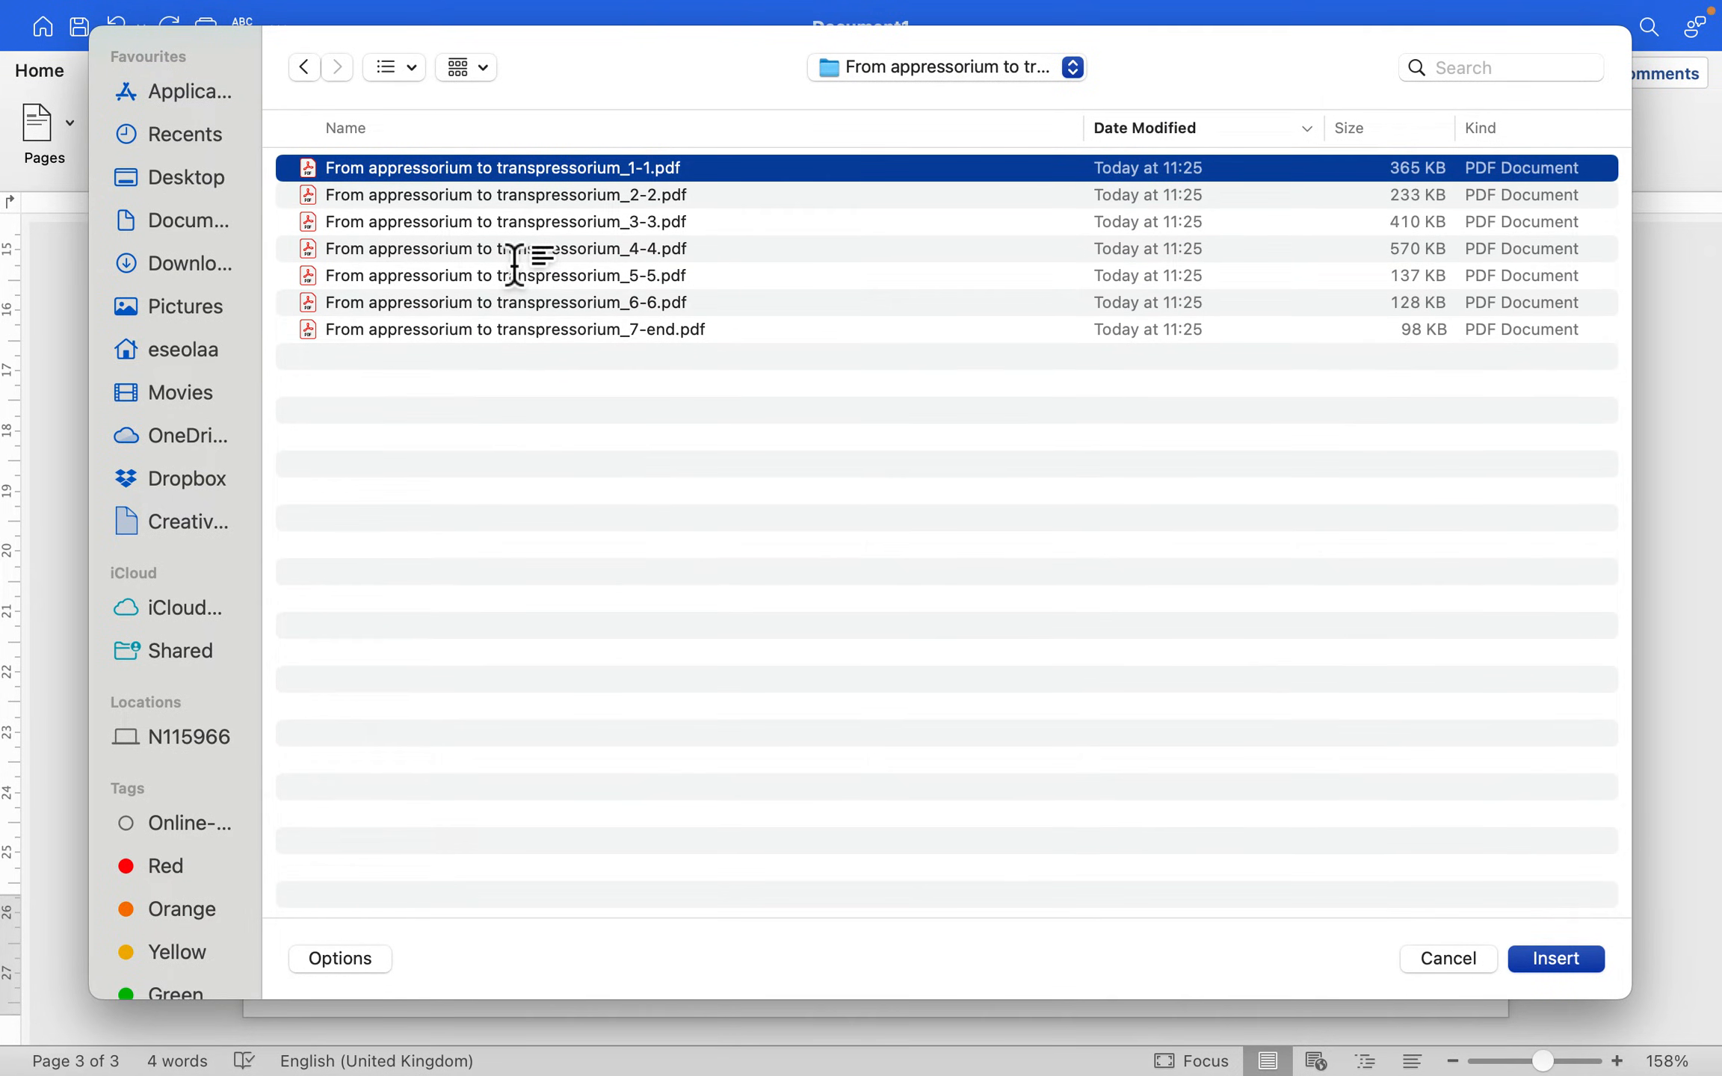
pyautogui.moveTo(670, 278)
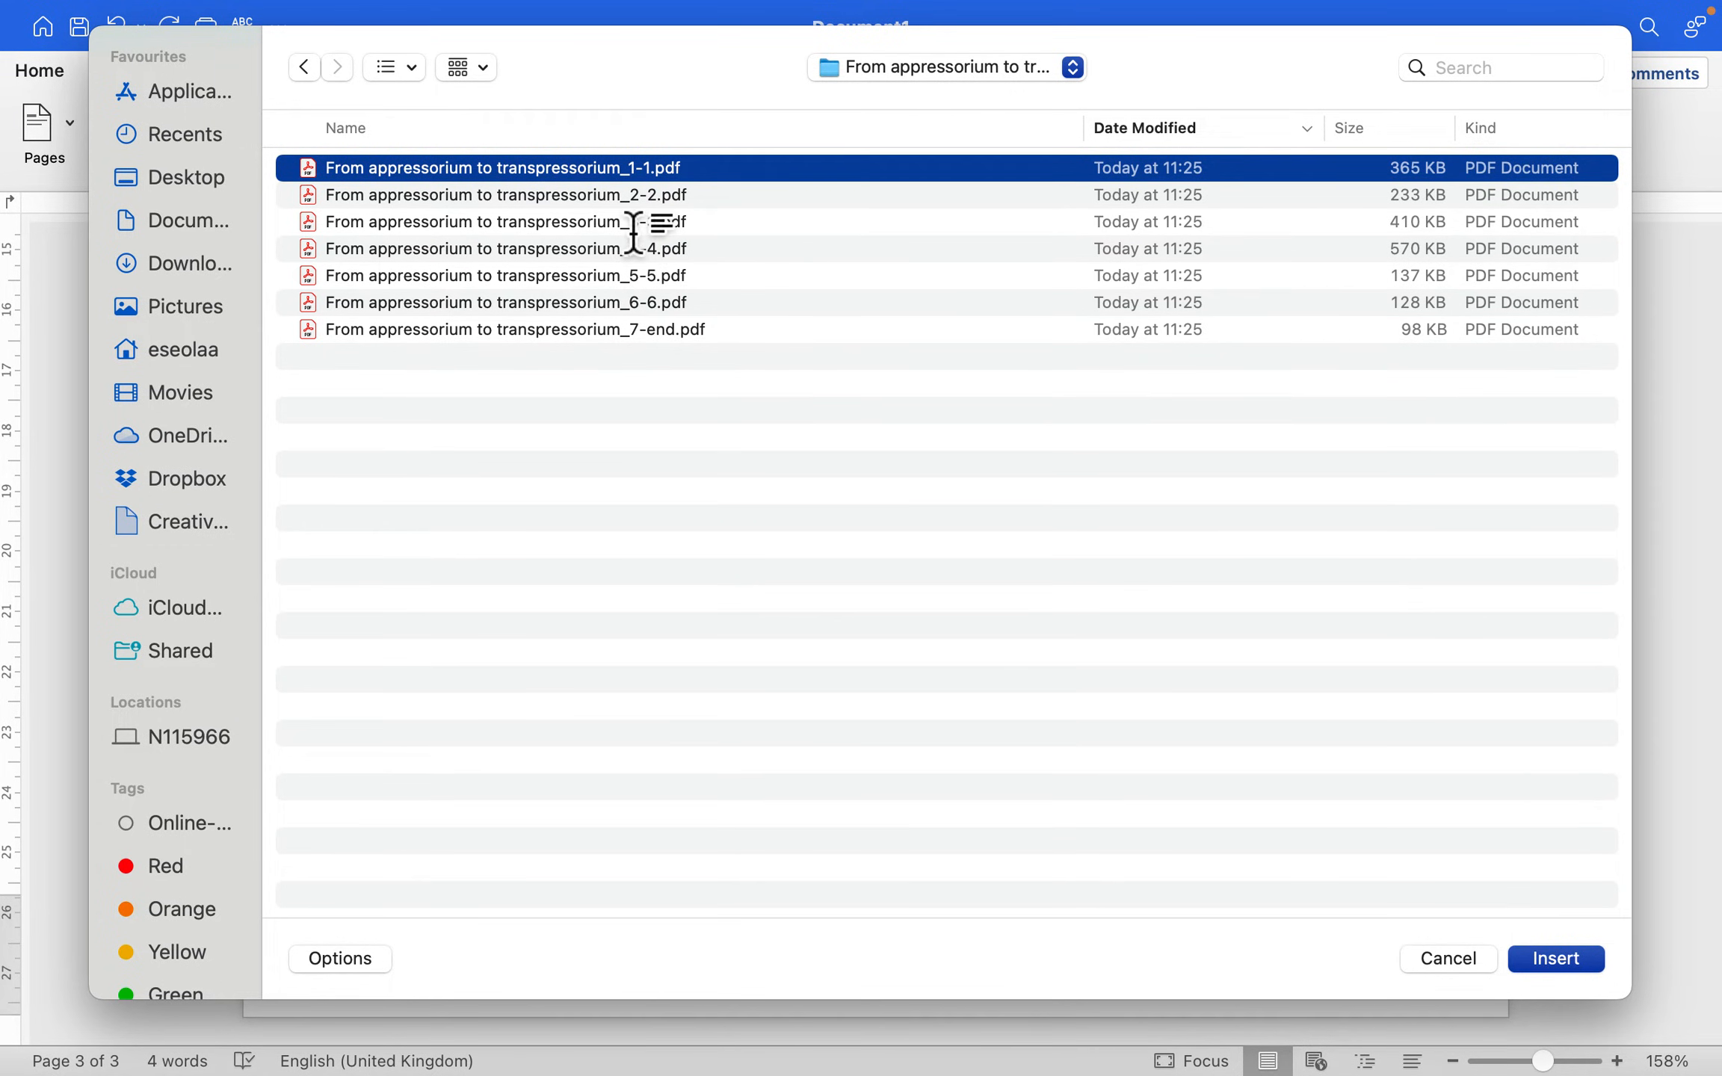
pyautogui.moveTo(610, 268)
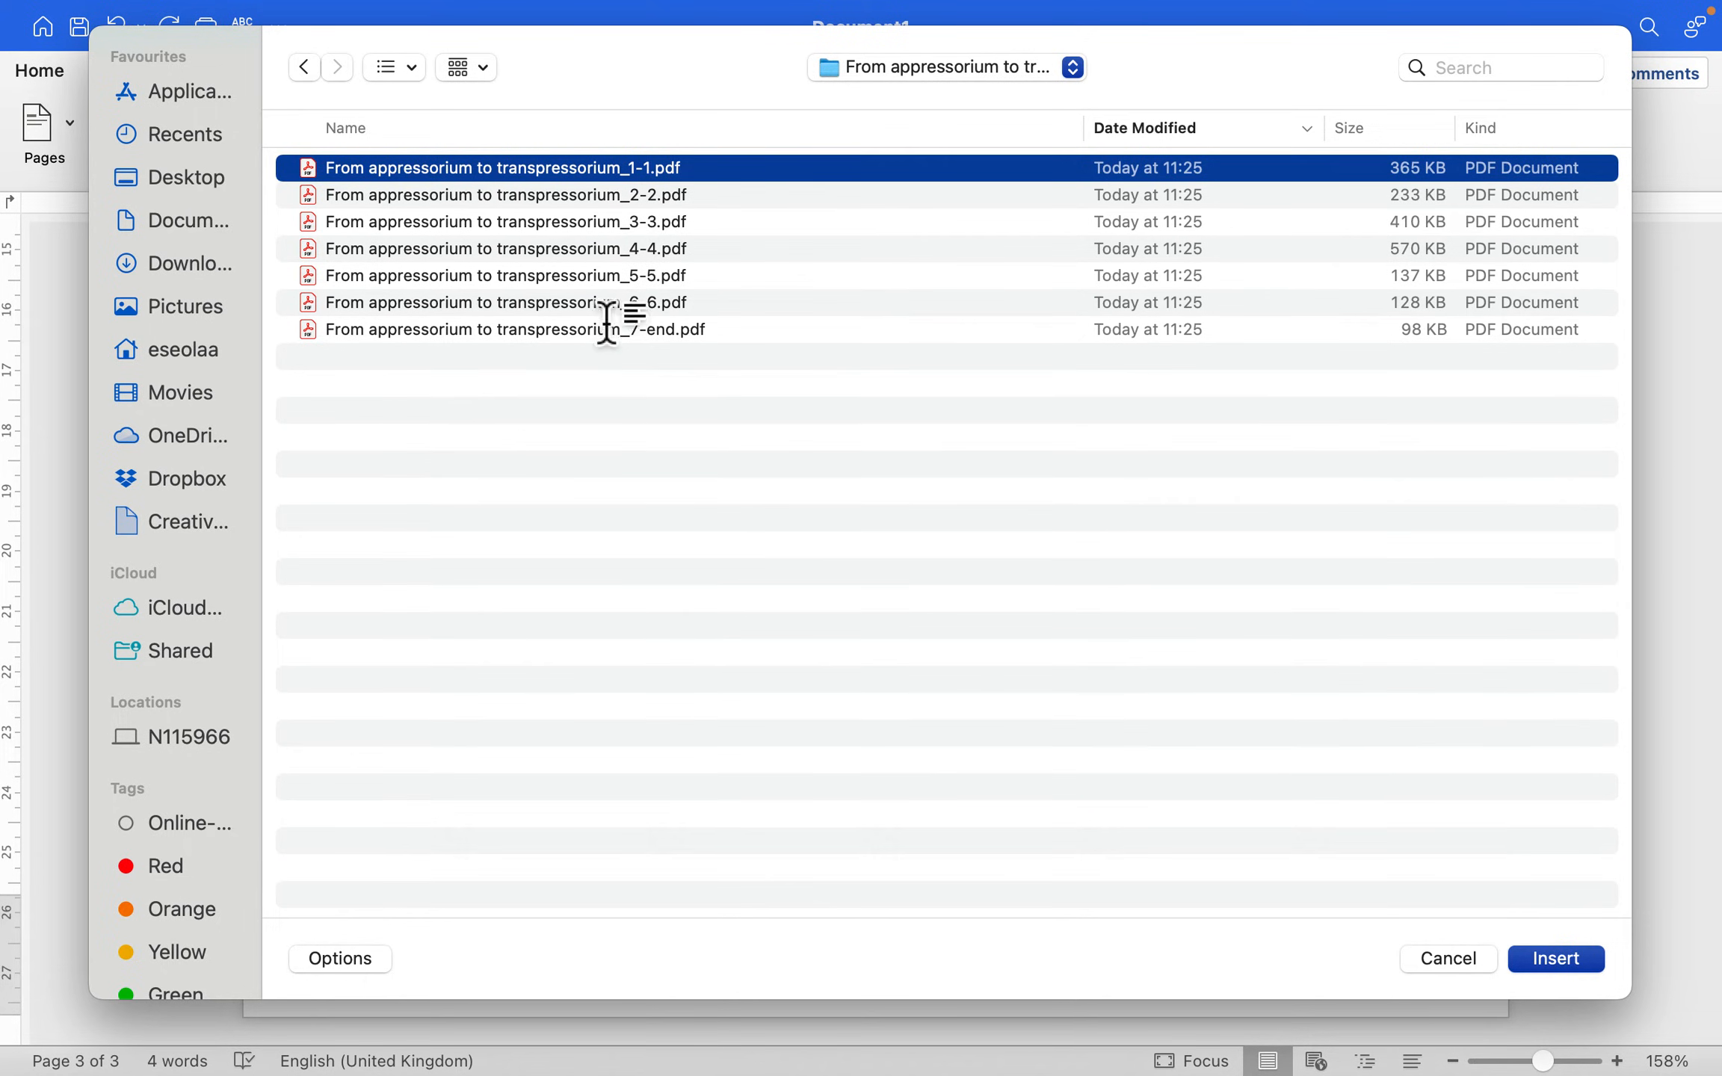
pyautogui.click(504, 221)
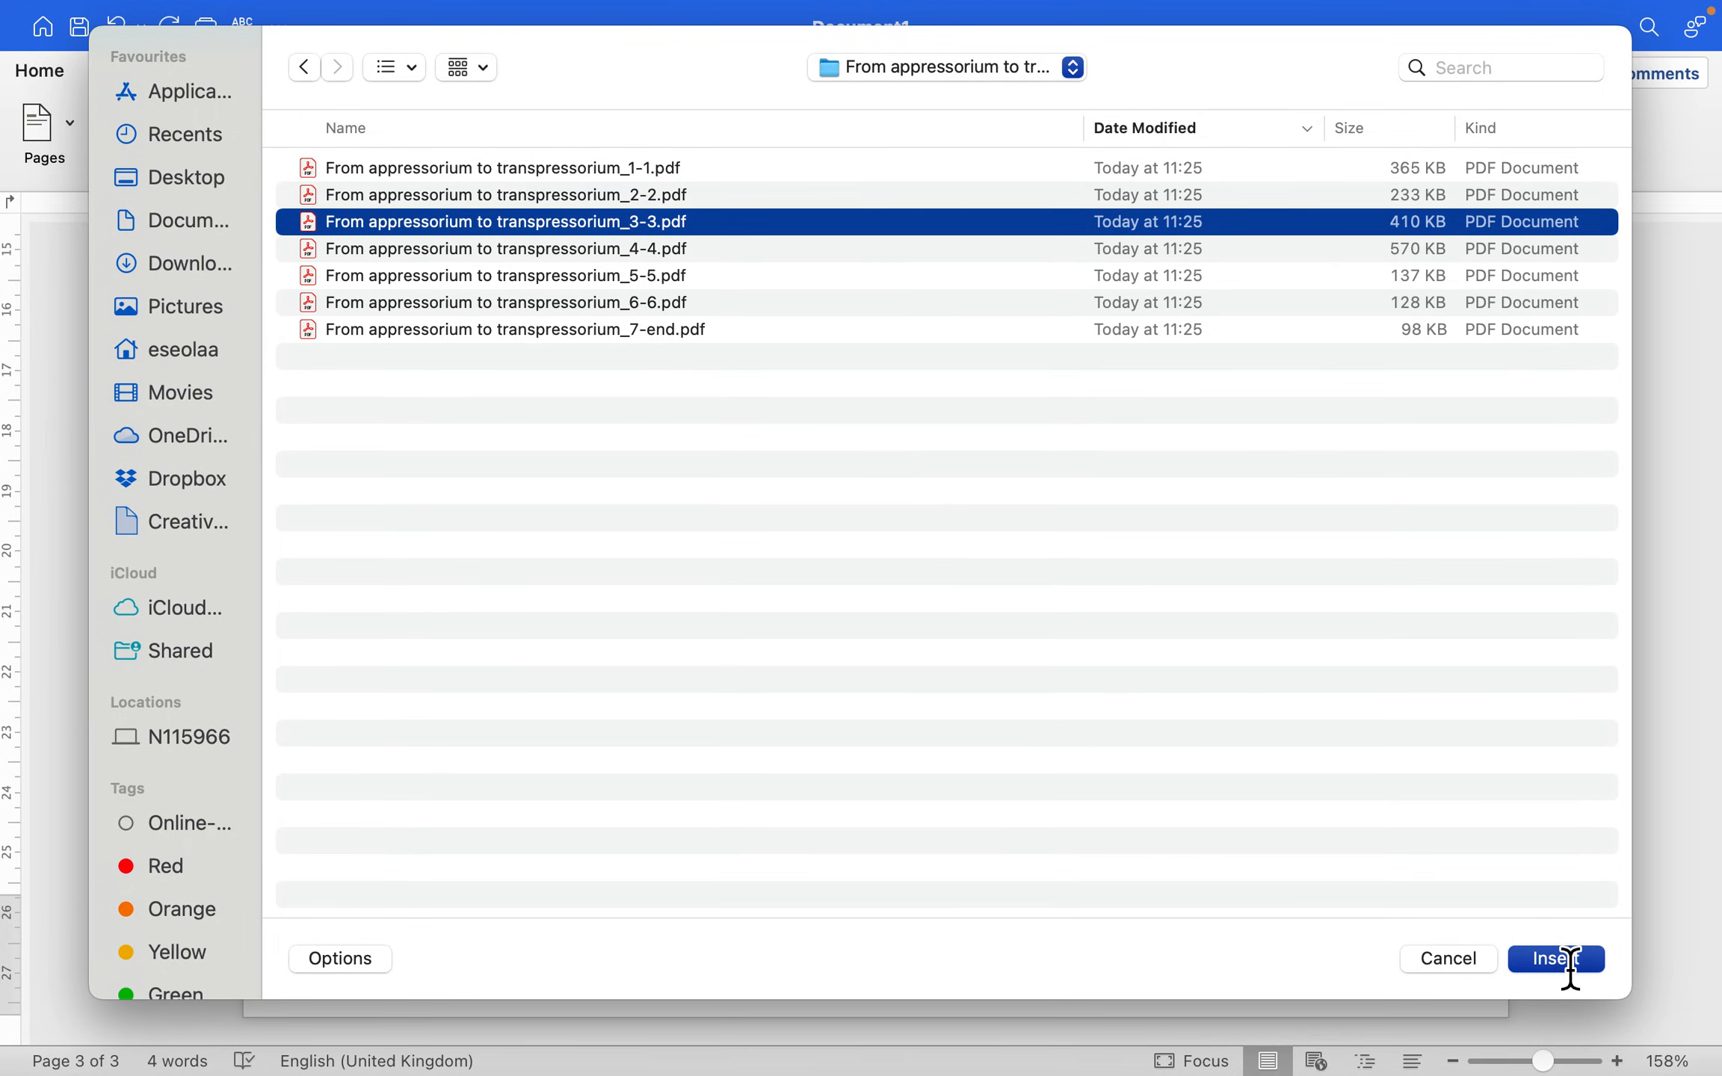
pyautogui.click(1555, 958)
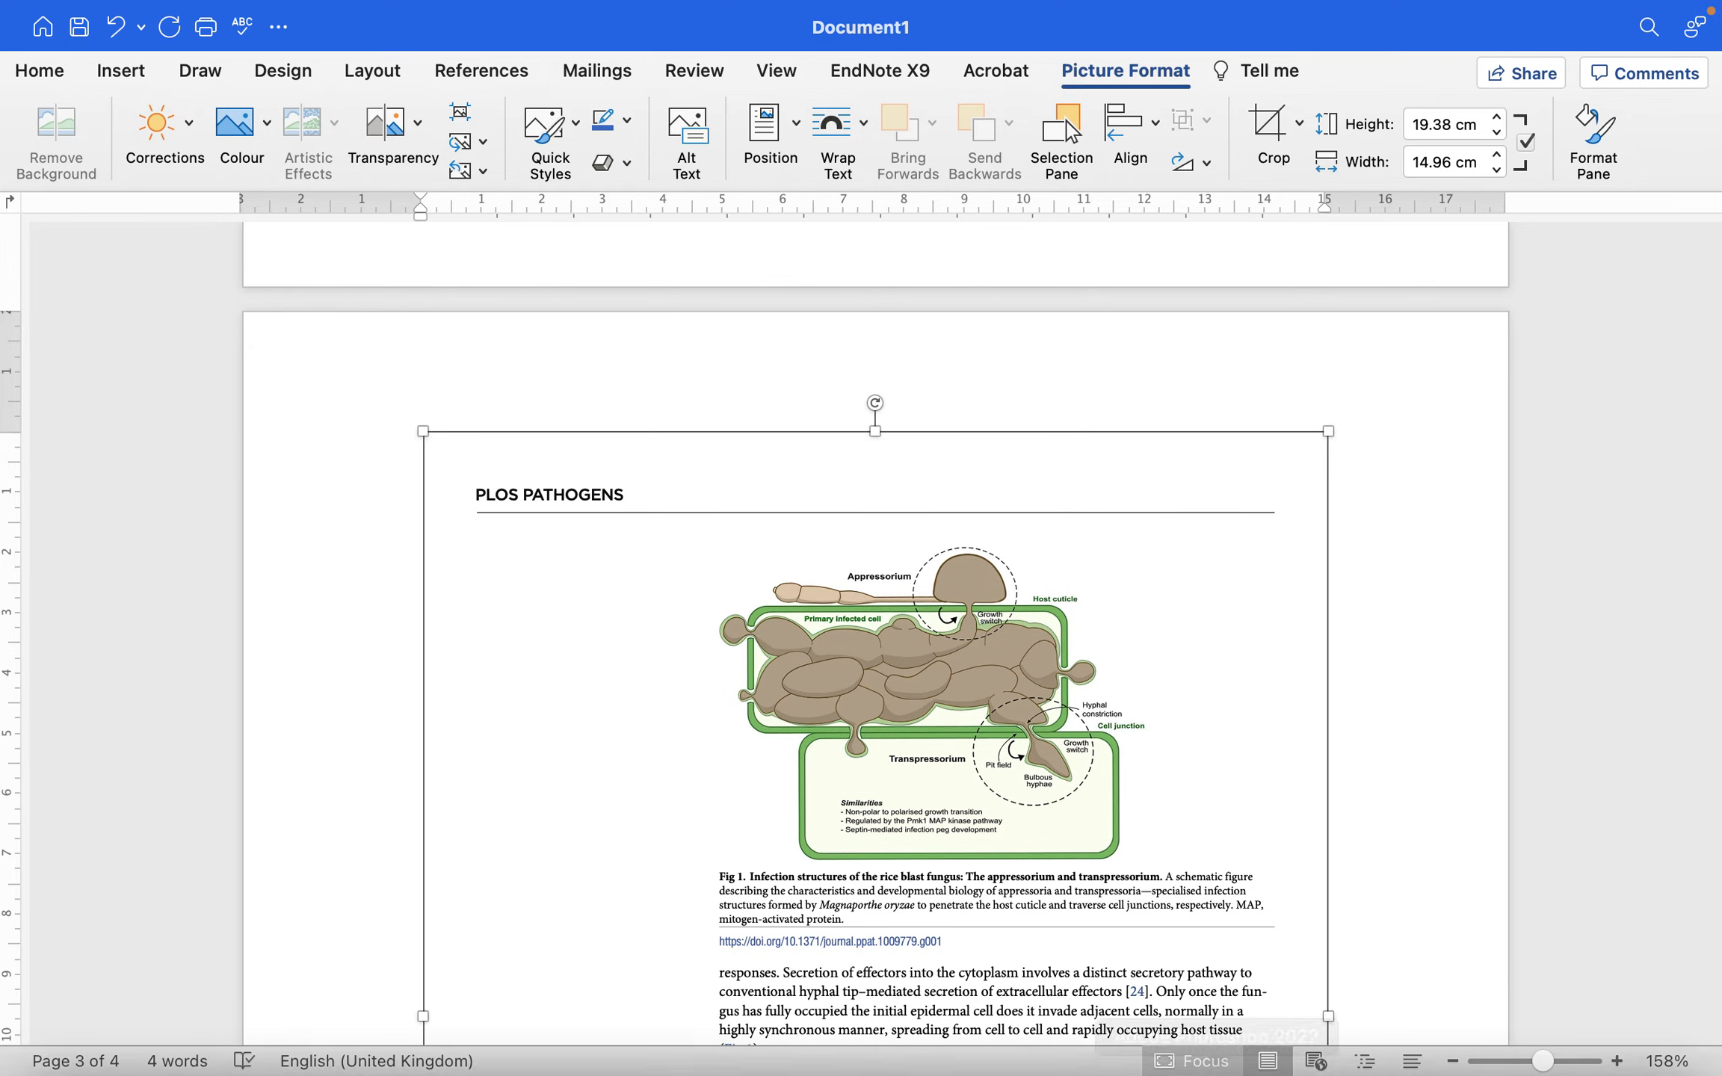
# - Show the four pages in Multiple Pages view and select the inserted figure page
pyautogui.click(776, 70)
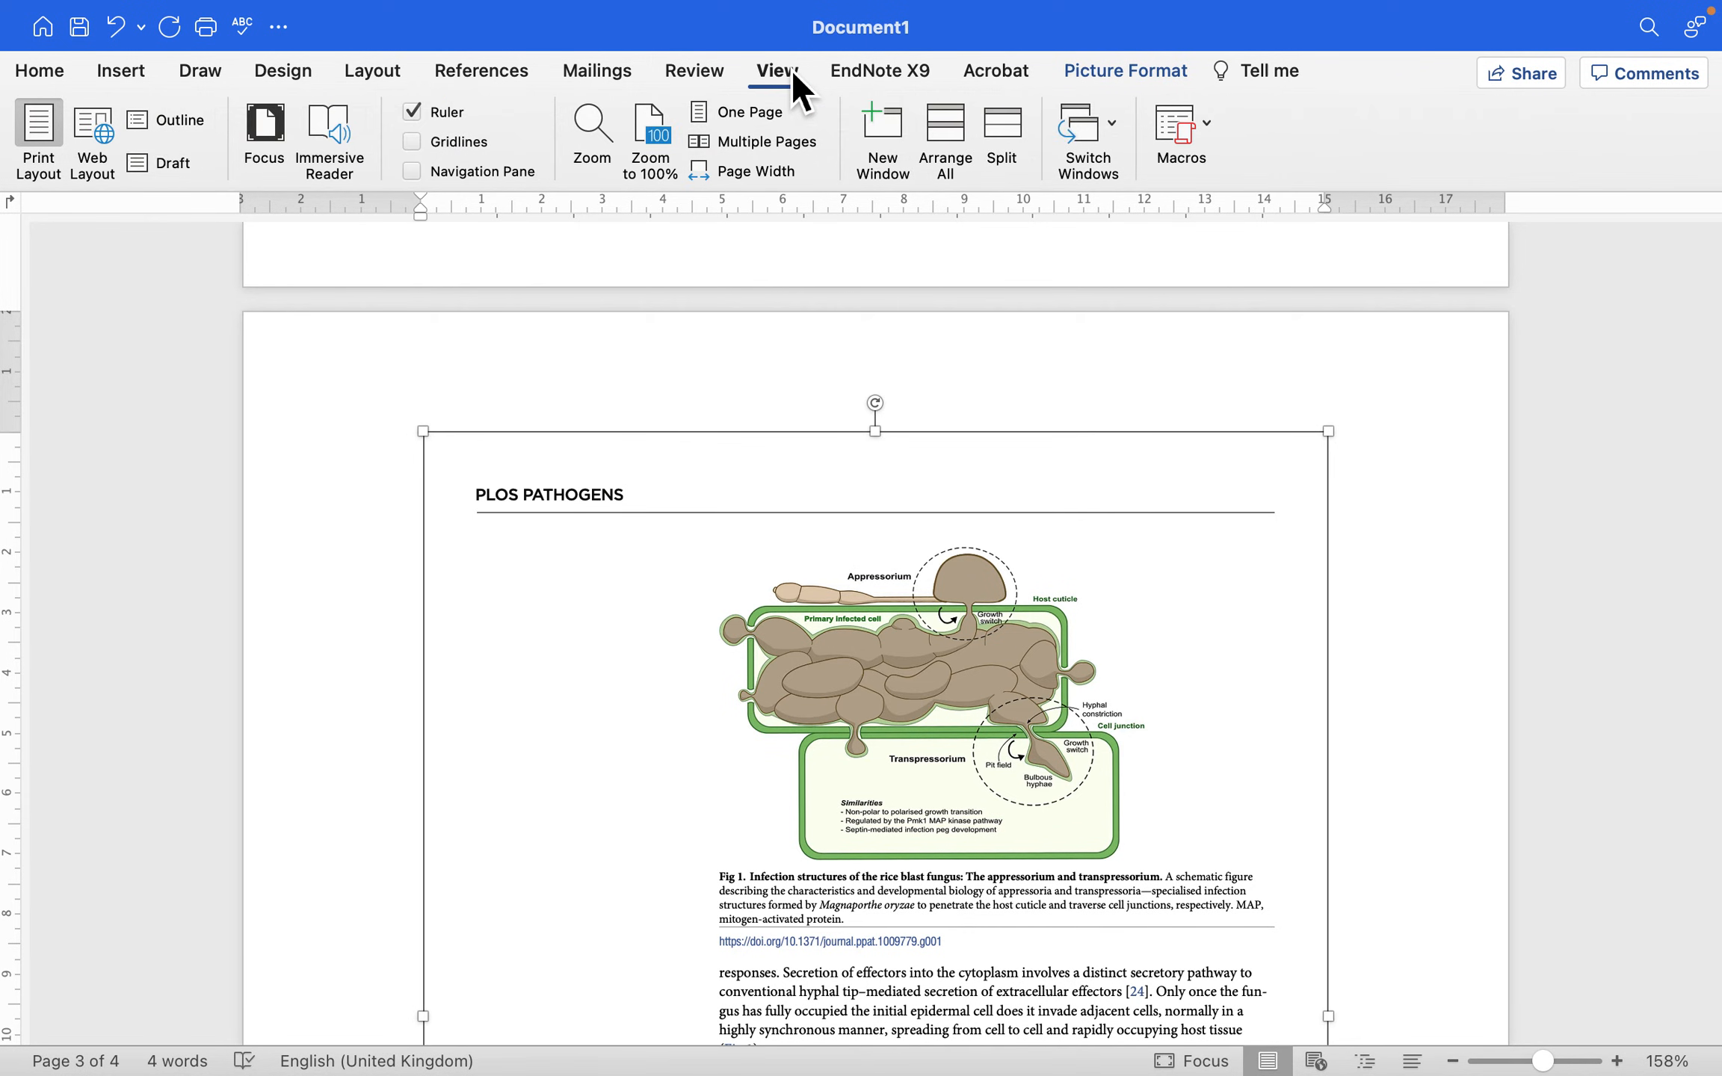
pyautogui.click(754, 140)
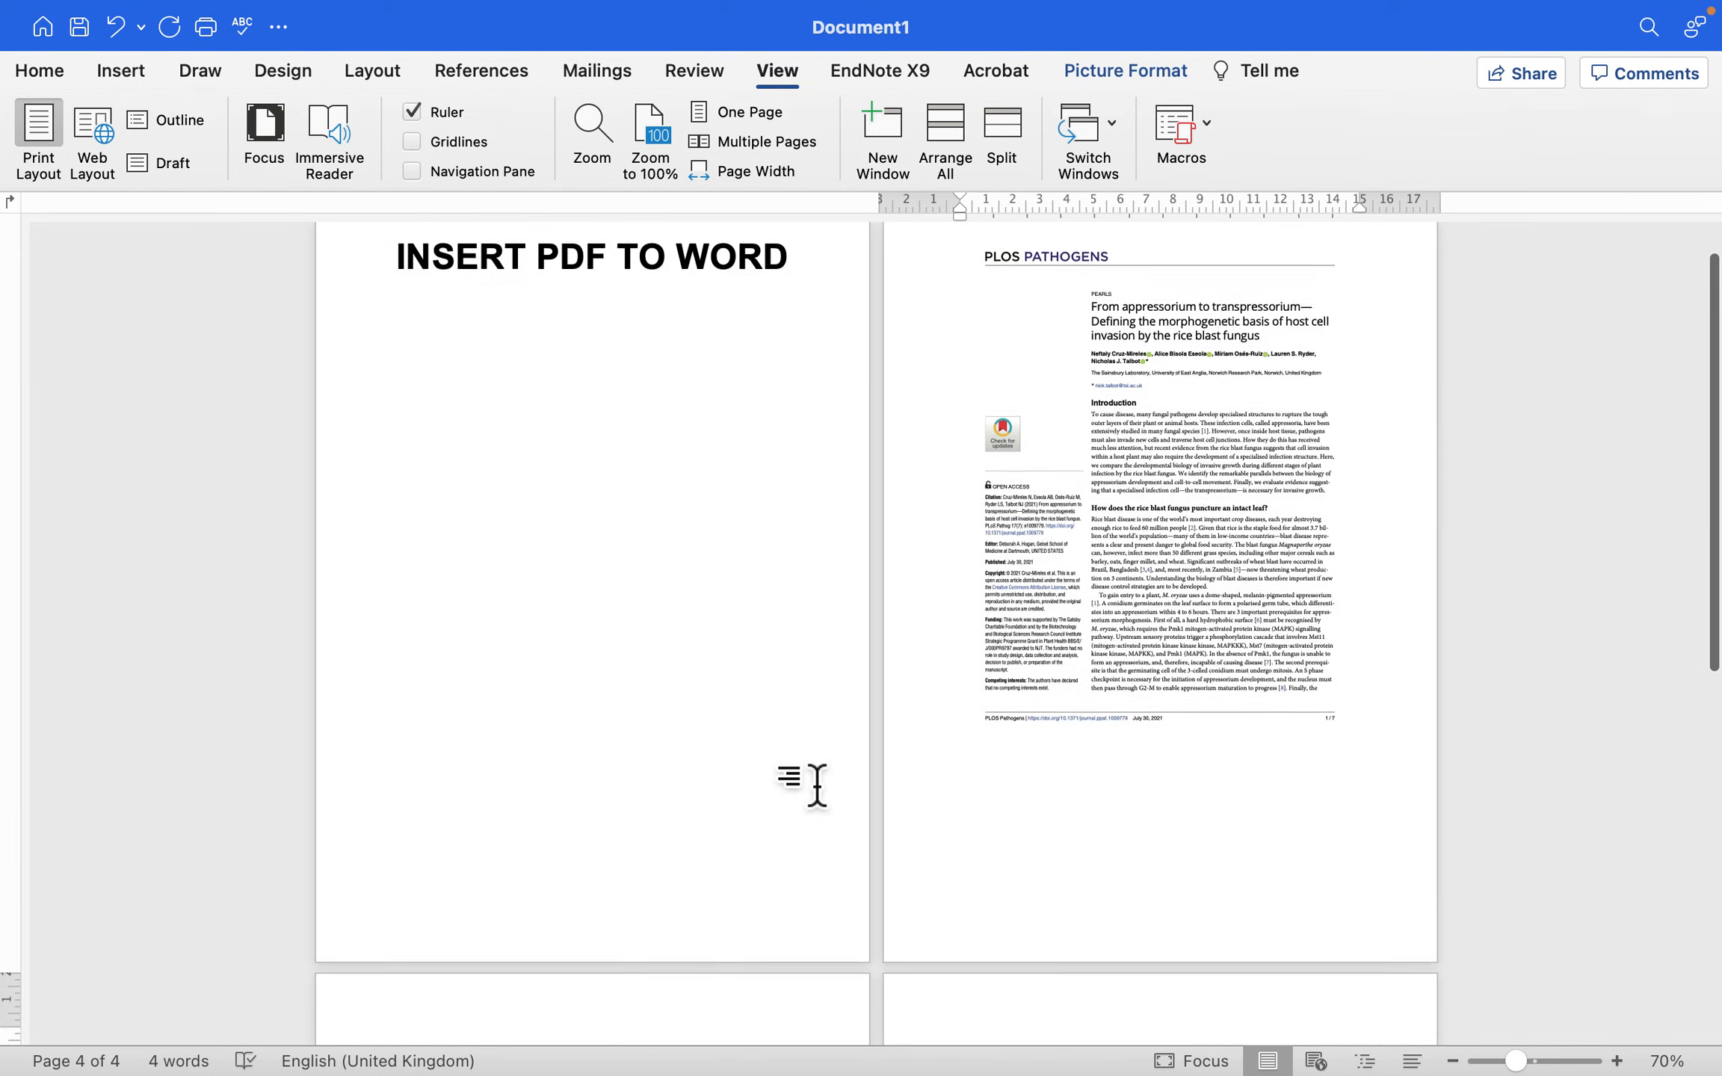
pyautogui.scroll(-3)
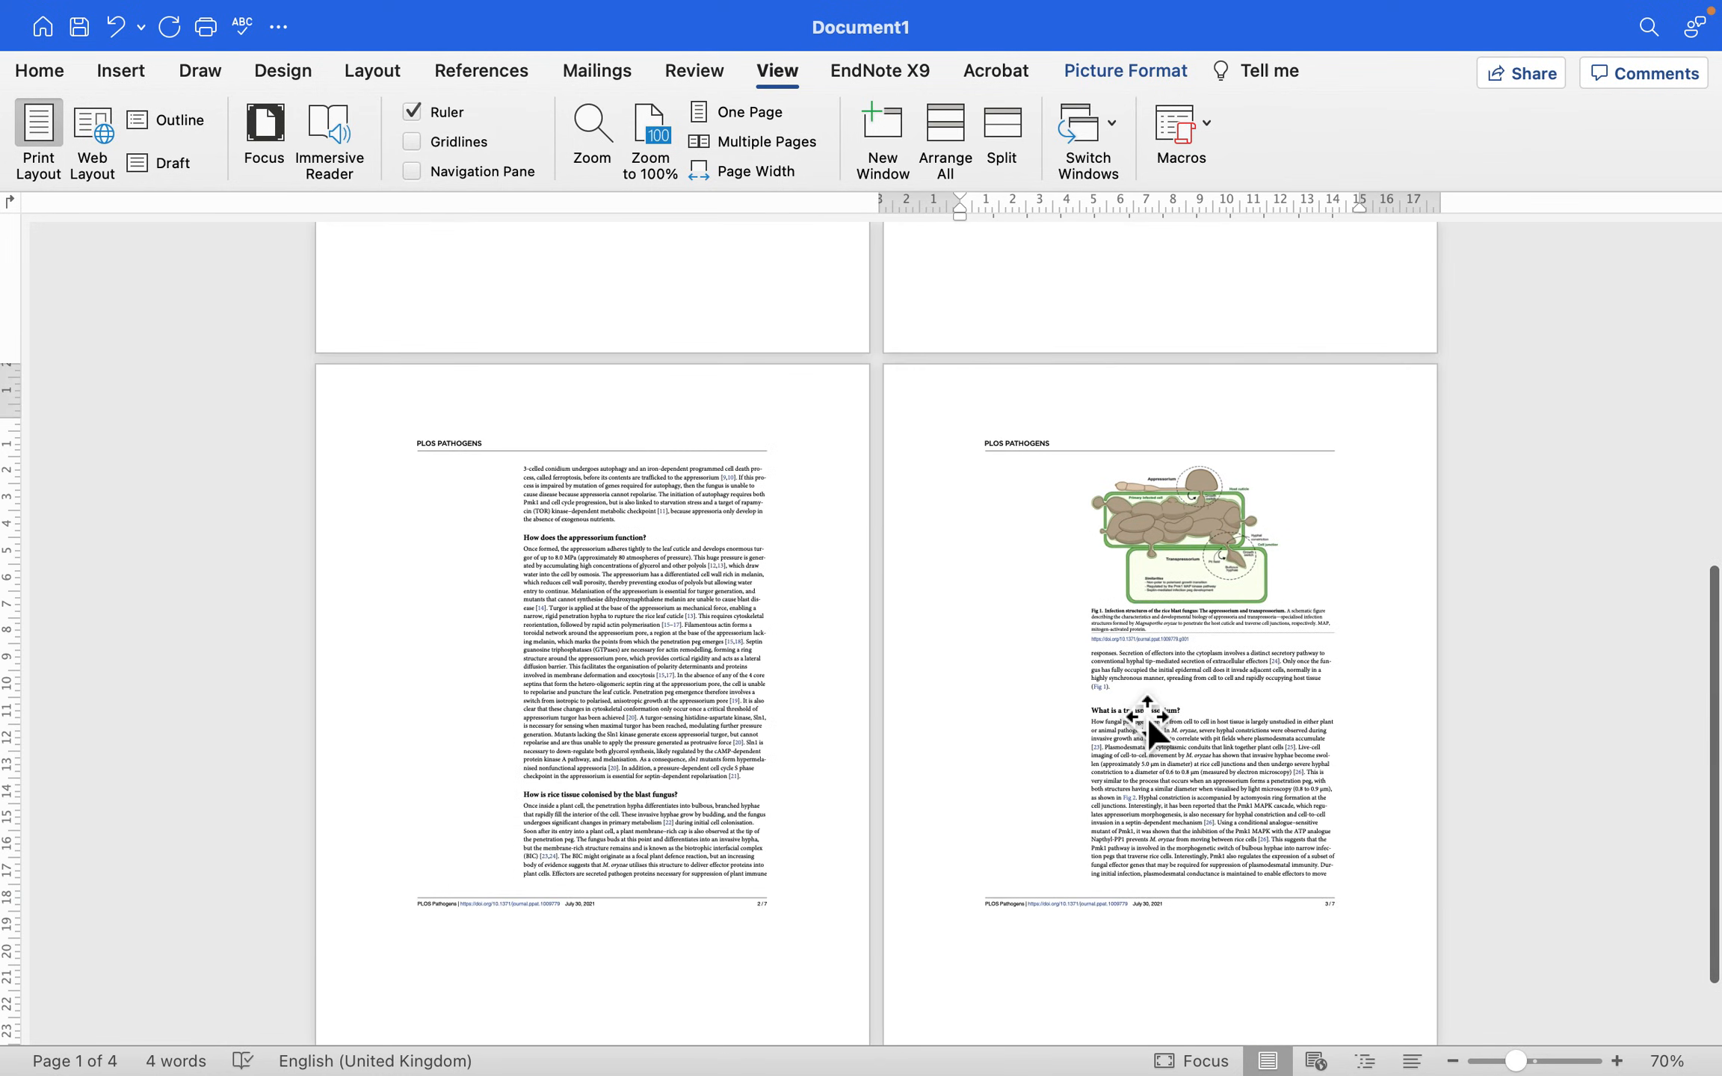
pyautogui.click(1175, 522)
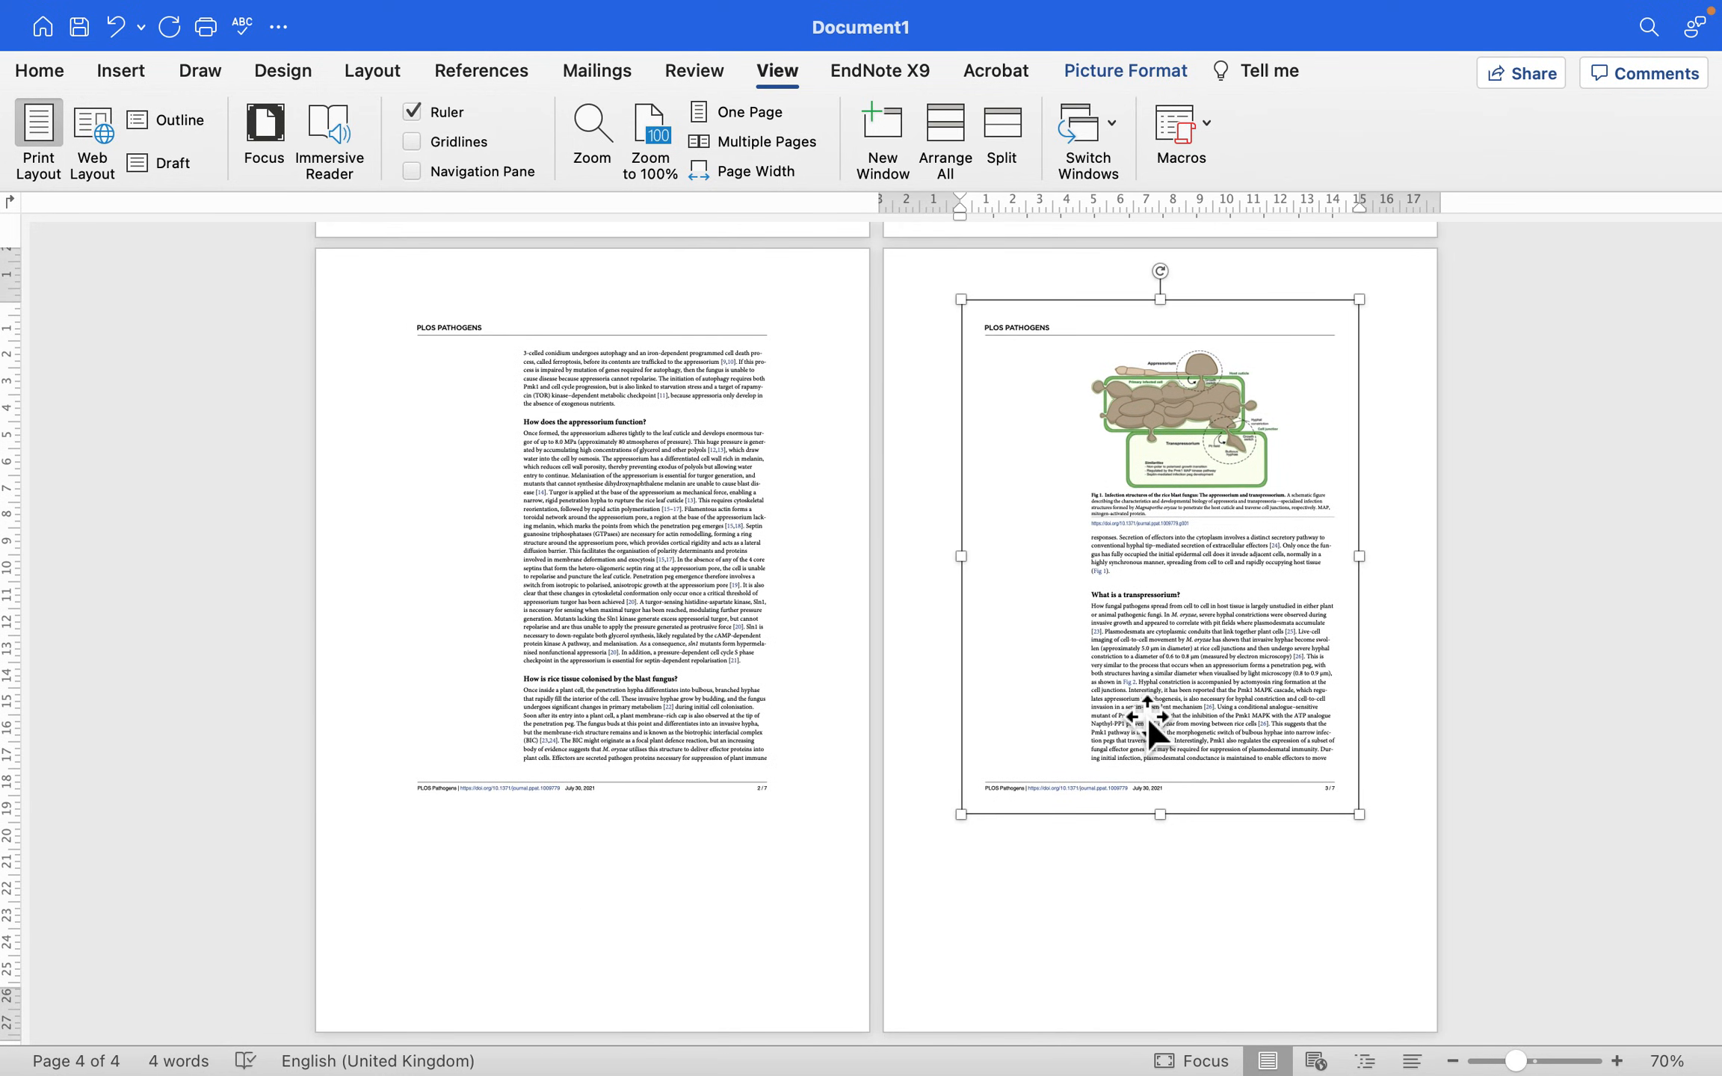